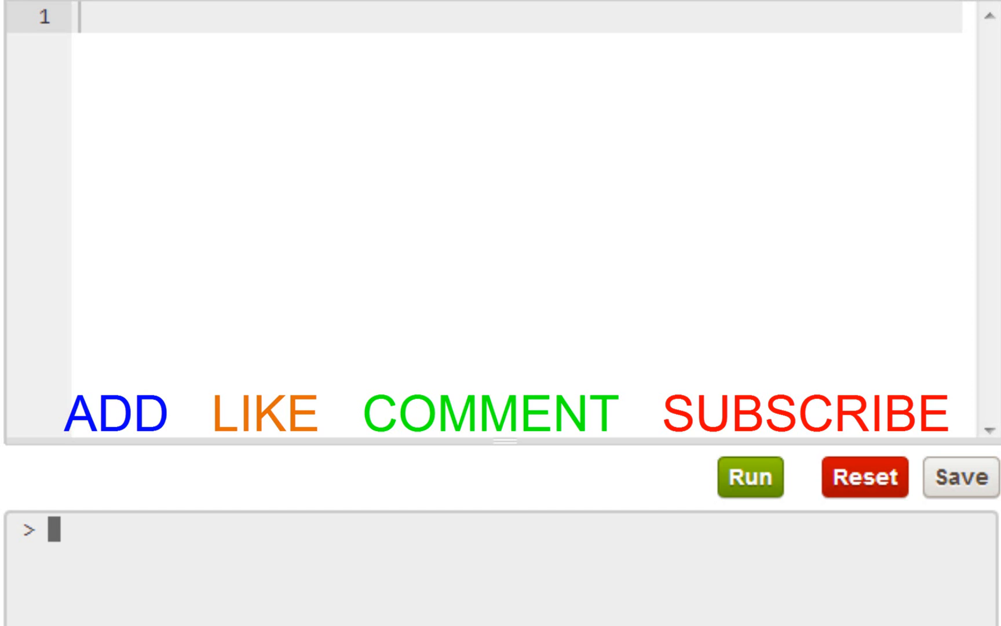
mouse_move(690, 550)
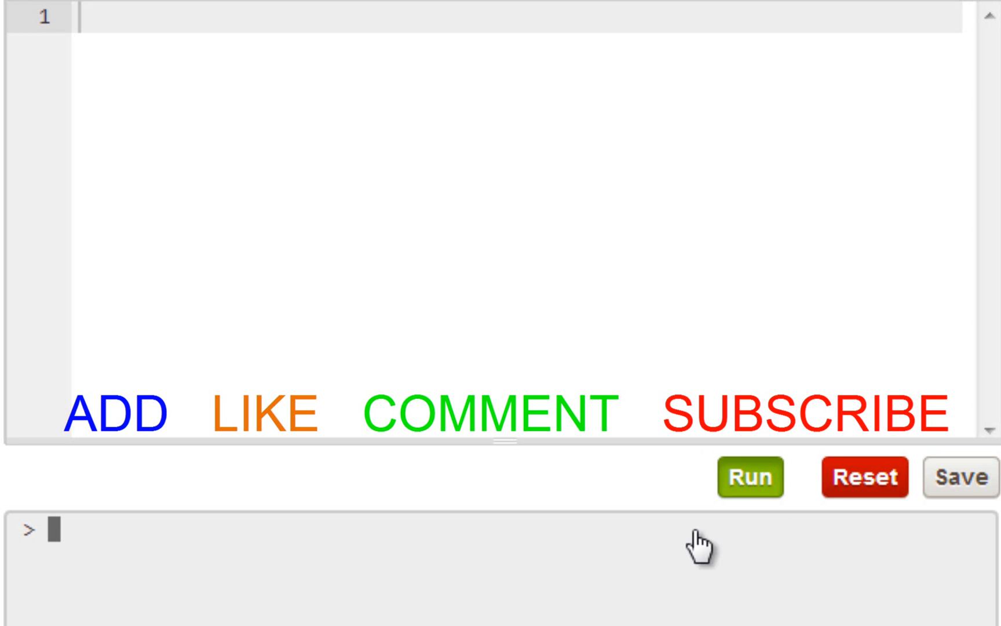
Step: Run the exercise so it is marked correct and User Choice is offered next
left_click(750, 477)
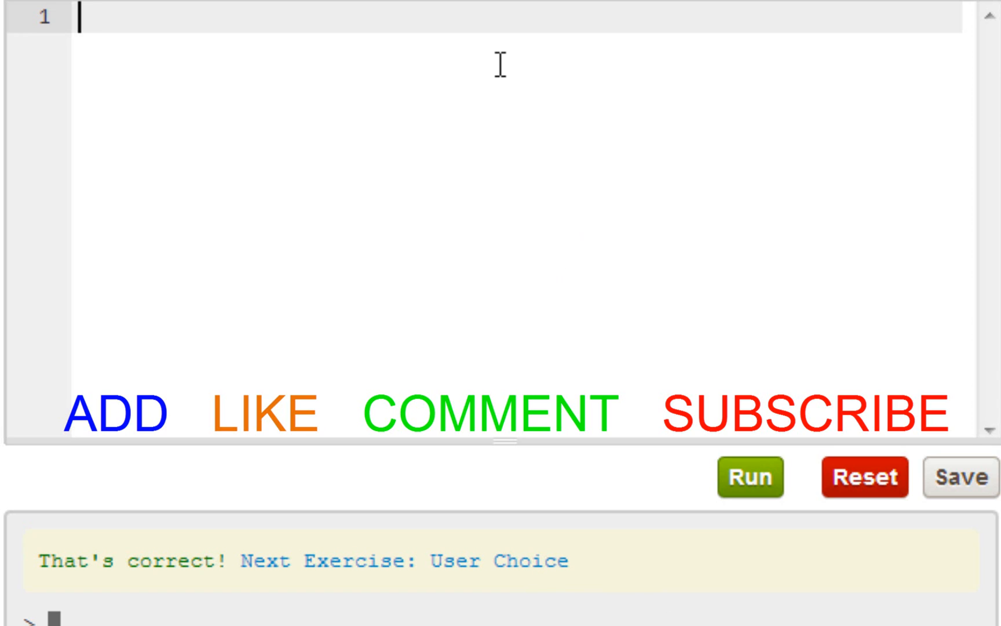
Step: Write var userChoice = prompt("Do you choose rock, paper or scissors?"); on line 1
type("var u")
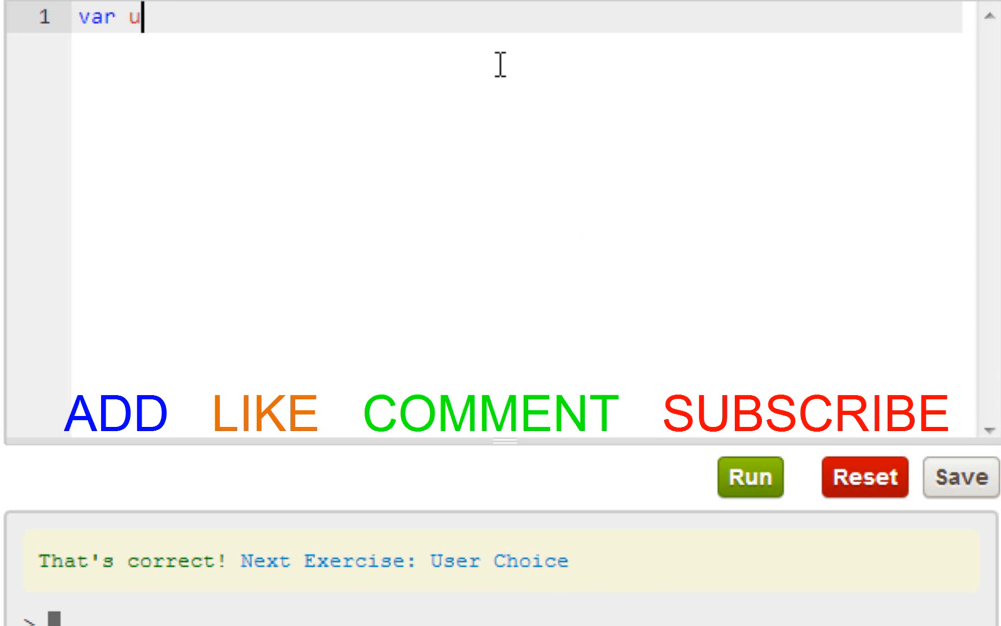
type("serCho")
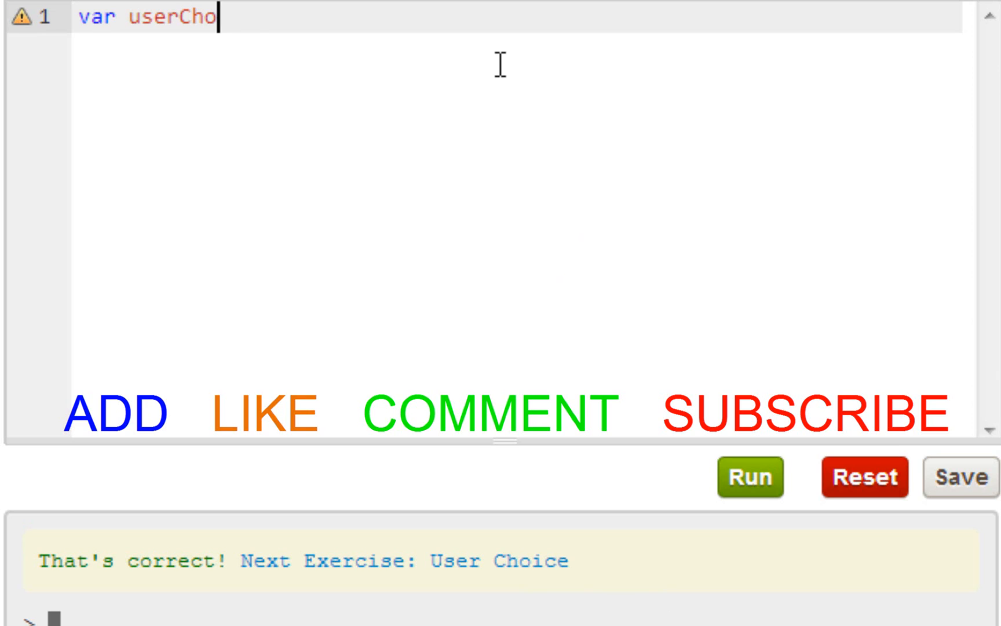
type("ice")
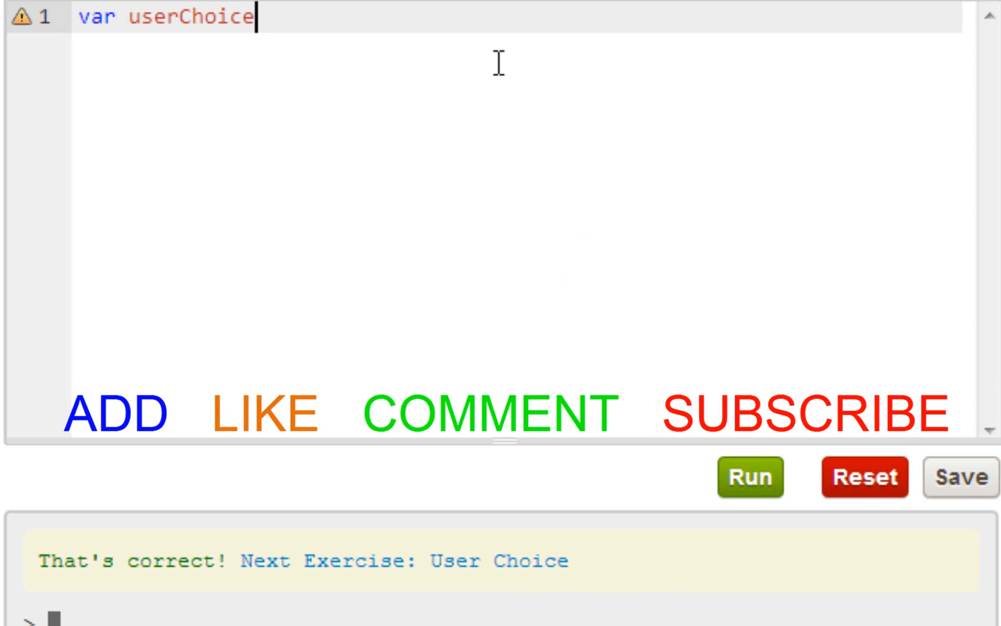
type("= pro")
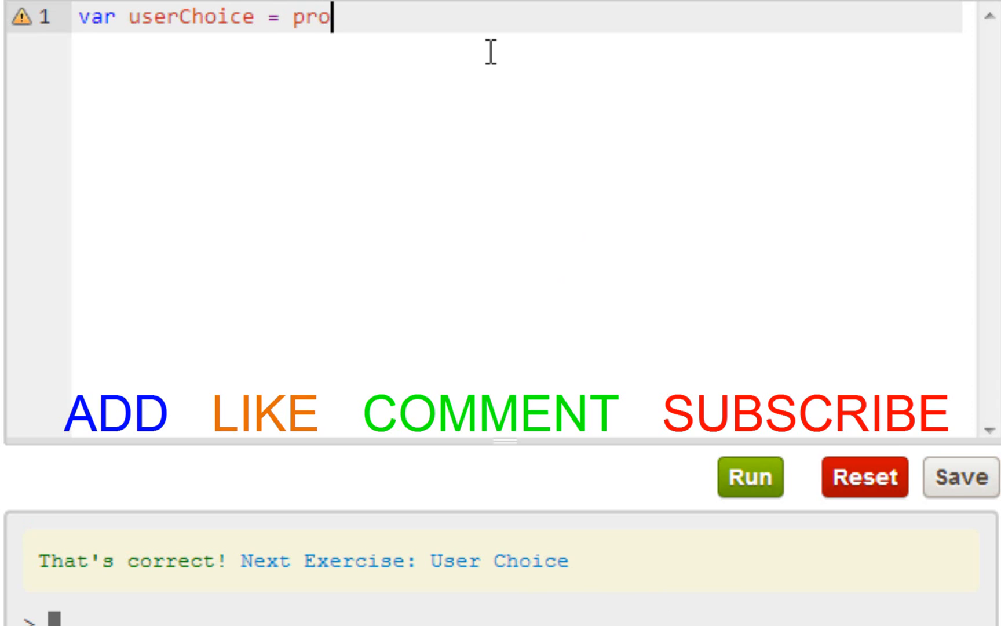
type("mpt")
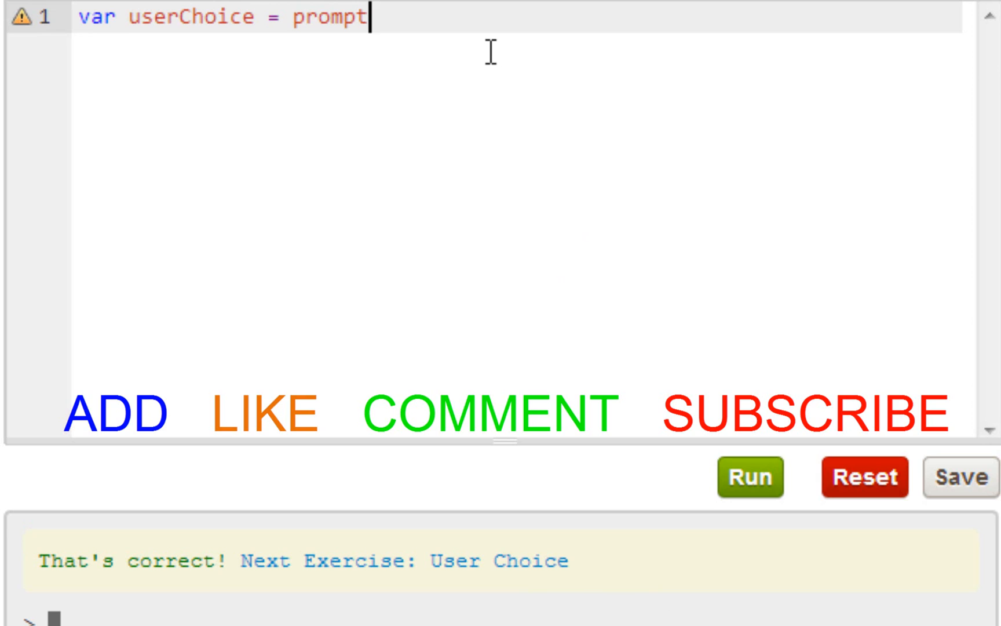
type("()")
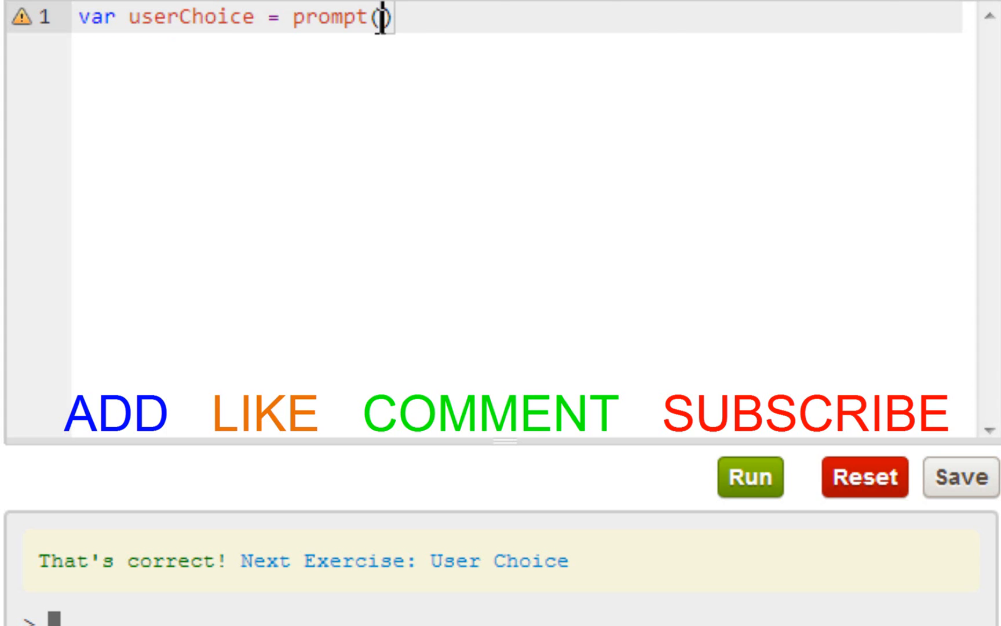
type("\"Do you choose rock, paper or scissors?\"")
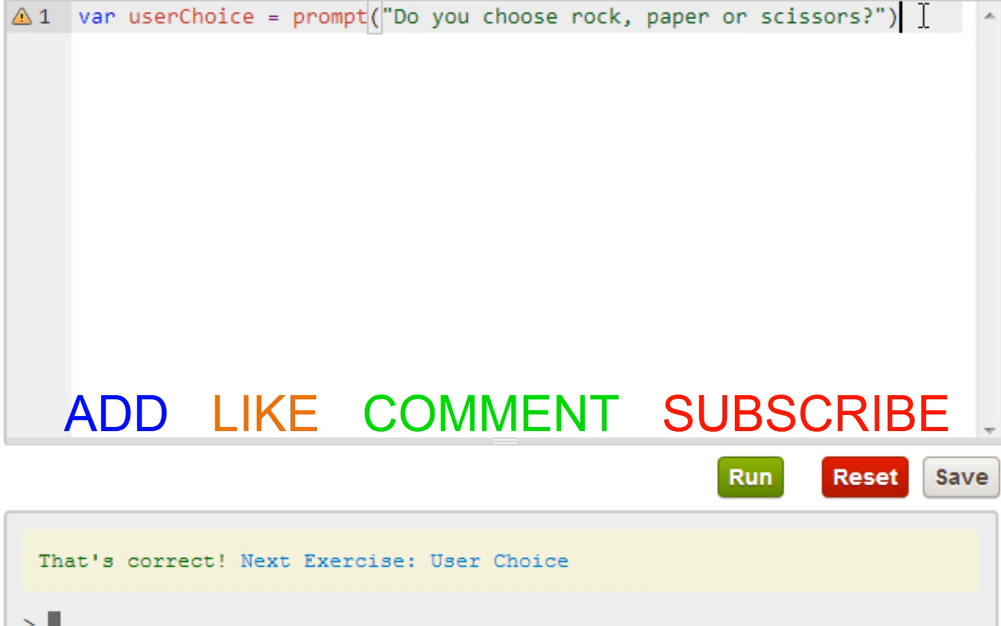
type(";")
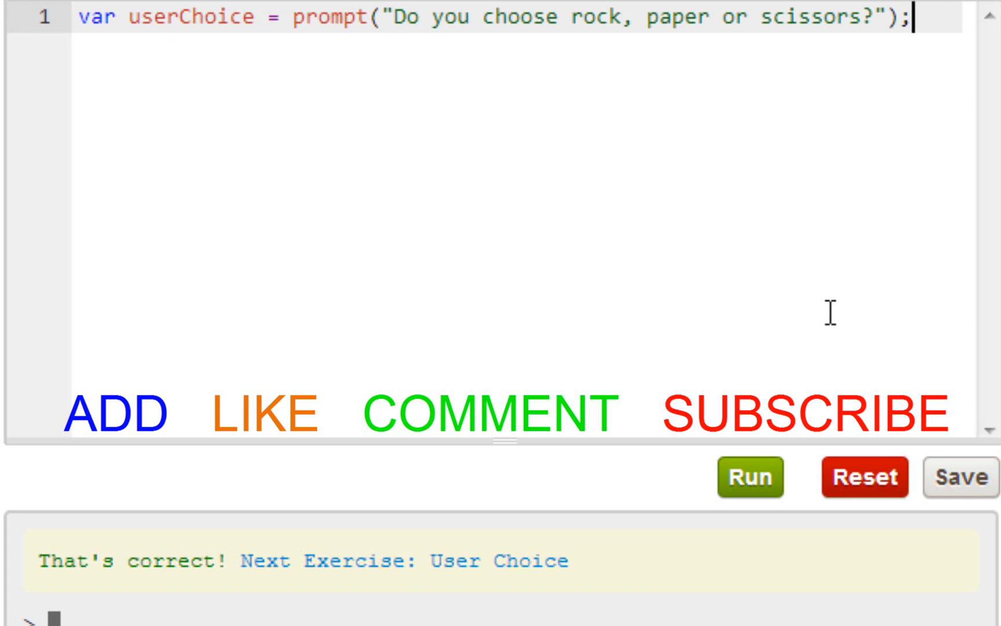
Step: Run the code, dismiss the rock, paper or scissors prompt, and add blank lines after line 1
left_click(750, 477)
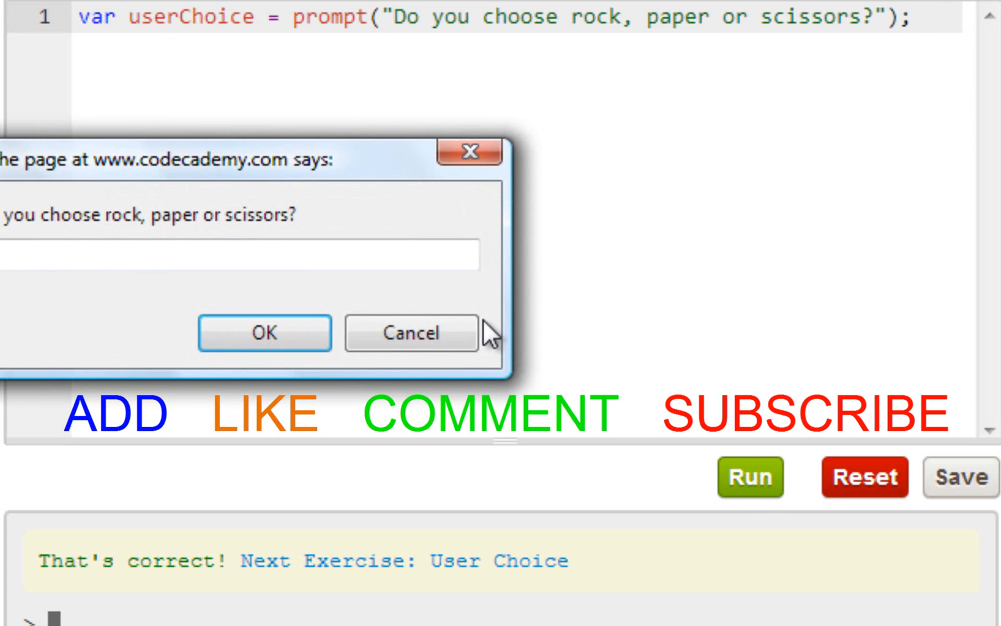
left_click(411, 333)
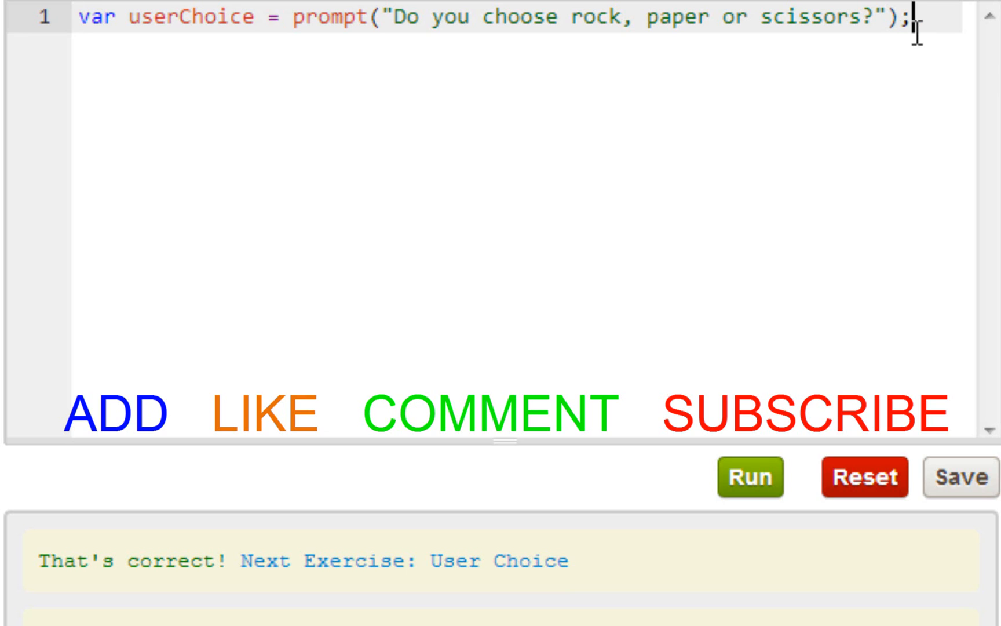
key("Enter")
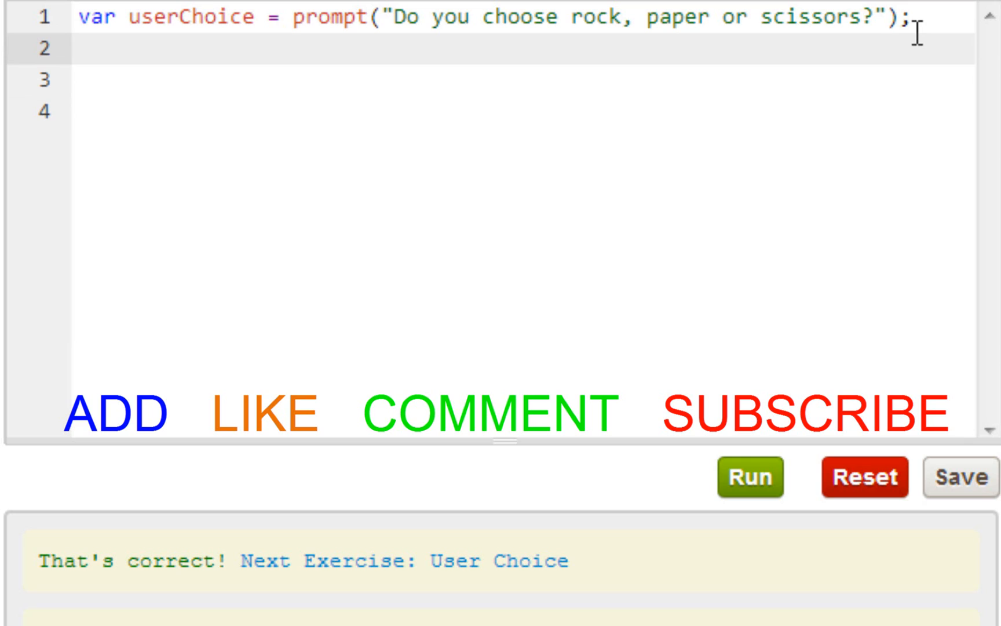
Step: Write var computerChoice = Math.random(); on line 2
type("var comp")
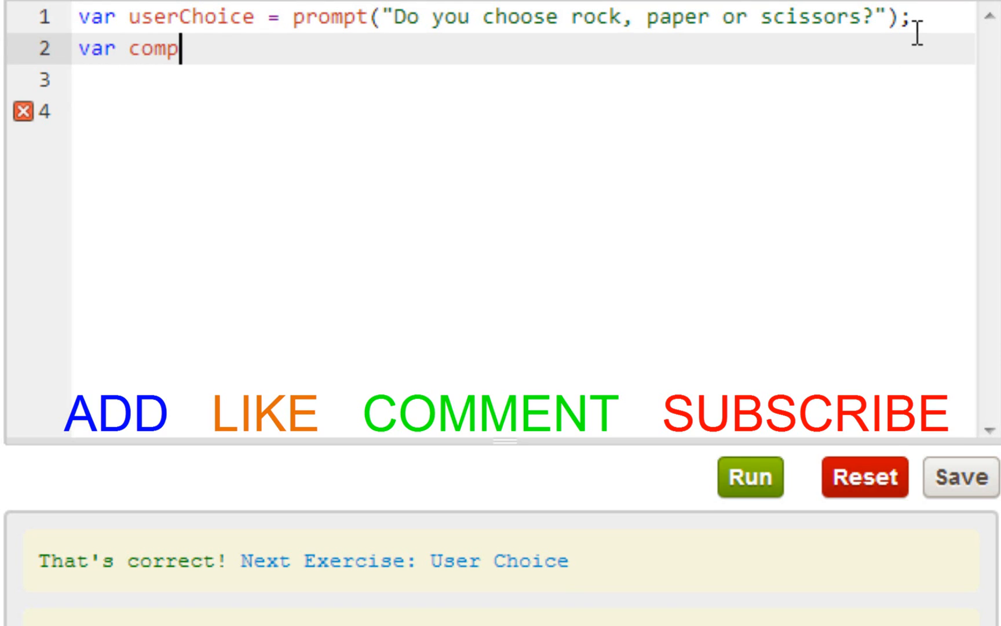
type("uterCho")
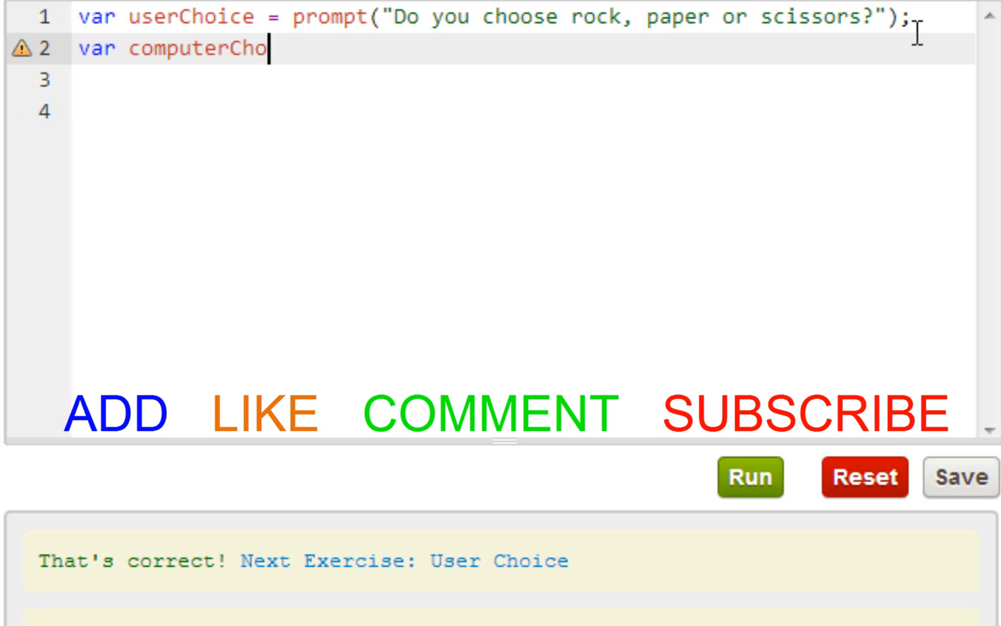
type("ice =")
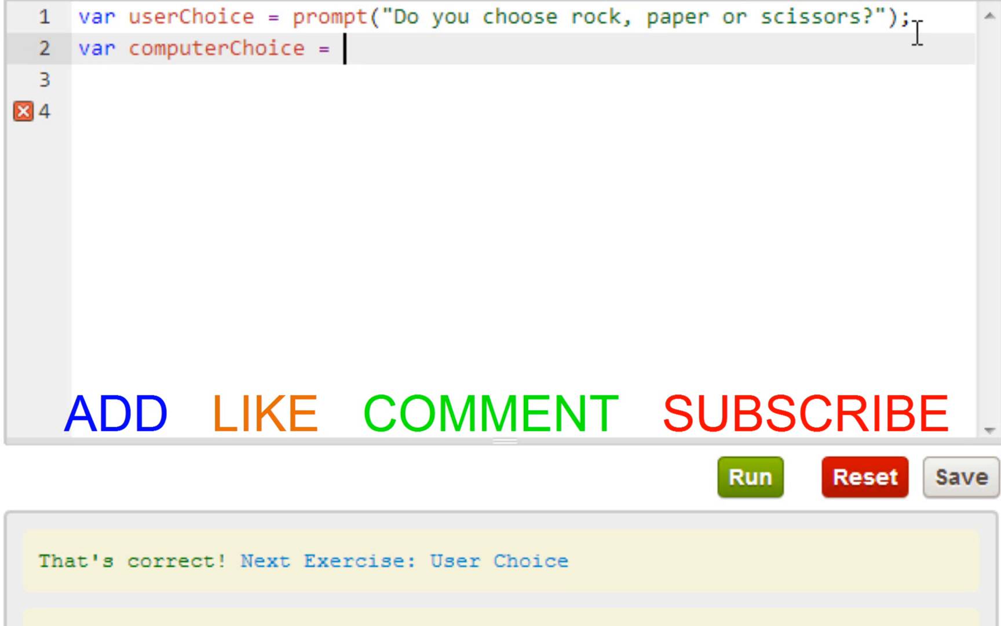
type("Ma")
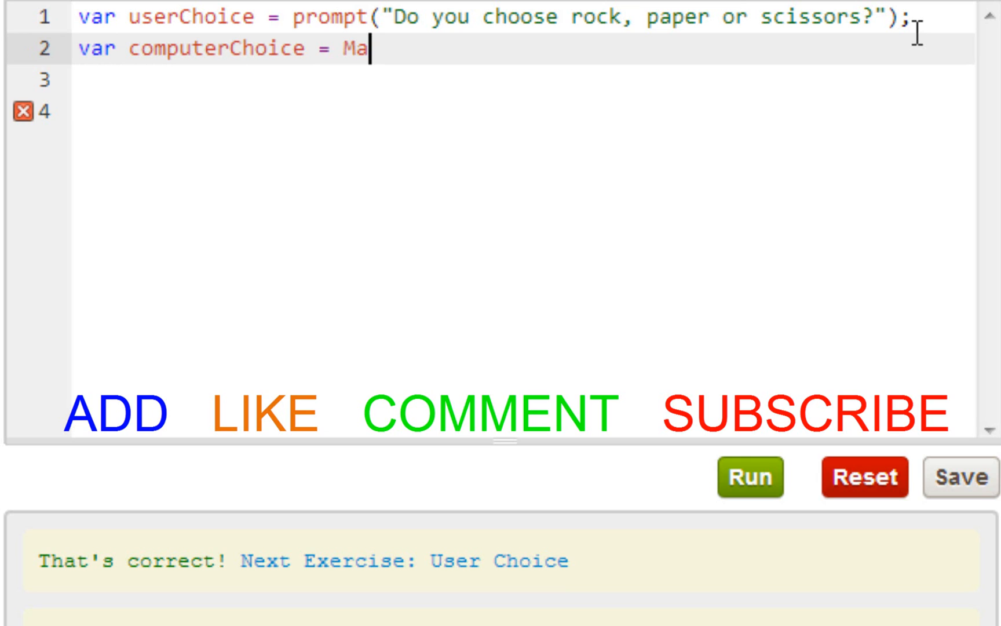
key("Backspace")
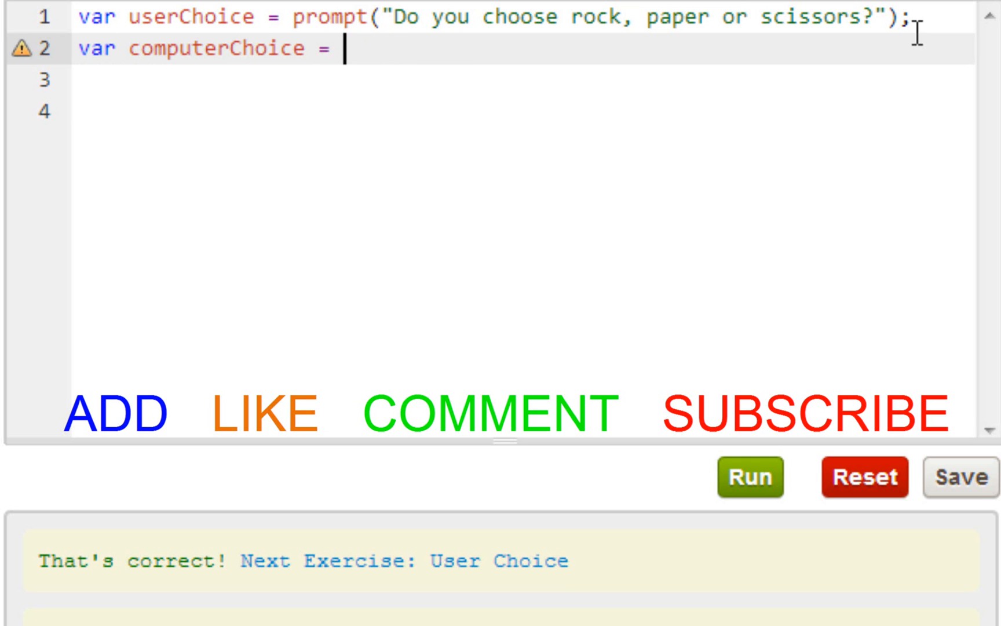
type("math.")
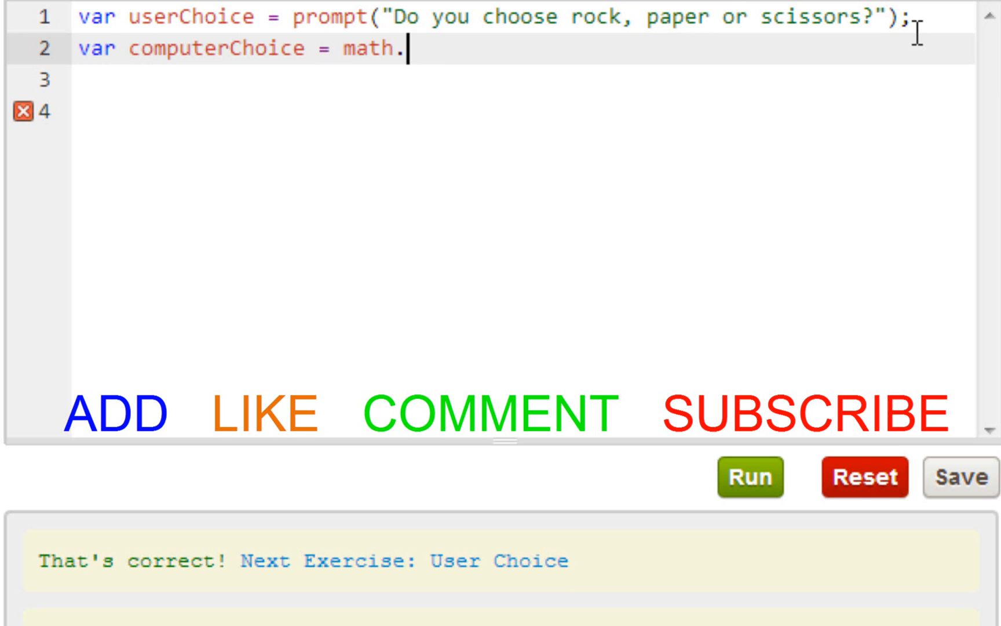
mouse_move(438, 21)
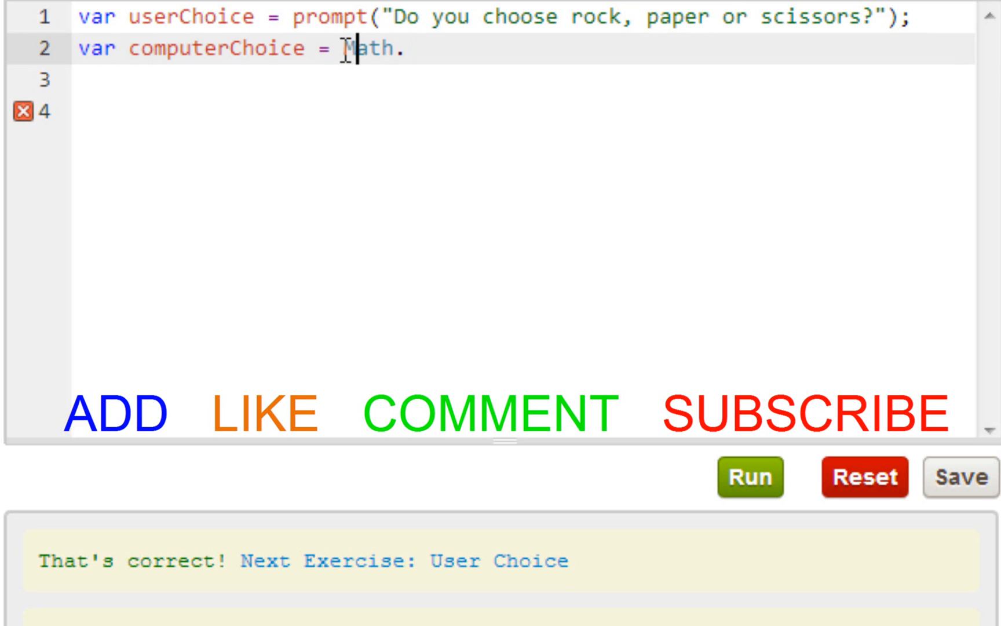
type("ran")
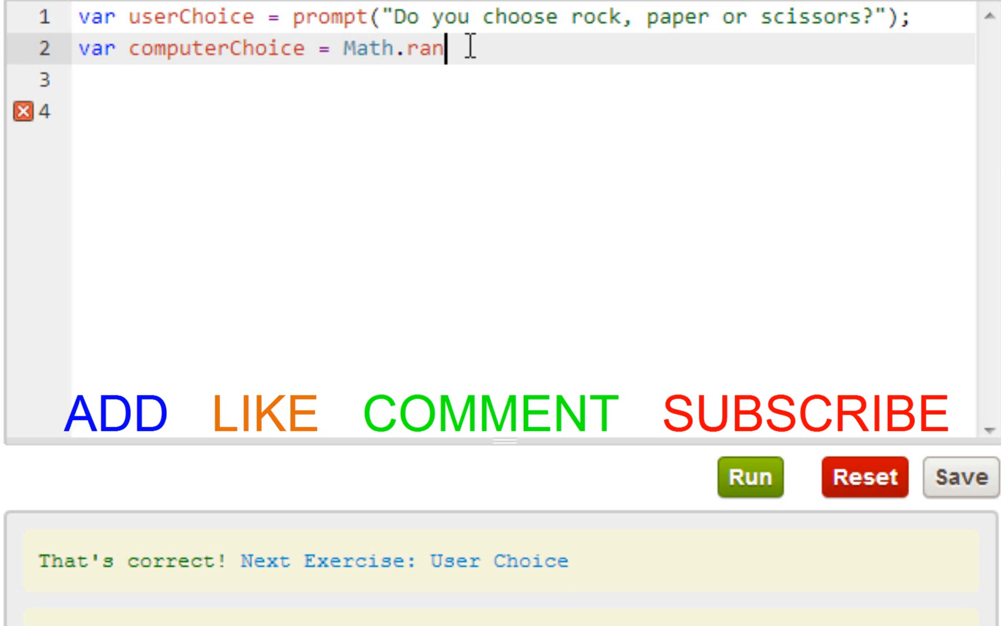
type("dom();")
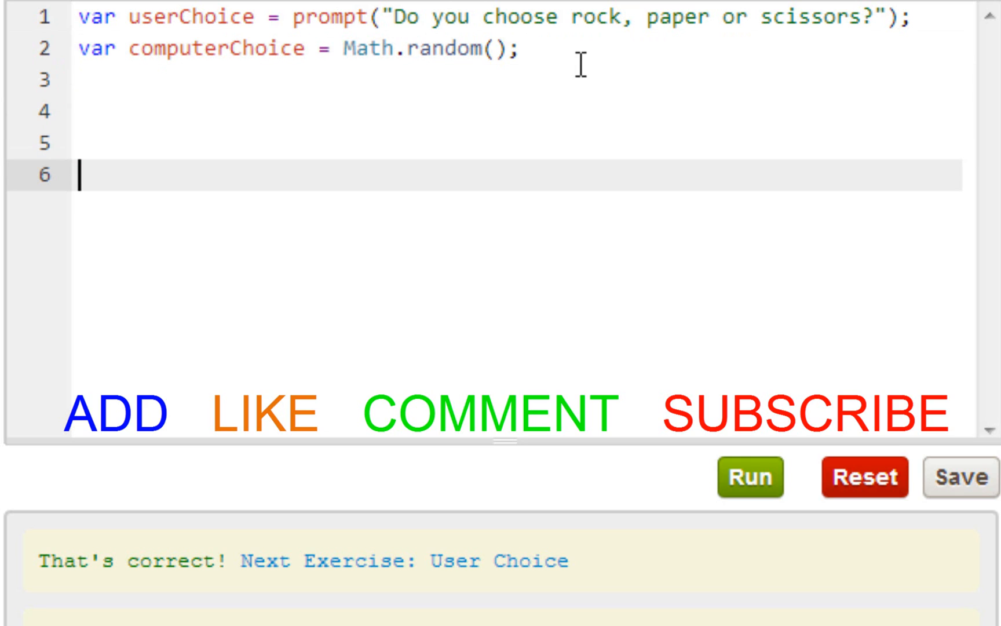
Step: Write console.log(computerChoice); a few lines below
type("console.")
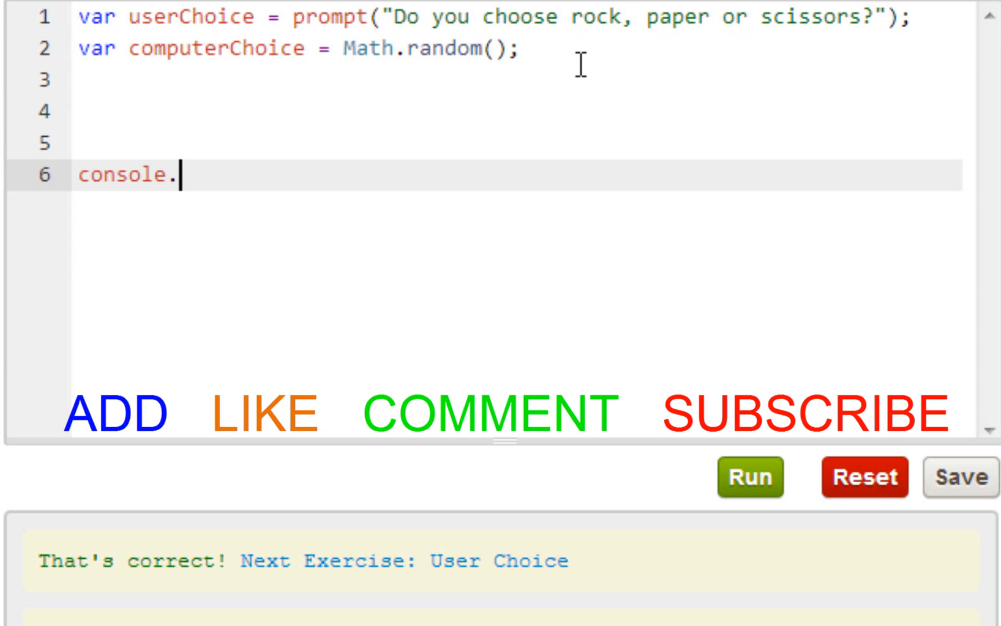
type("log()")
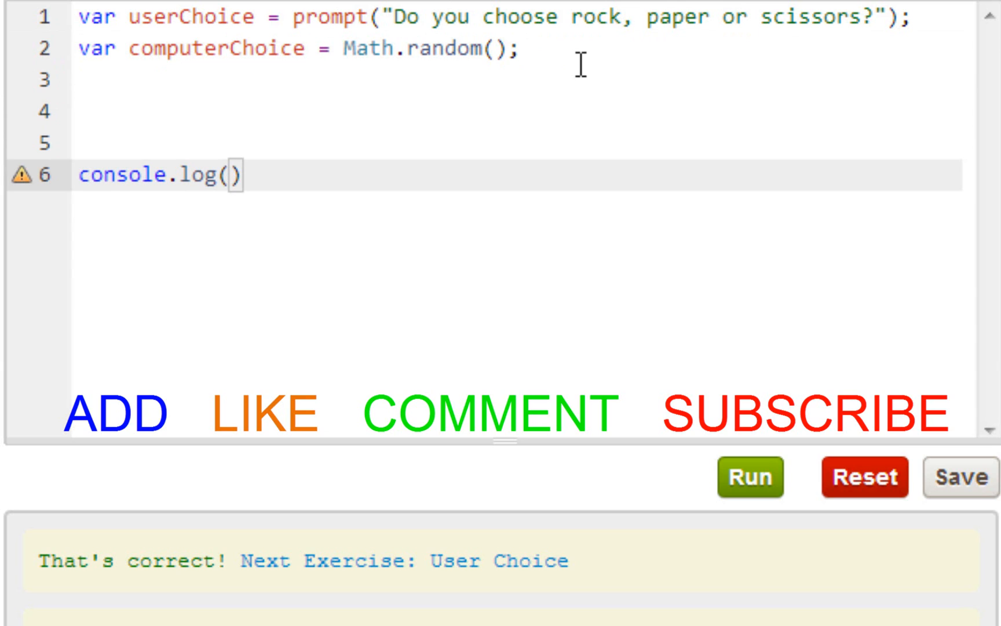
type("computer")
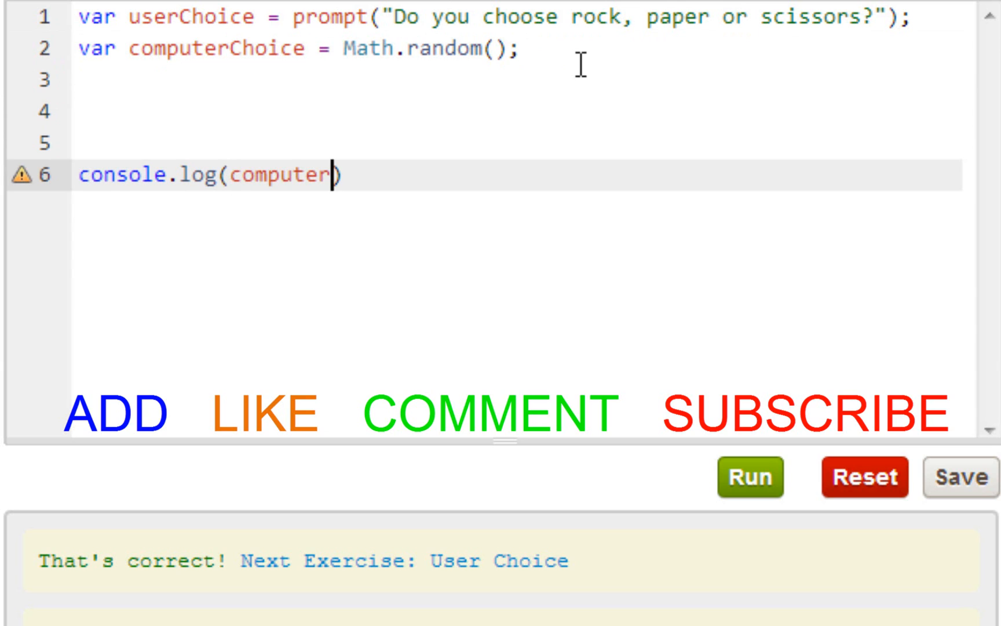
type("Choice")
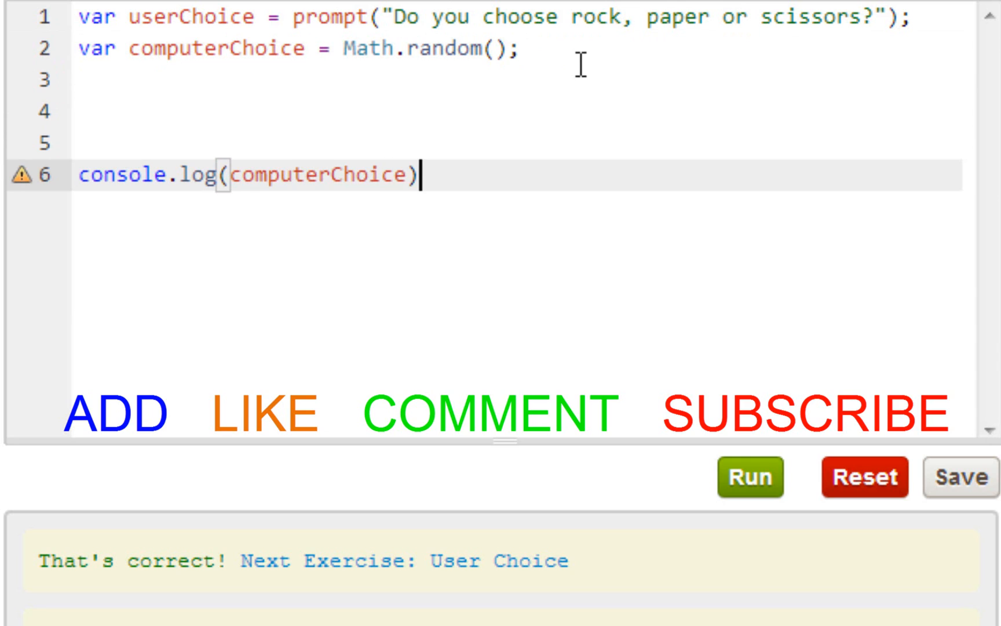
type(";")
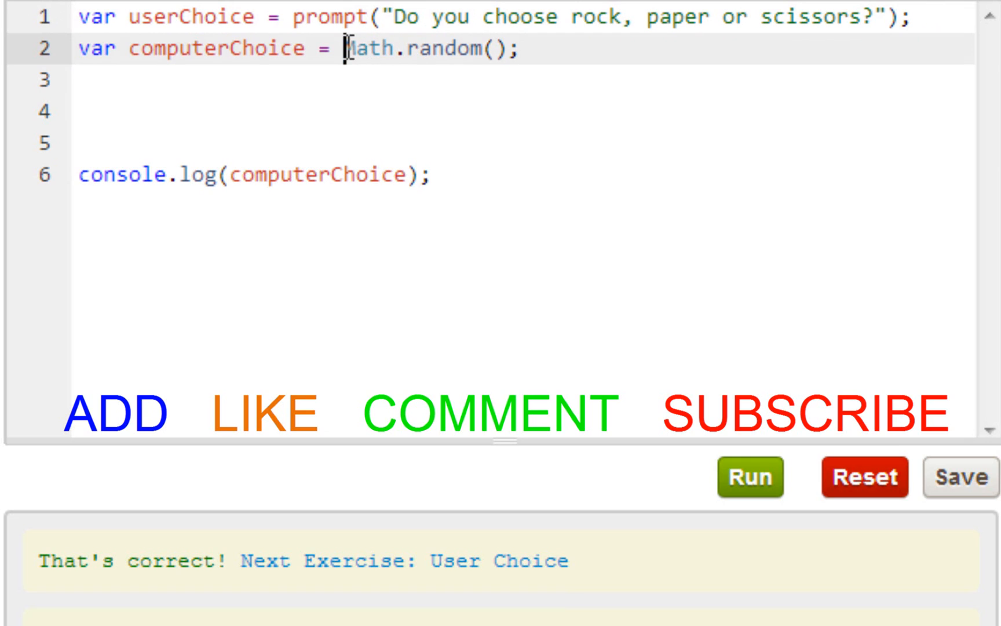
mouse_move(565, 51)
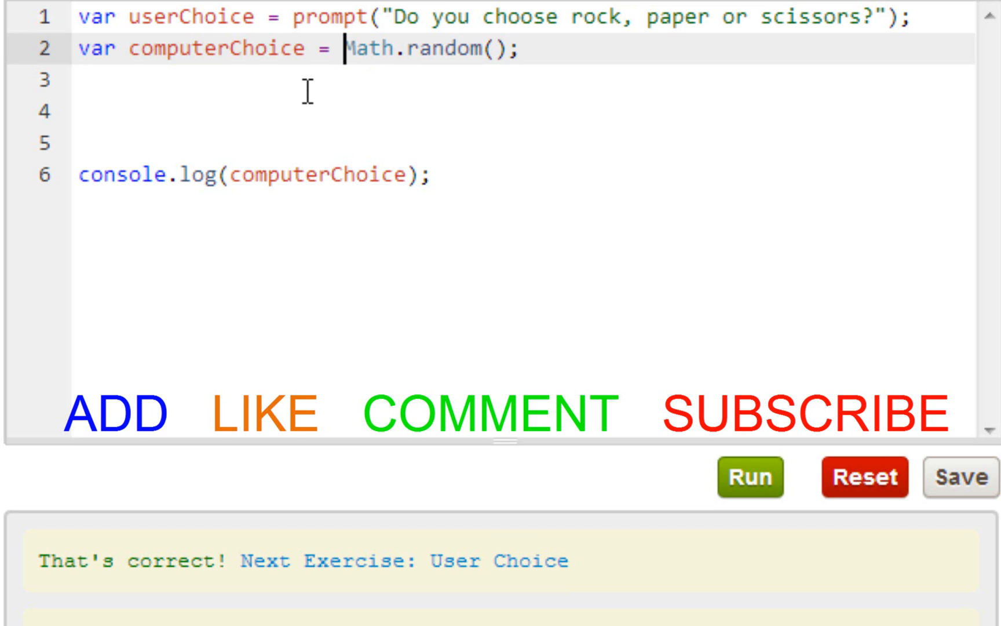
mouse_move(716, 380)
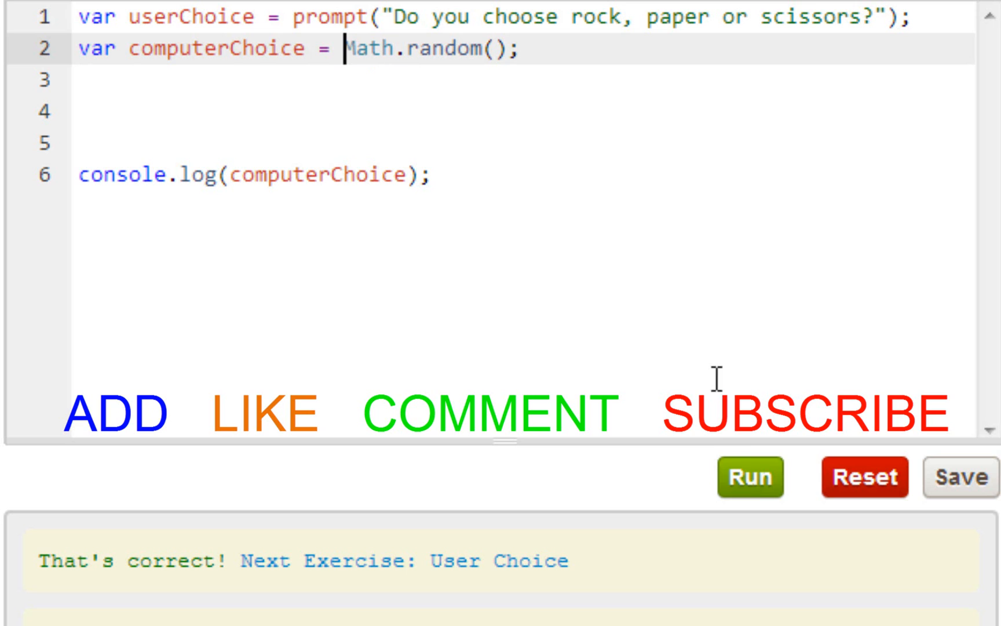
Step: Run the script repeatedly, answering the prompt, to see a new random computerChoice printed each time
left_click(751, 477)
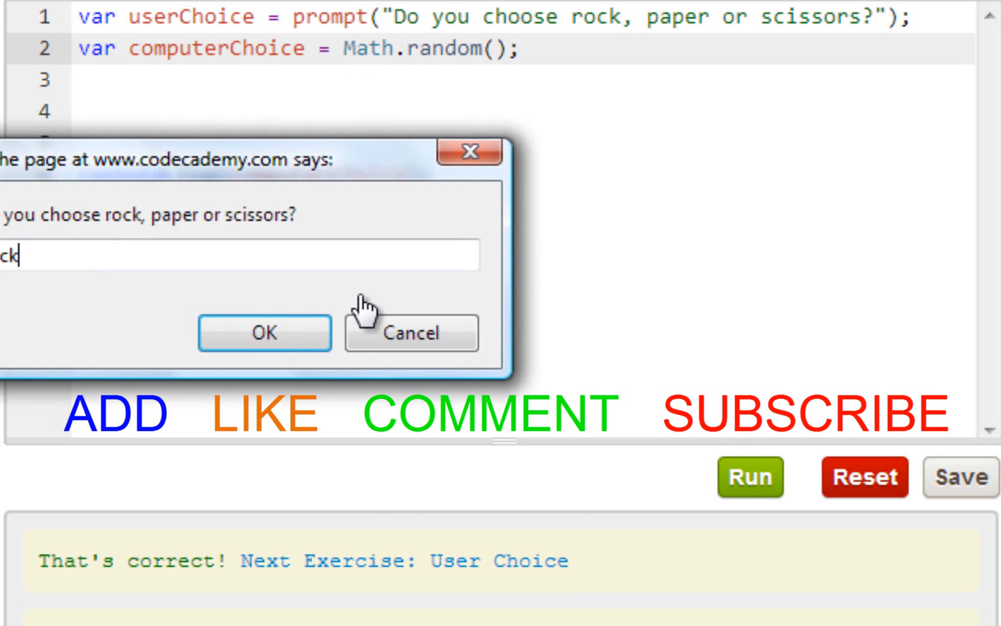
left_click(265, 332)
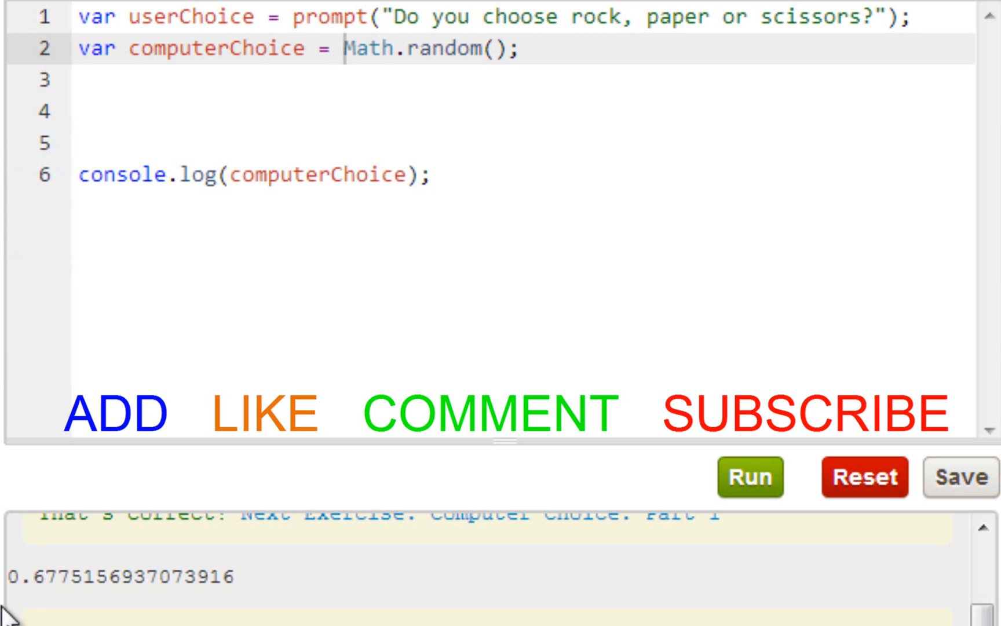
mouse_move(46, 584)
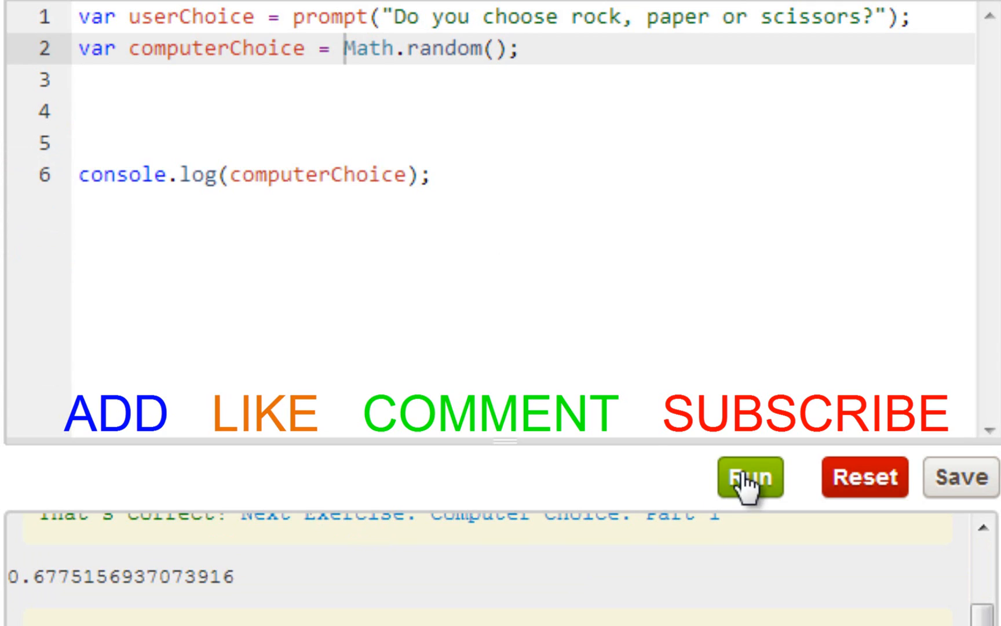
mouse_move(197, 463)
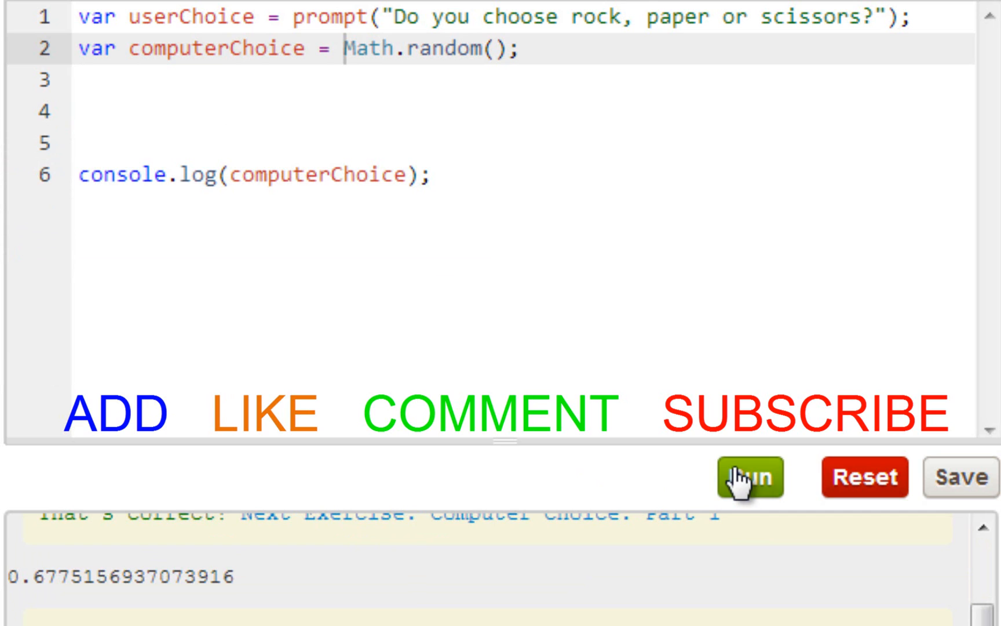
left_click(750, 479)
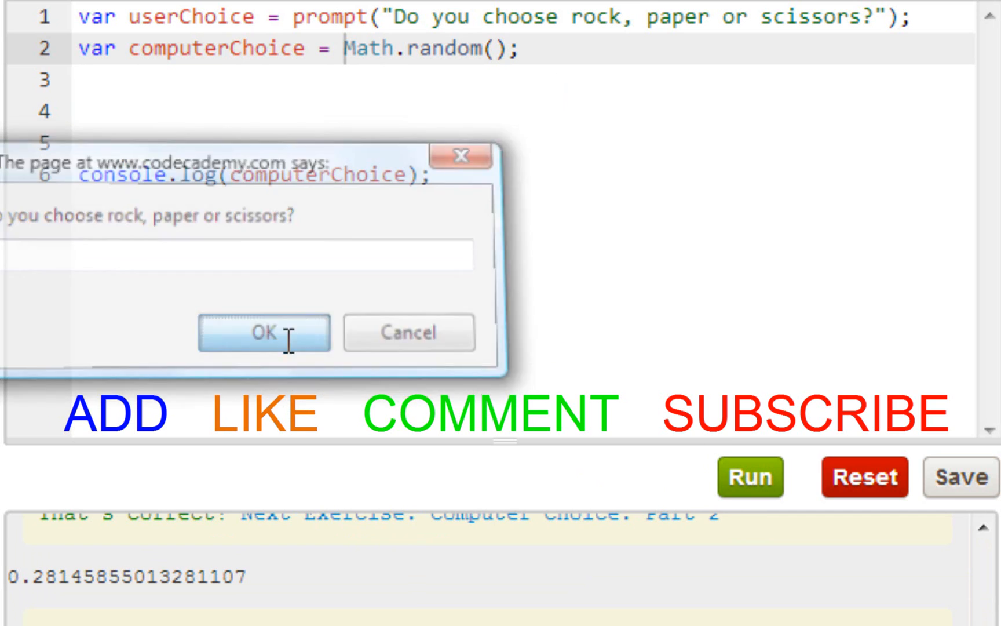
left_click(264, 332)
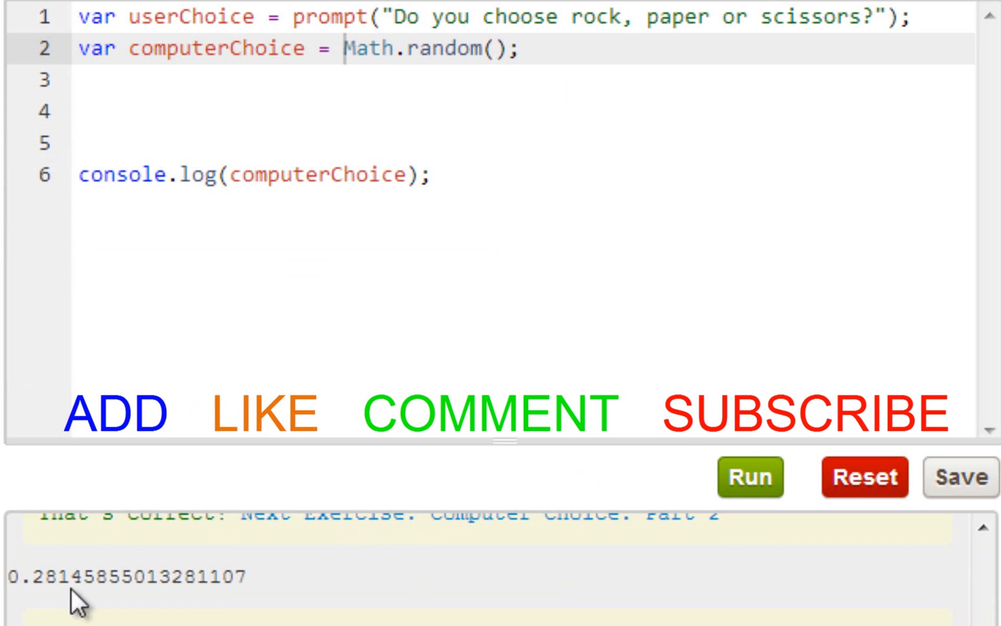
left_click(751, 477)
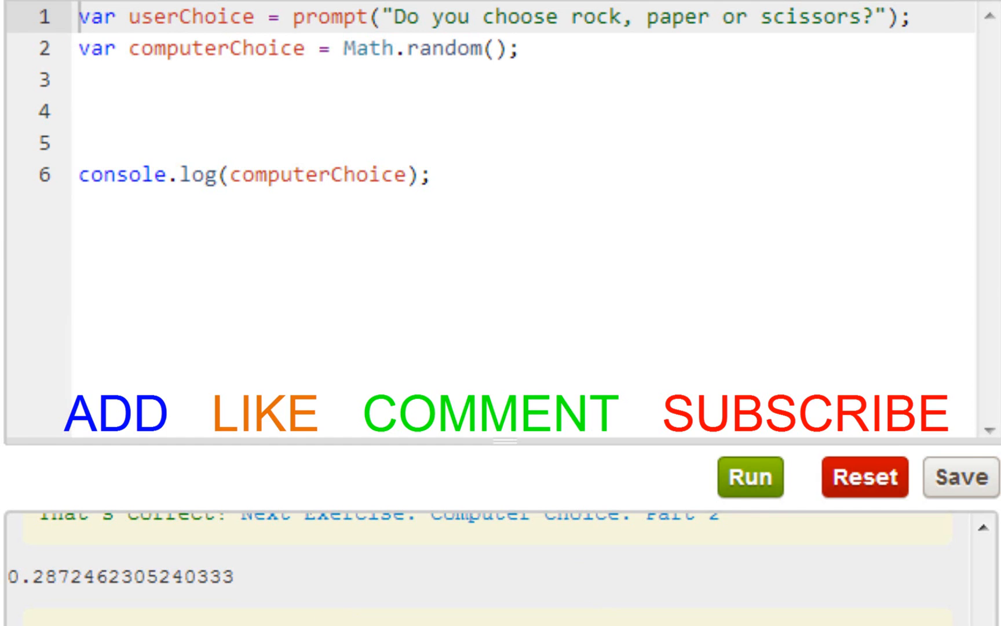
Step: Write if(computerChoice <= .33); on line 3, correcting the operator from =< to <=
scroll("down", 3)
type("if")
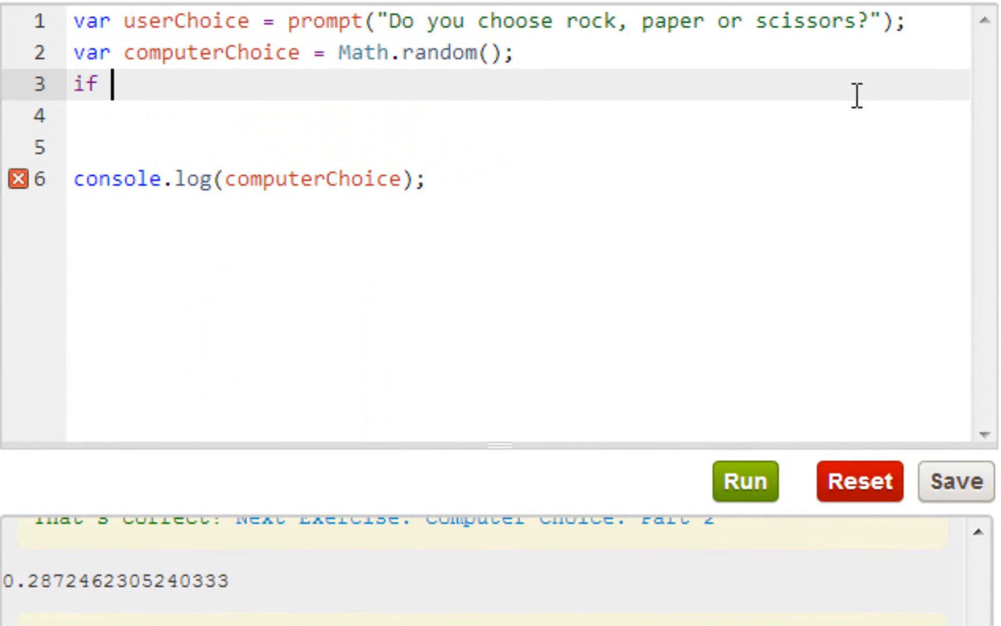
type("()")
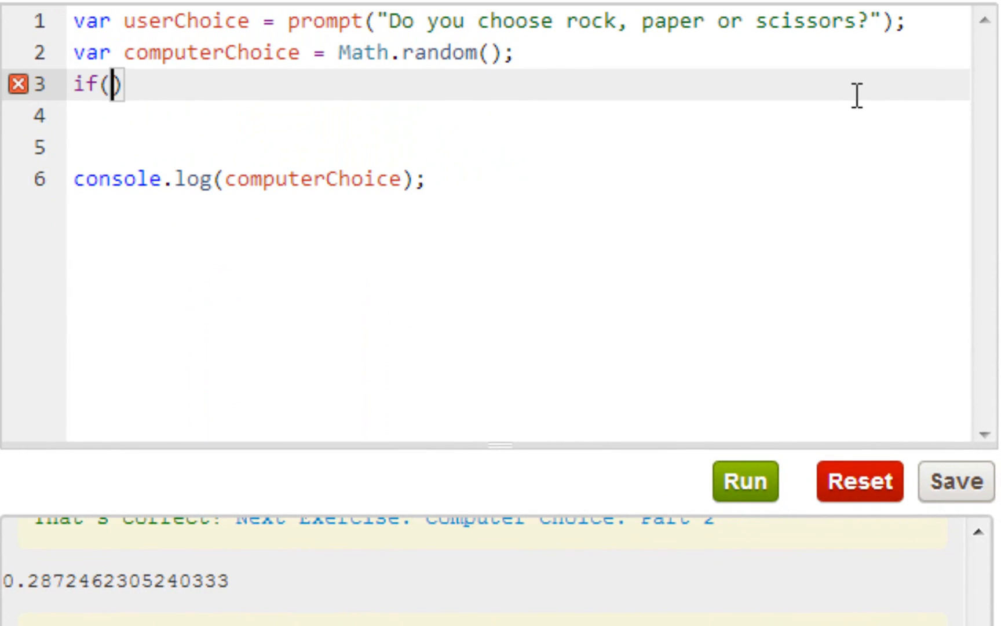
type("compute")
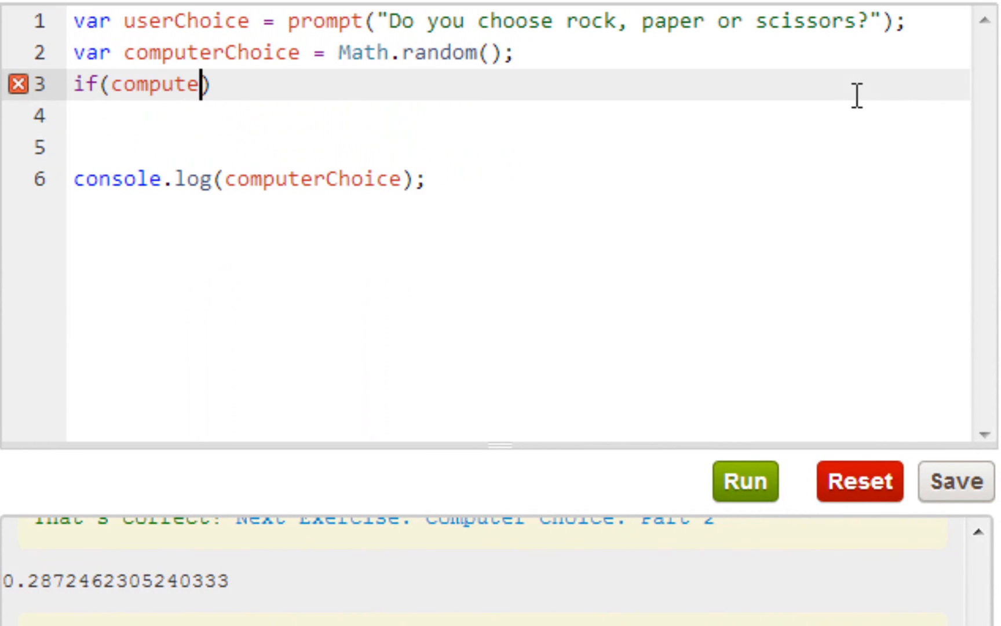
type("rChoice =")
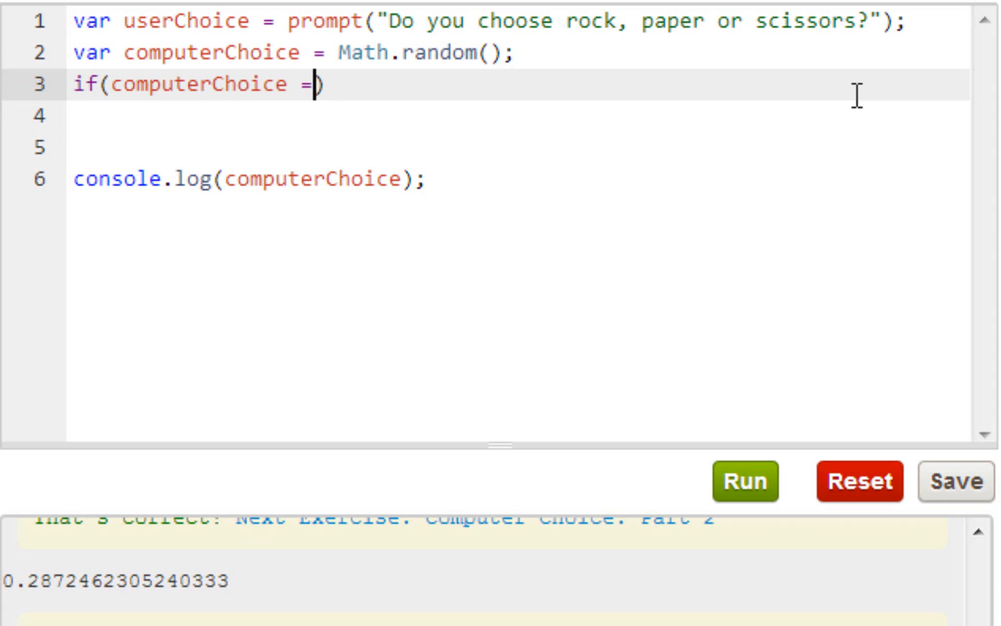
type("<")
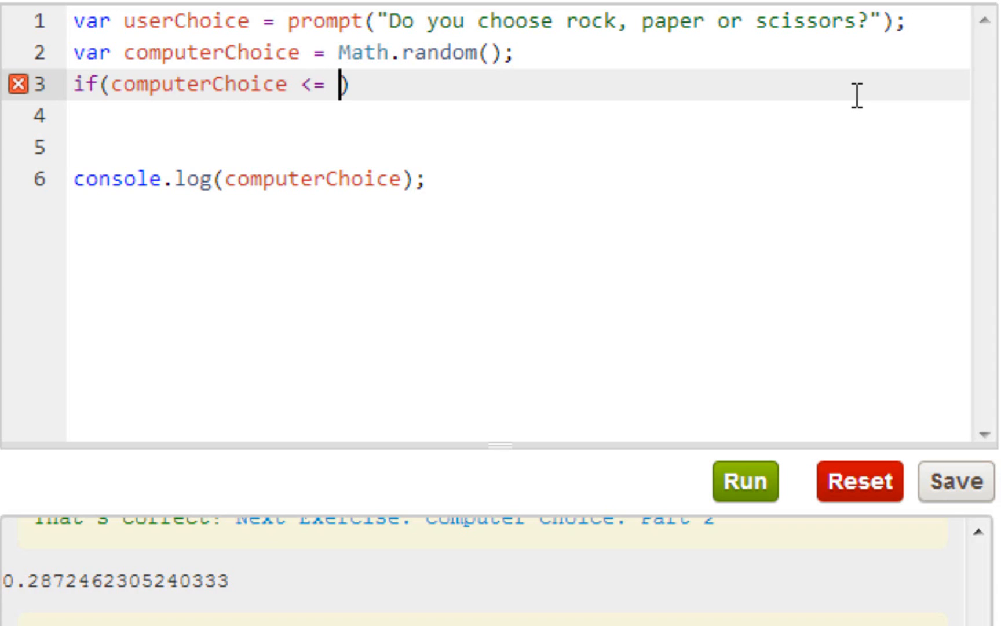
type(";")
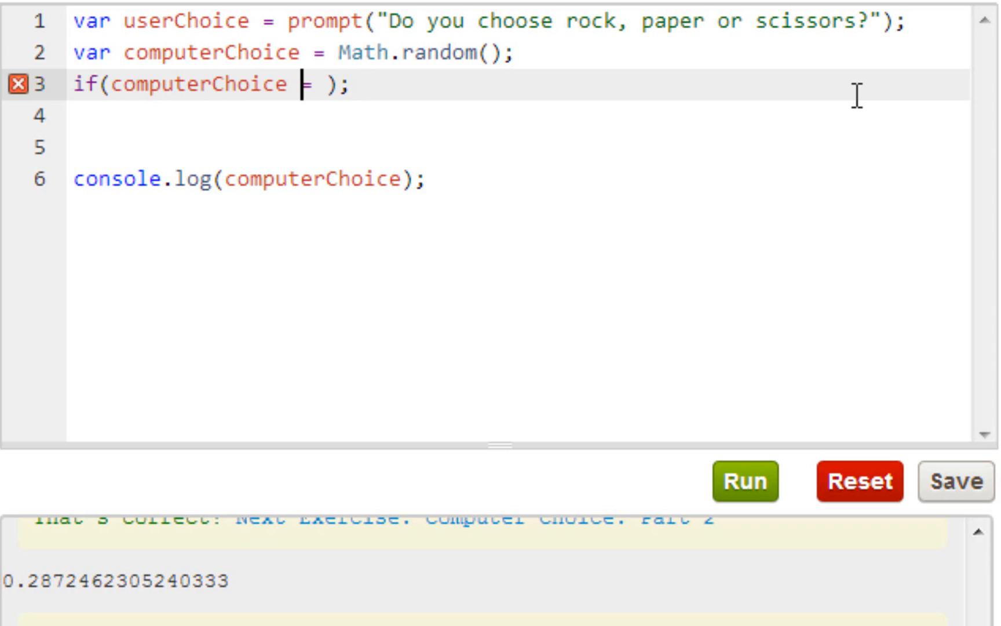
type("<")
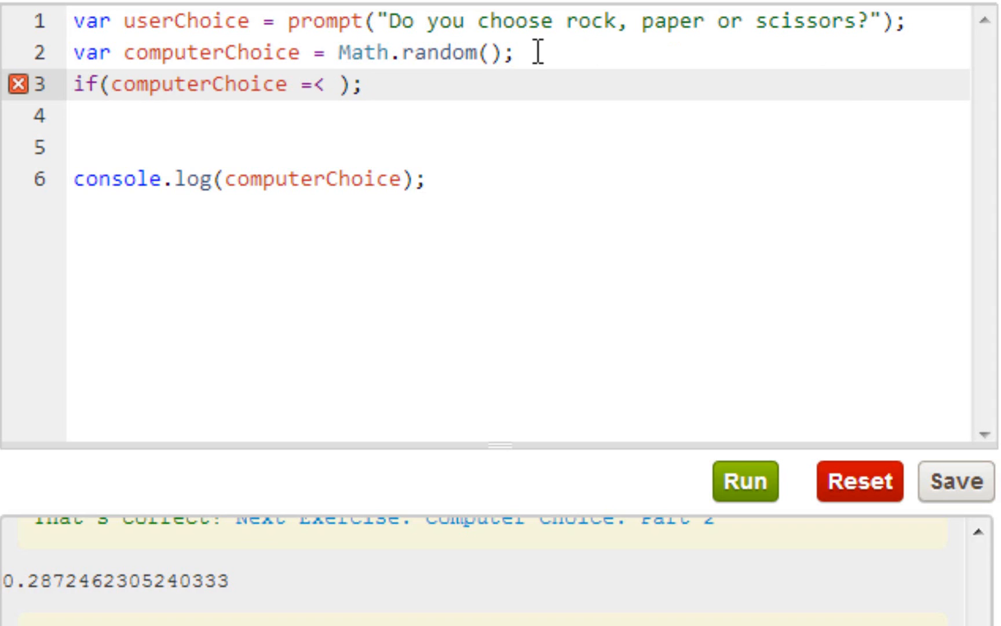
key("Backspace")
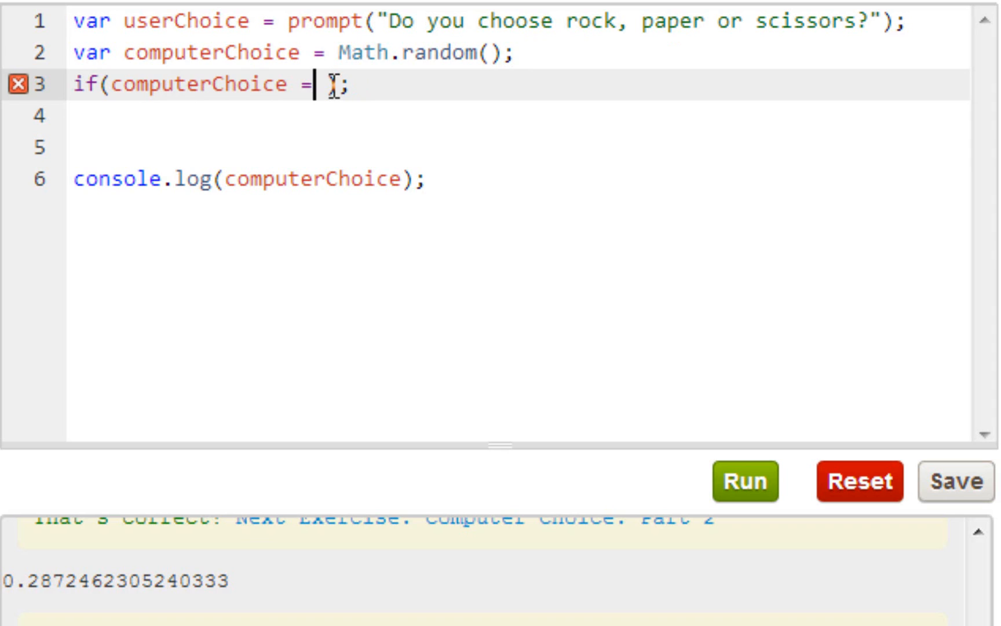
type("<")
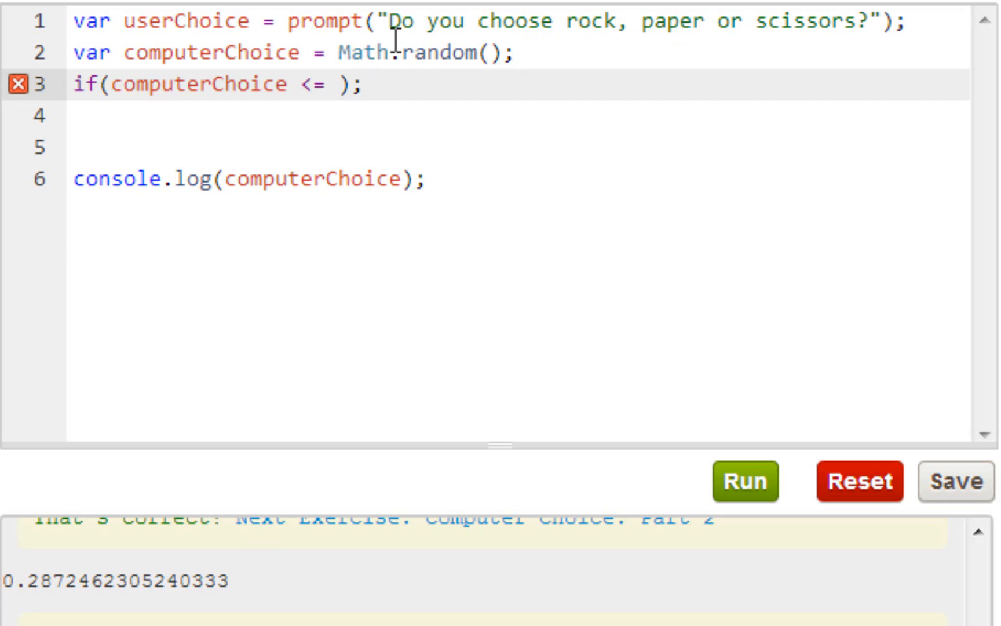
type(".")
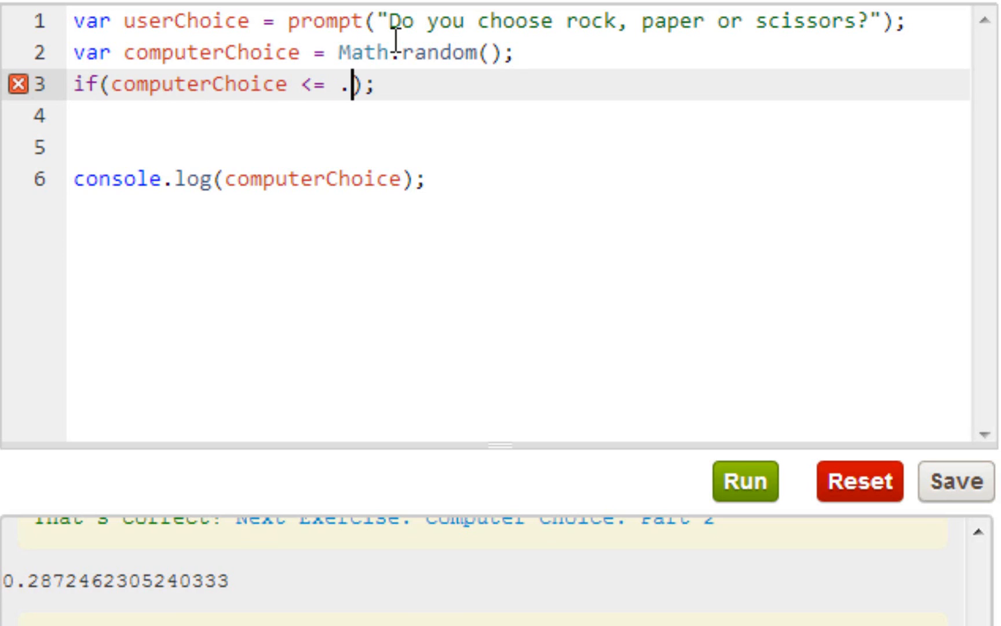
type("33")
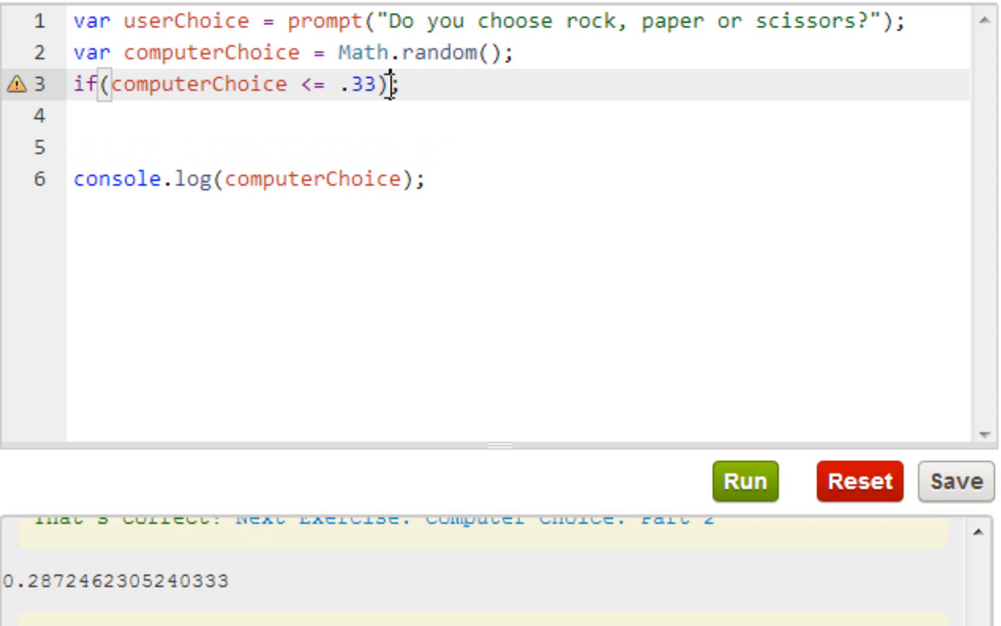
Step: Add the block { console.log("rock"); } to the if statement, removing a stray < sign
type("{}")
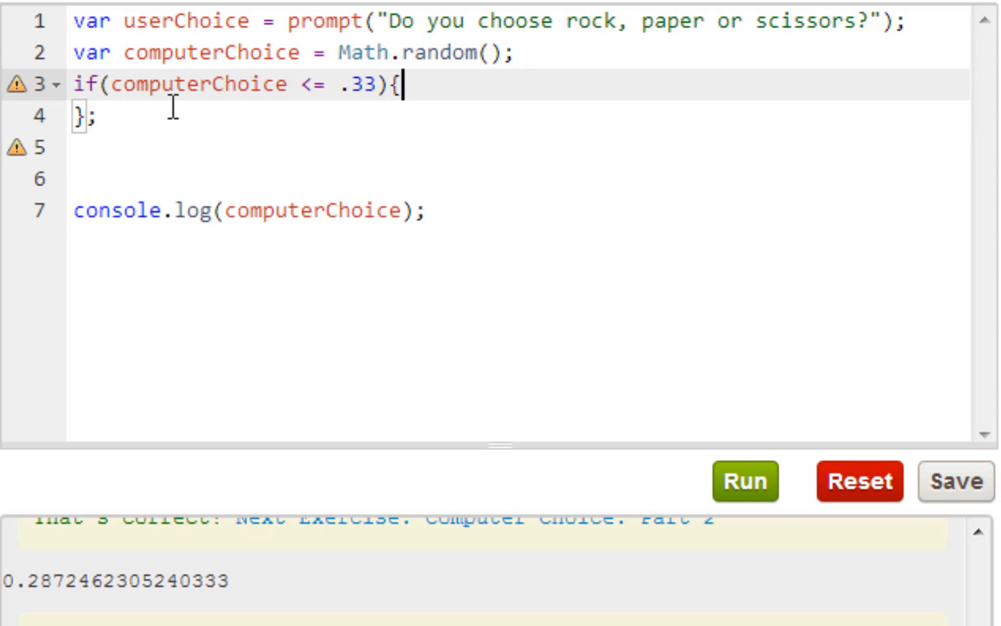
key("Enter")
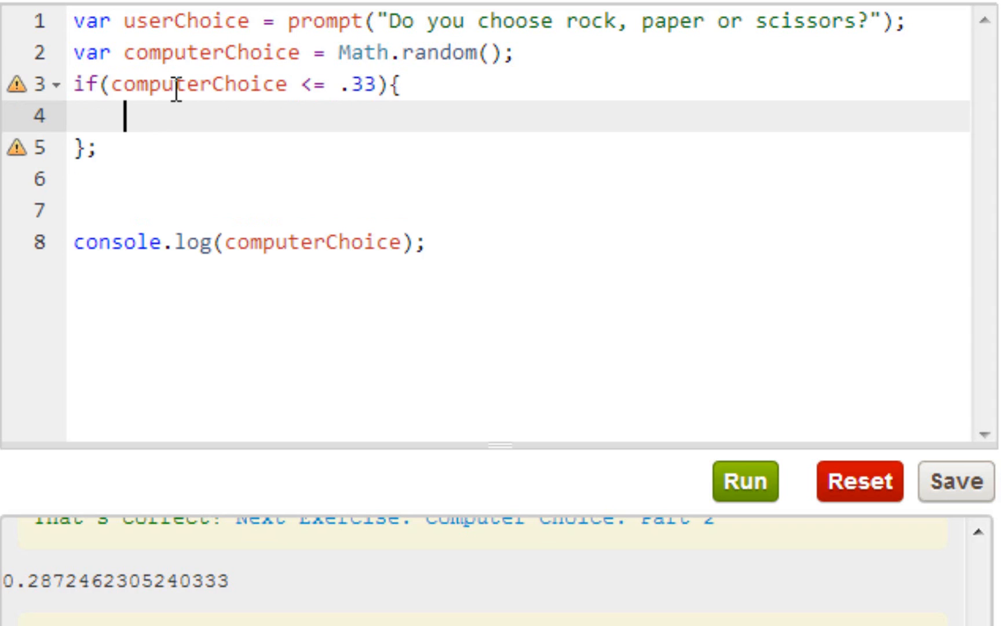
type("c")
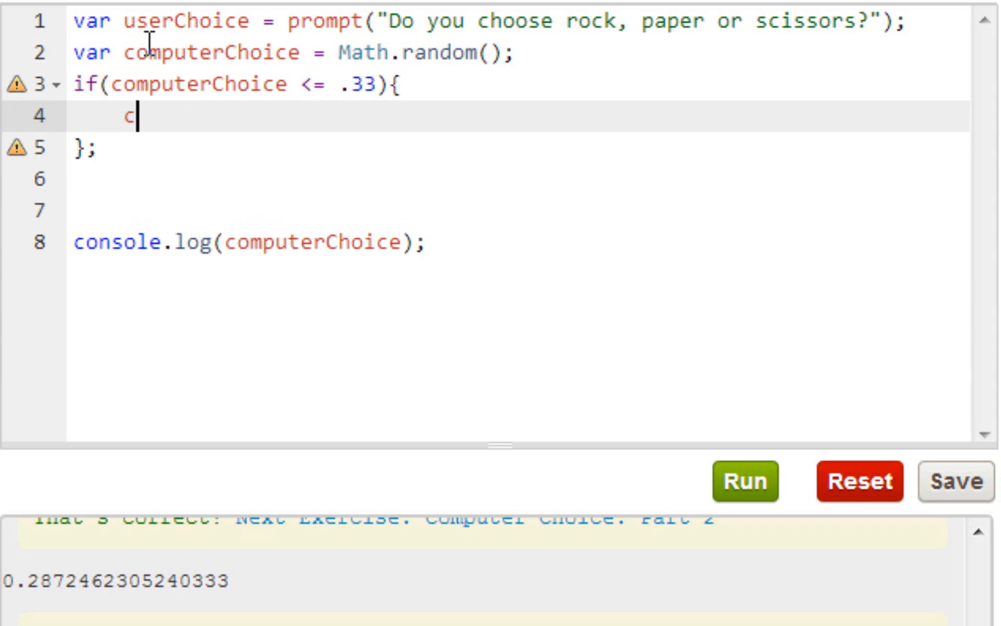
type("onsol")
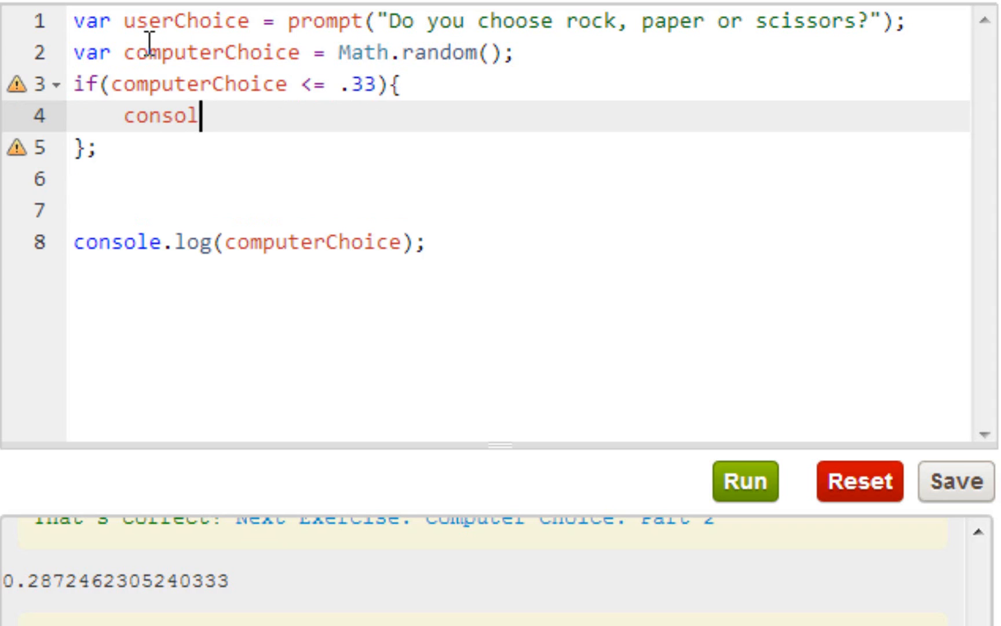
type("e.log()")
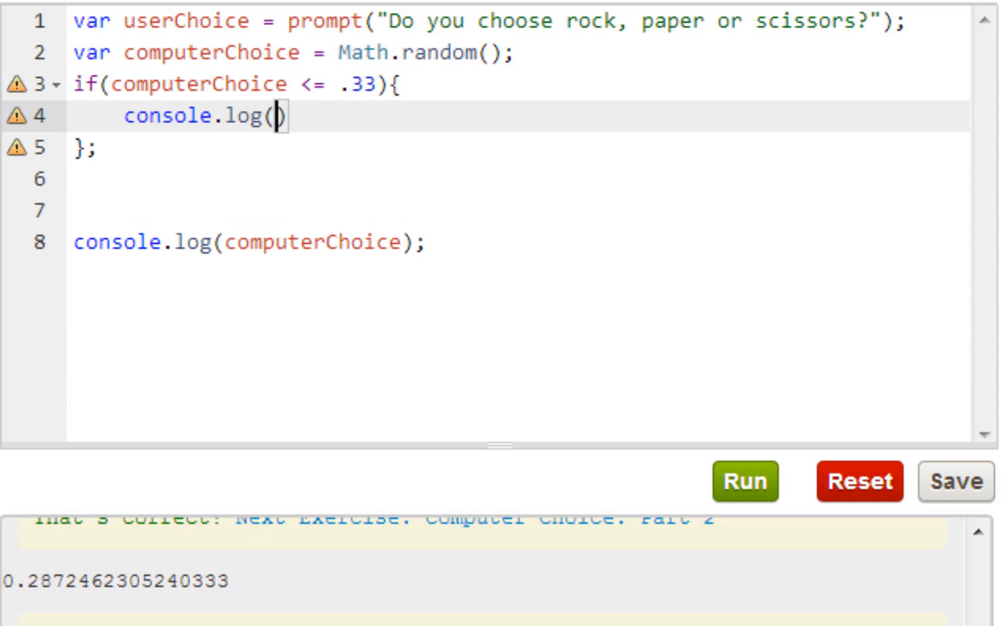
type("\"\"")
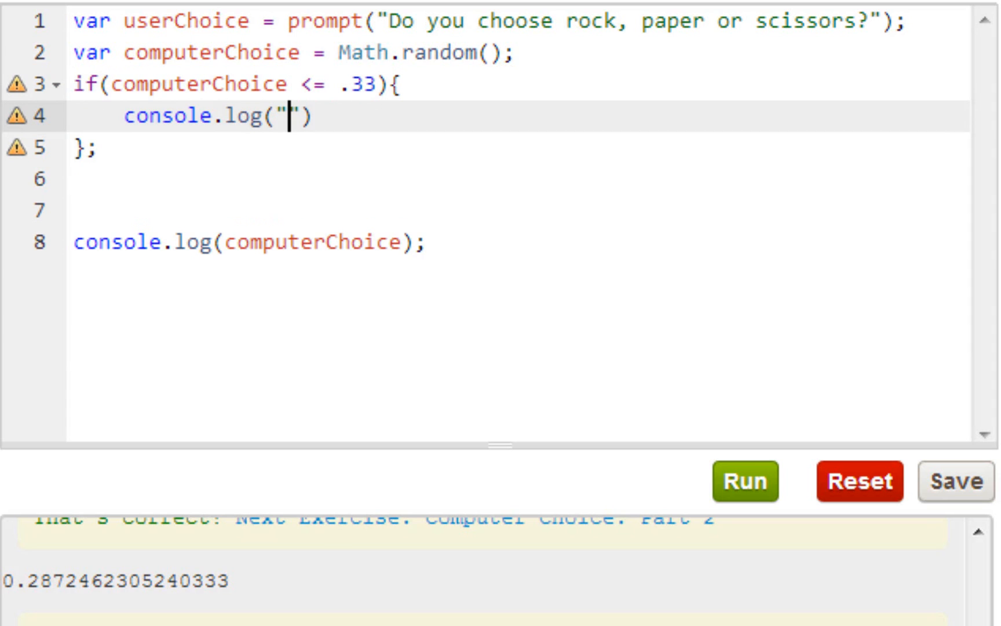
type("rock")
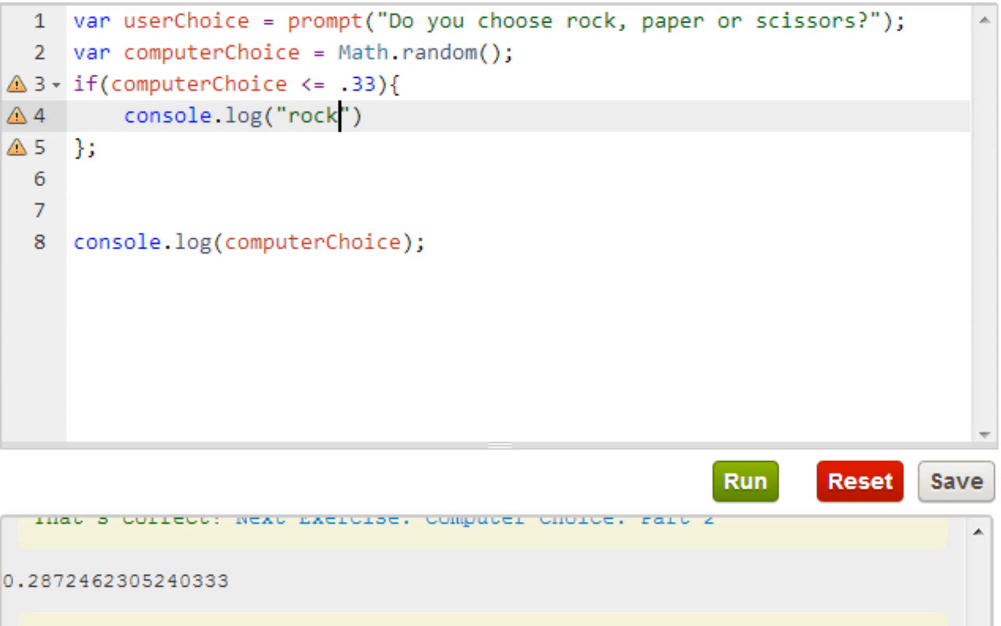
type(";")
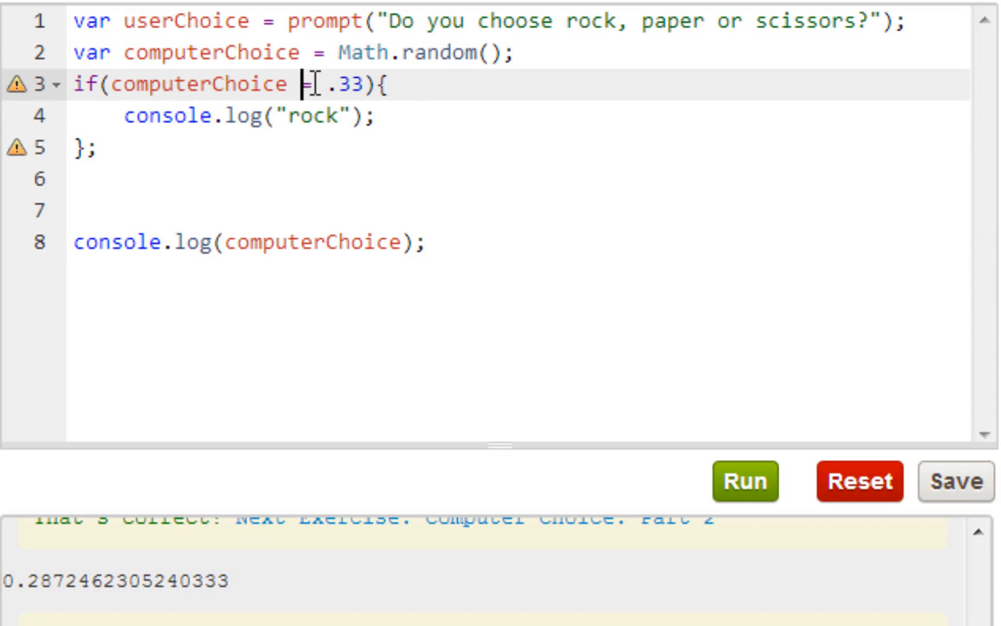
type("<")
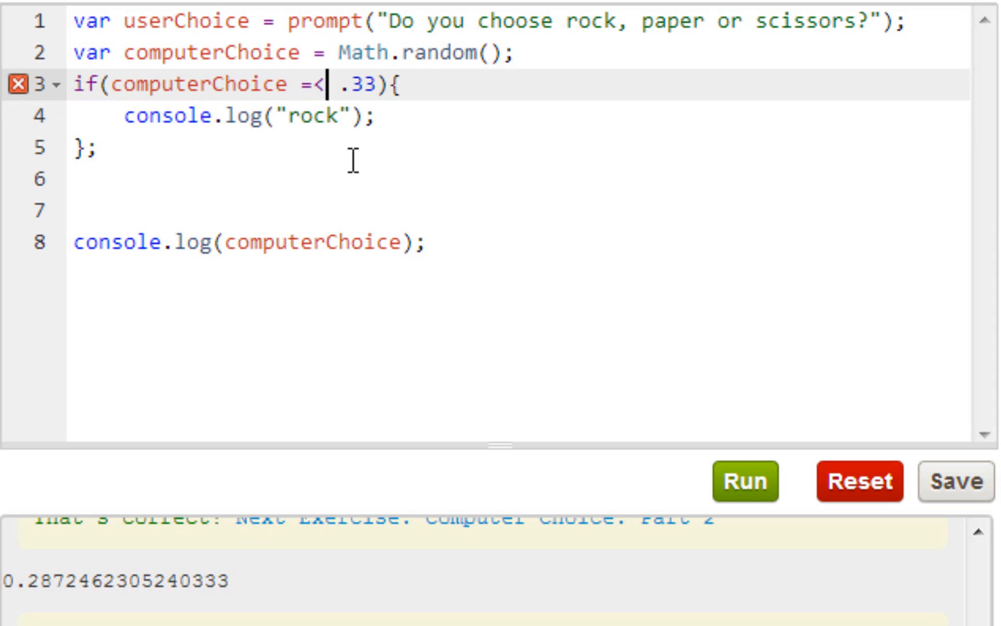
mouse_move(14, 79)
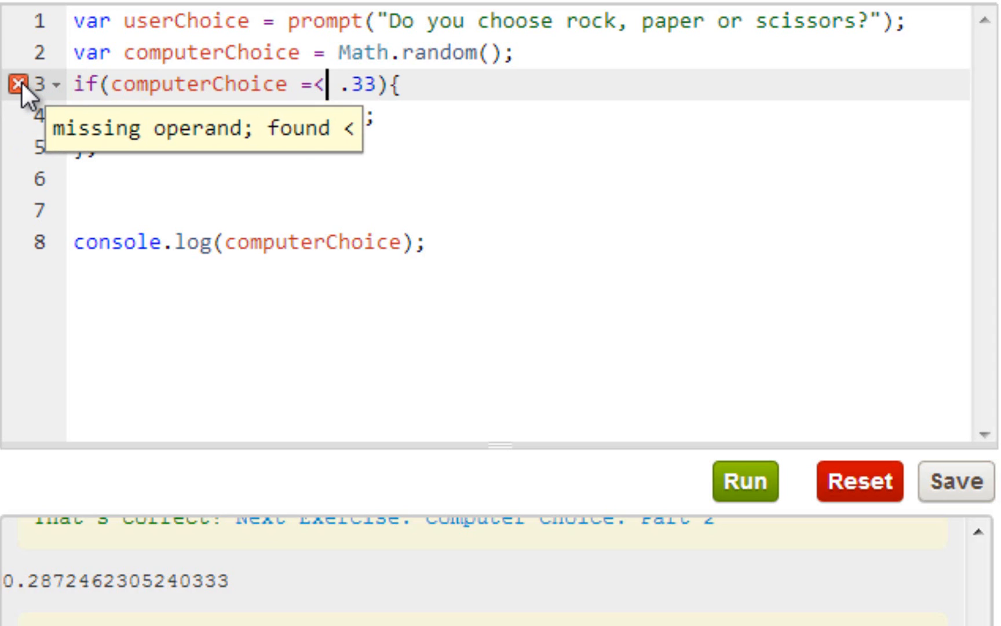
key("Backspace")
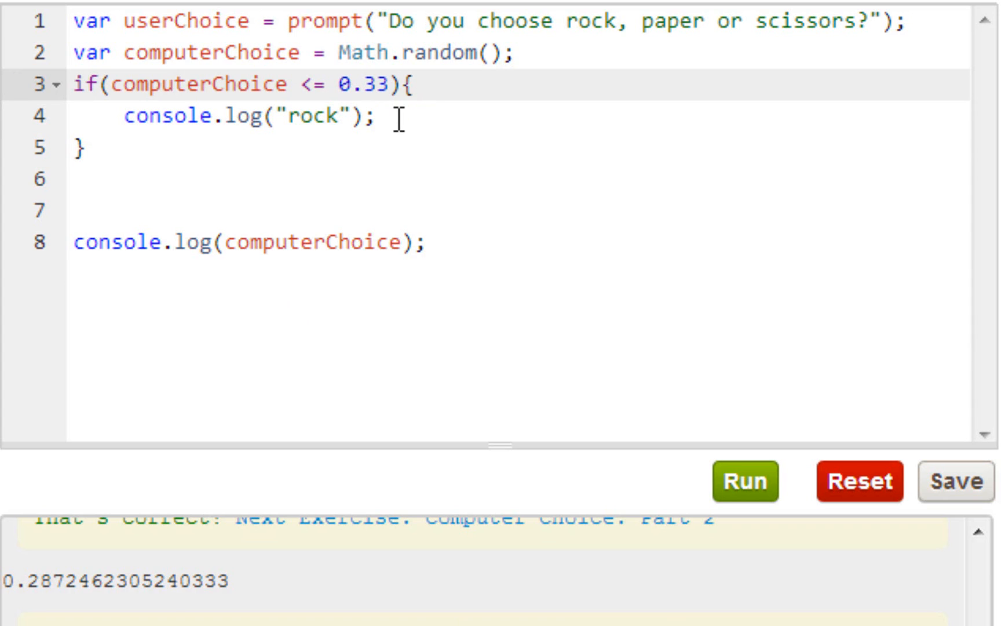
Step: Write an empty if else (){}; branch on its own line after the rock block
left_click(379, 118)
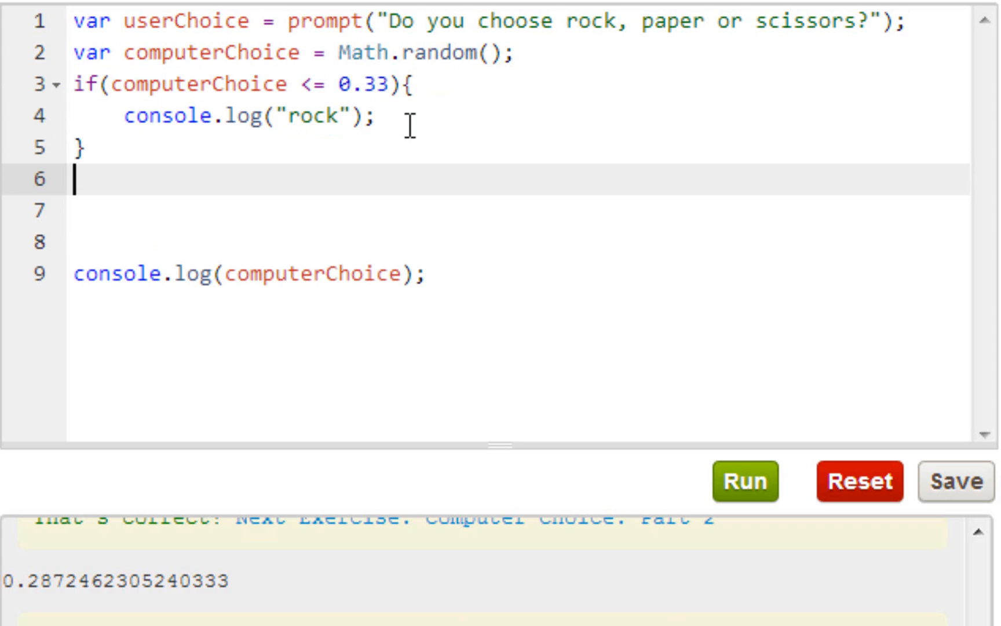
type("if else")
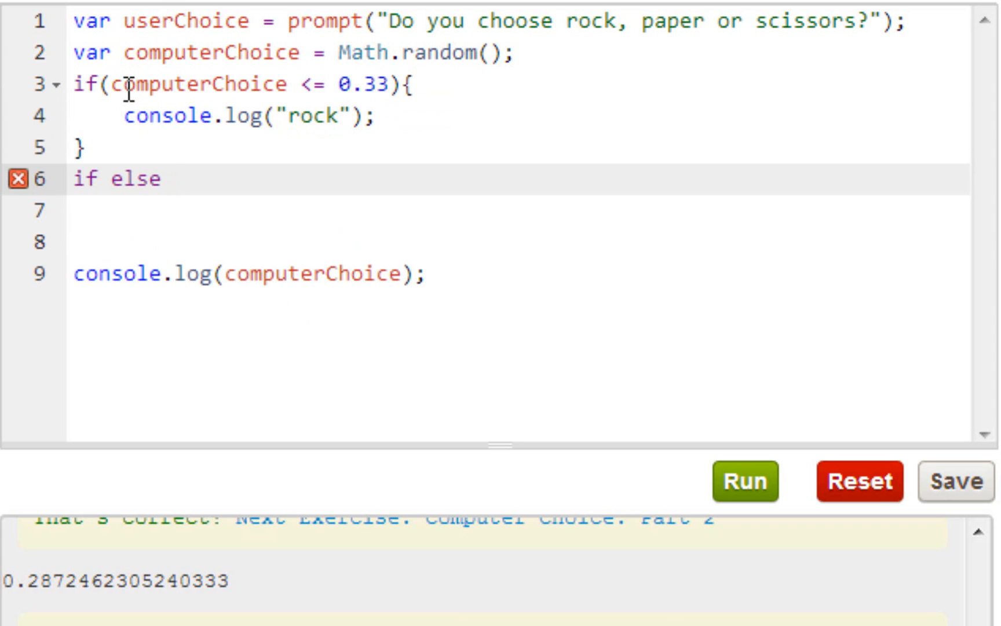
type("()")
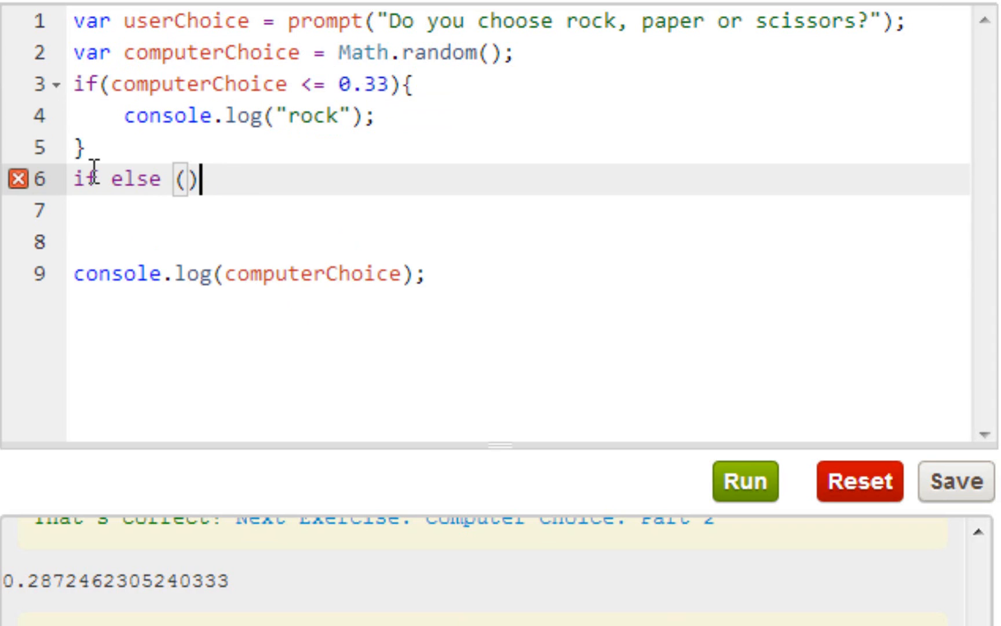
type("P{")
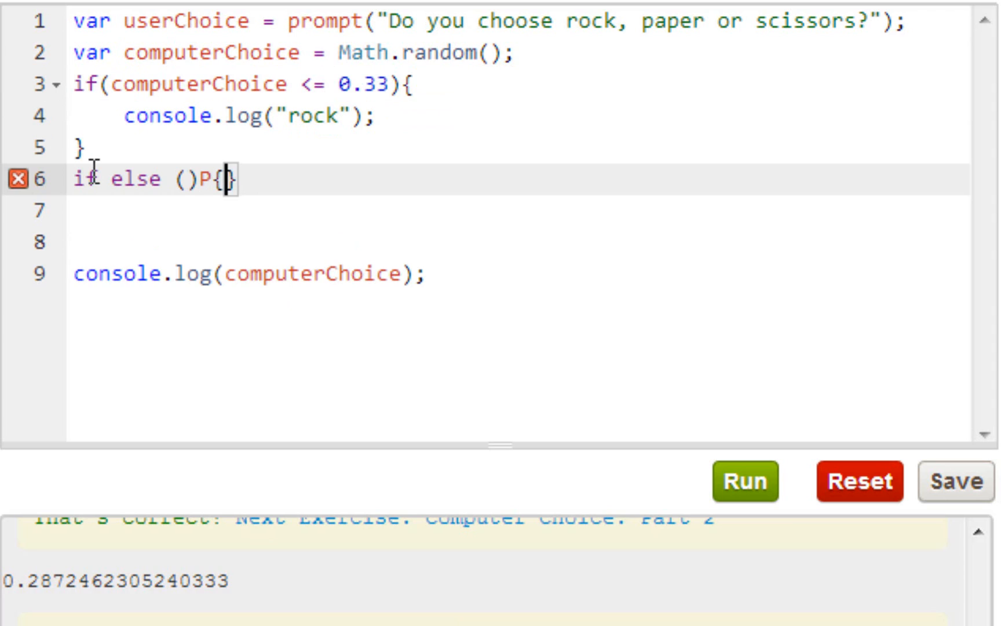
type(";")
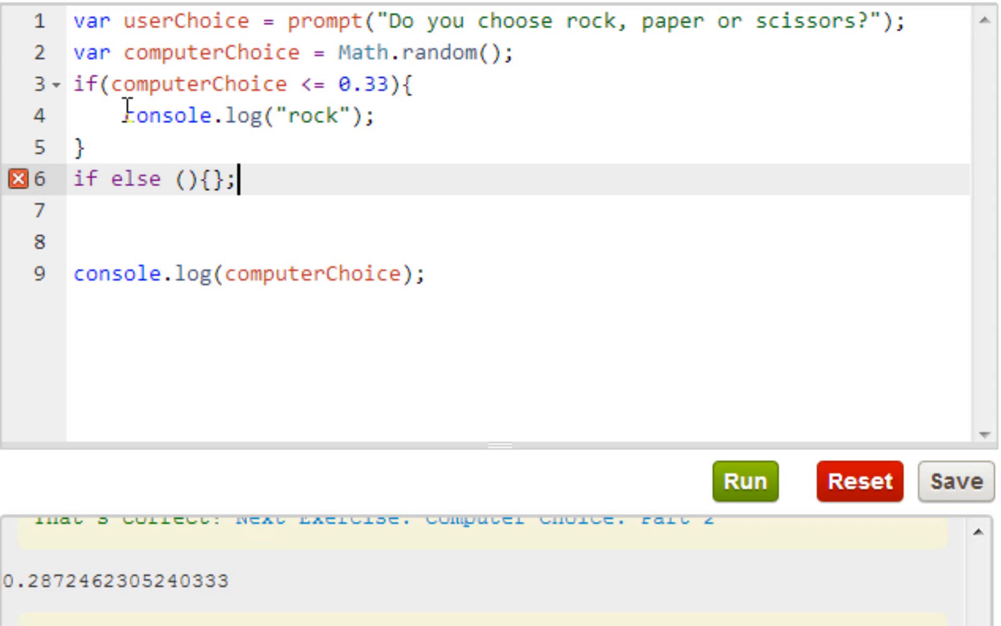
left_click(81, 152)
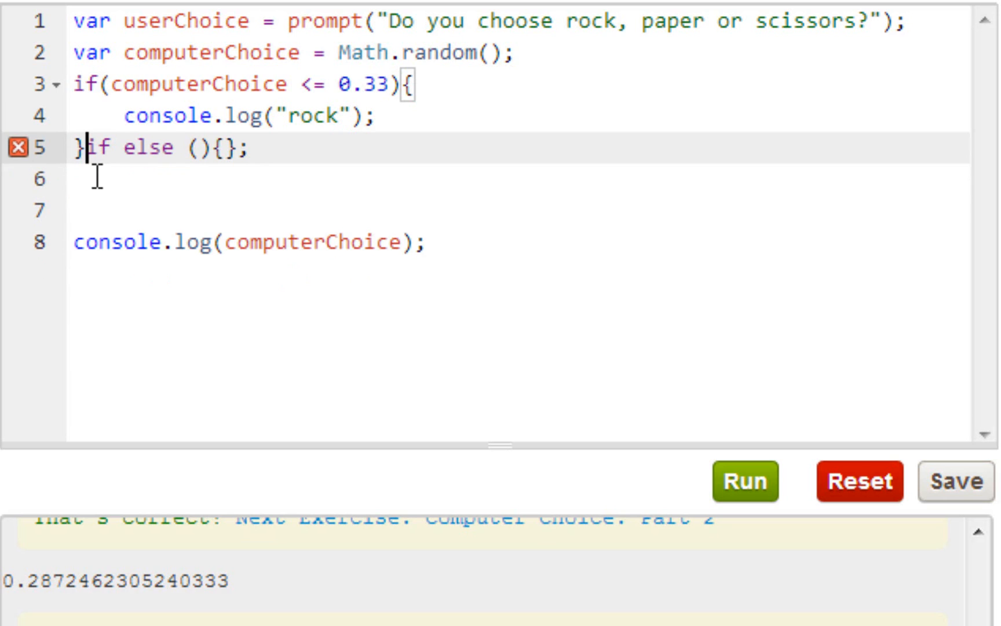
key("Enter")
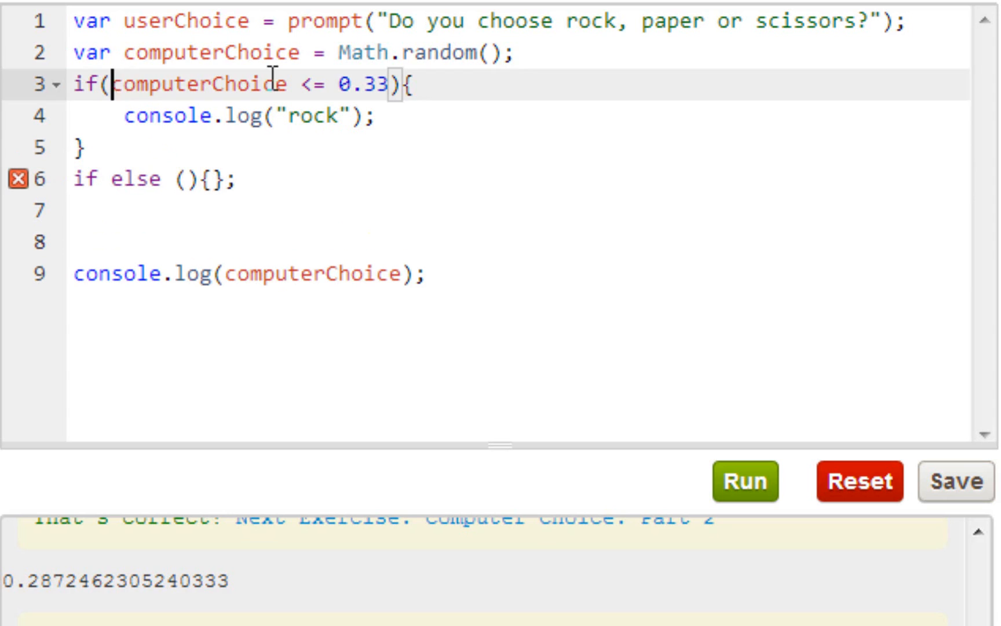
Step: Build the condition (computerChoice > 0.33 && computerChoice <= 0.6...) by reusing the rock condition
left_click_drag(119, 85, 386, 85)
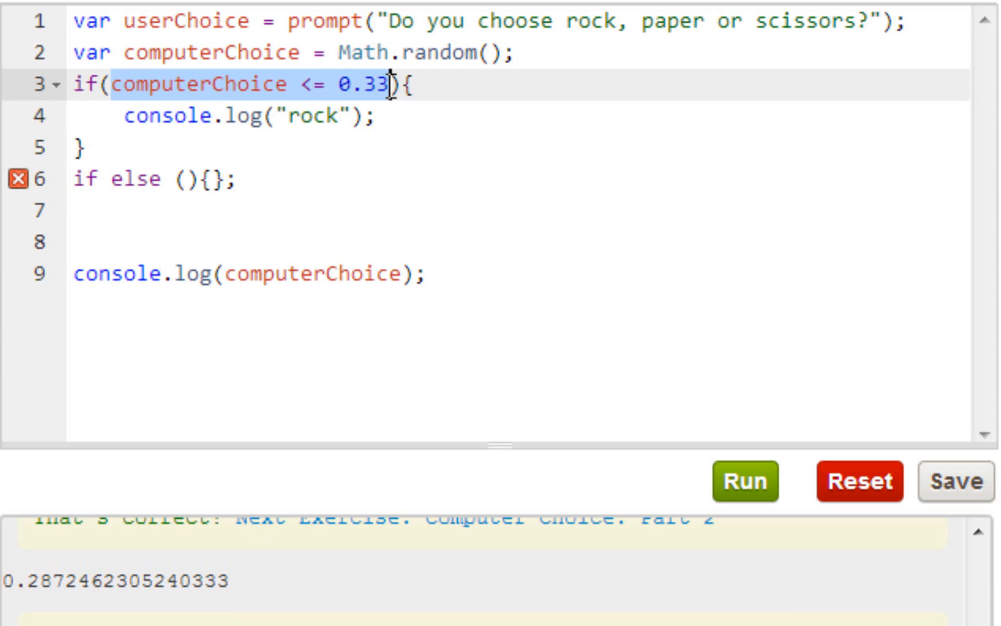
left_click(168, 179)
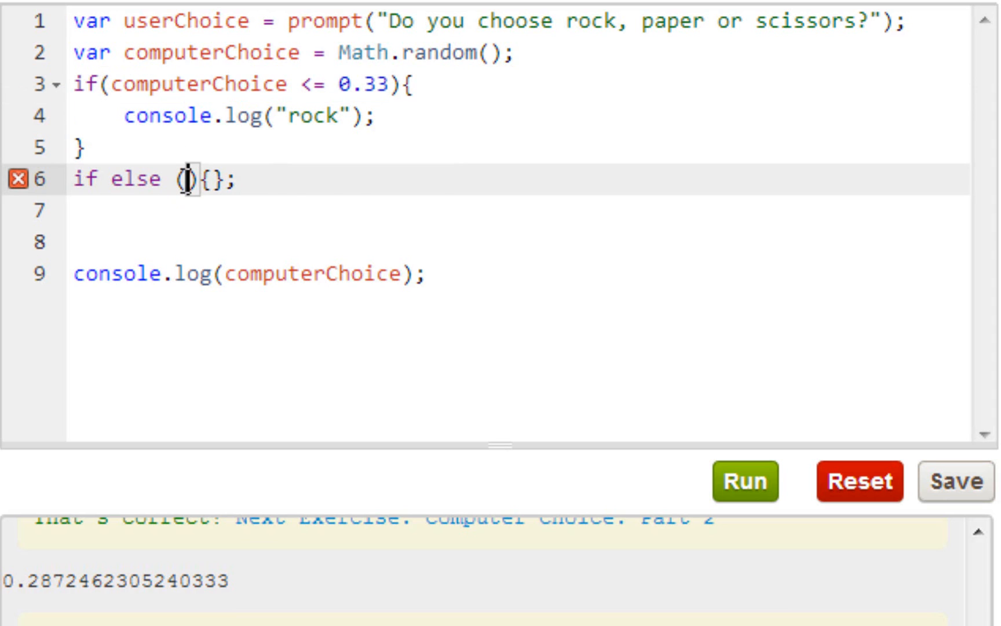
type("computerChoice <= 0.33")
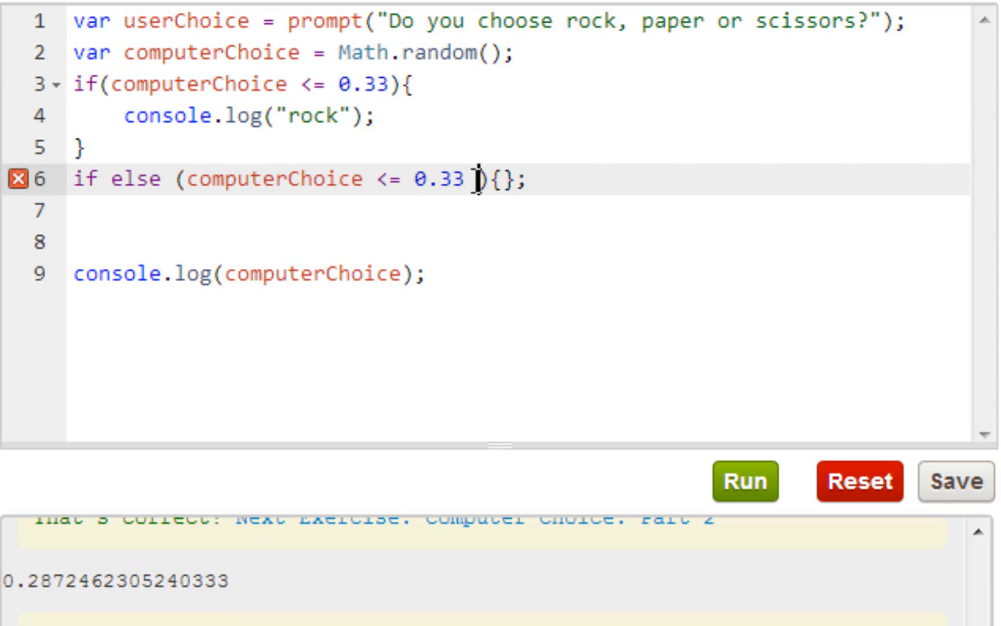
type("&")
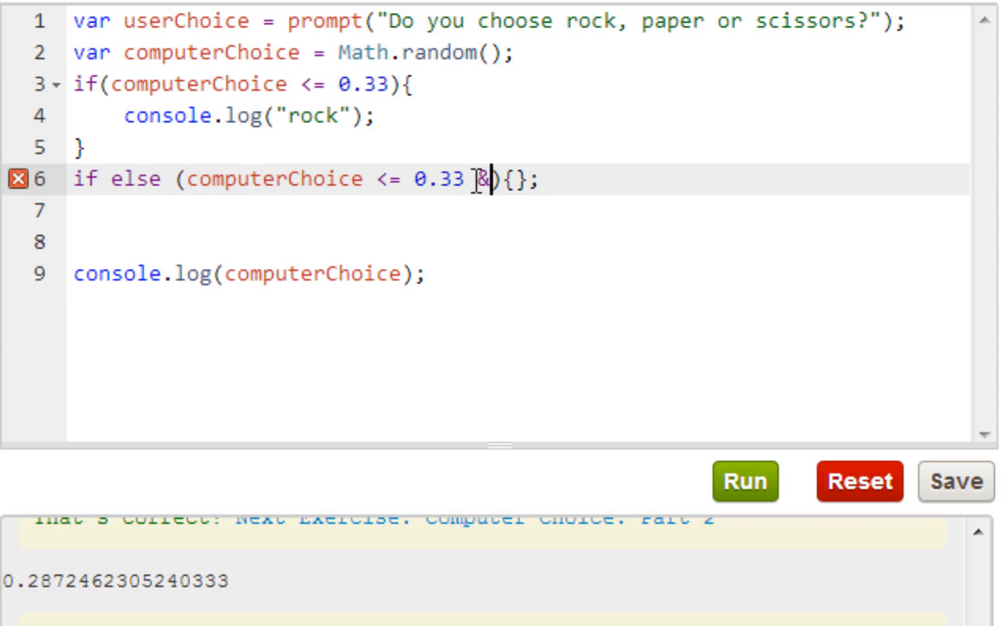
type("&")
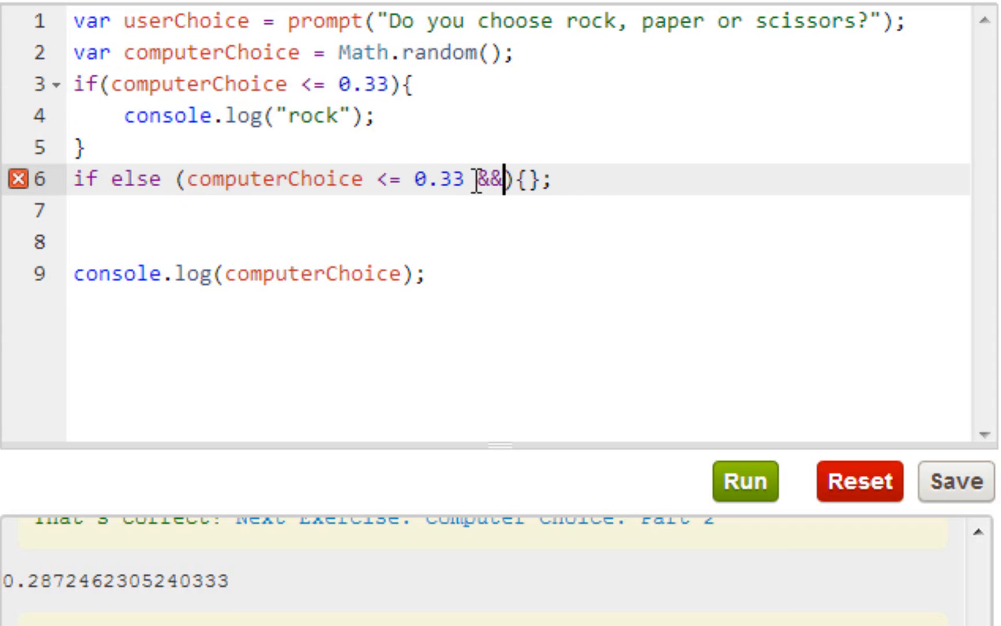
key("Backspace")
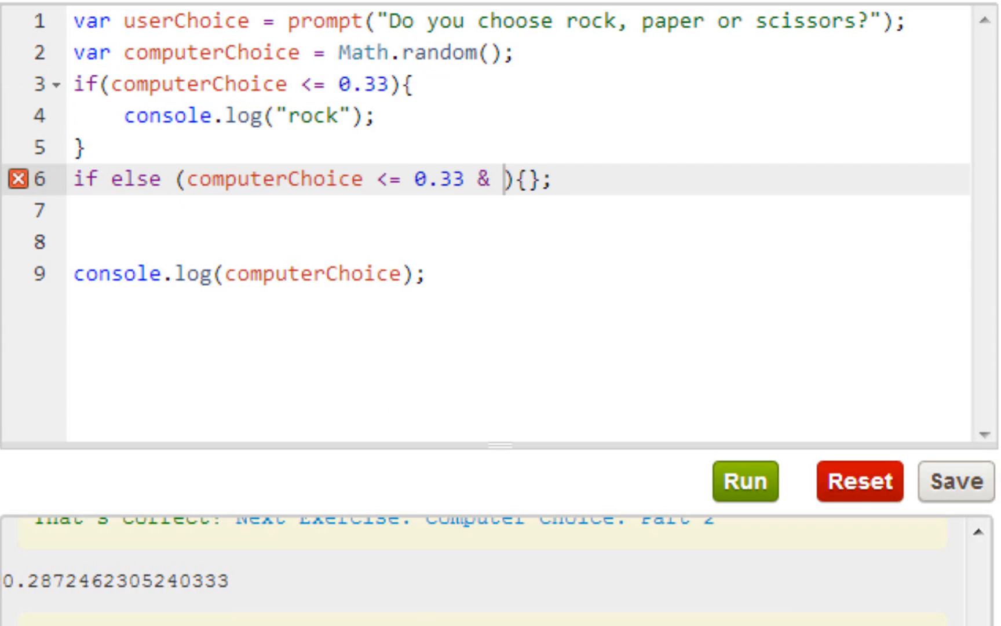
key("Backspace")
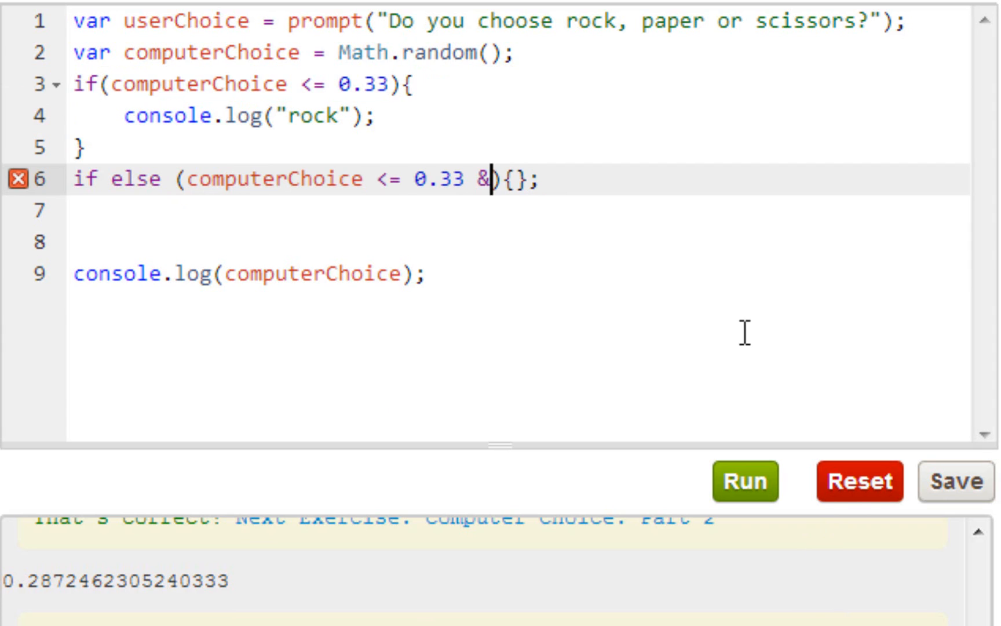
type("& computerChoice <= 0.33")
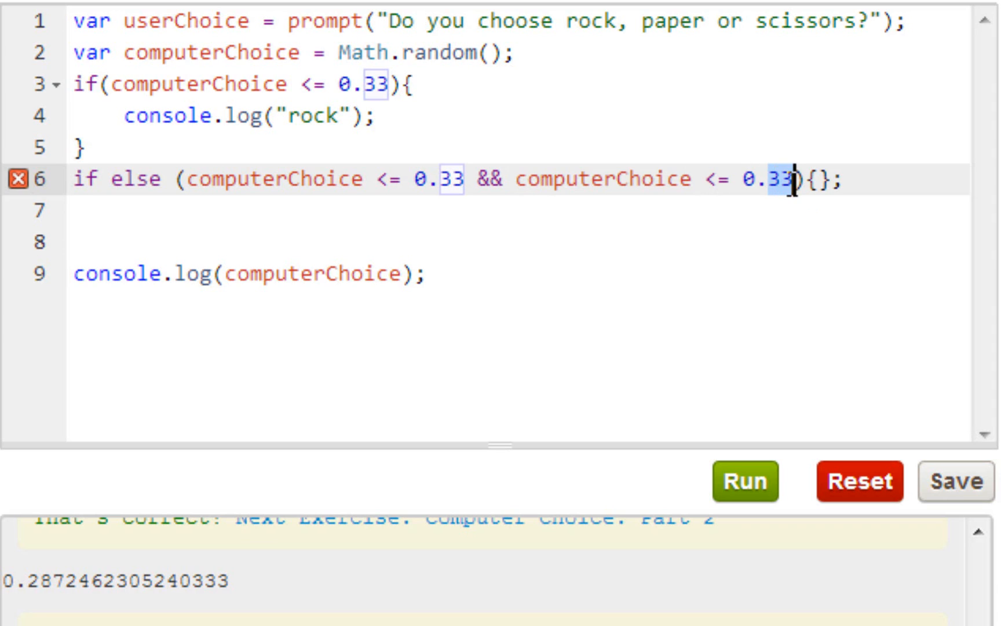
type("0.6")
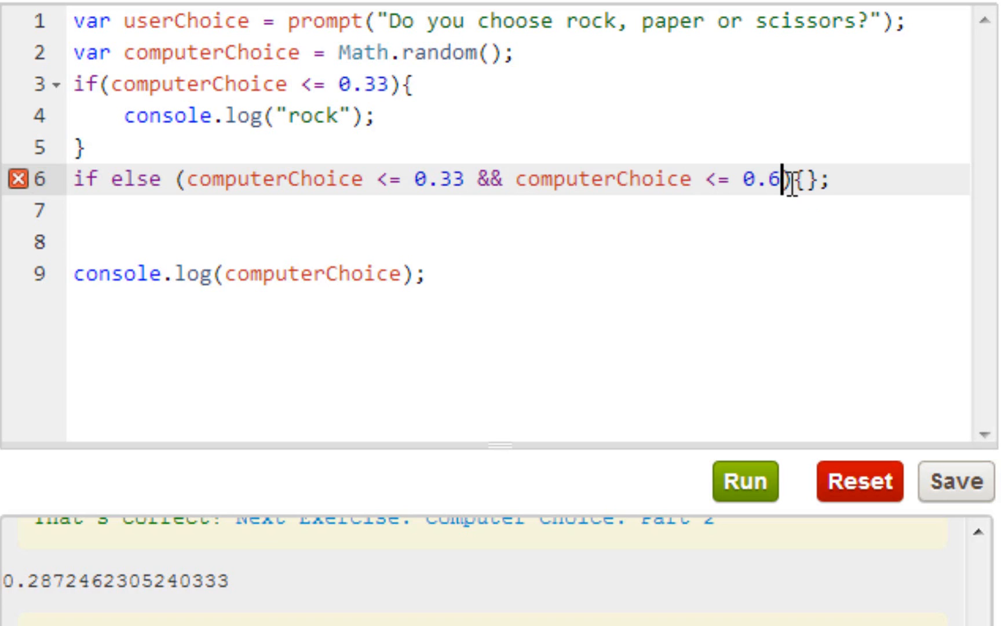
type("6")
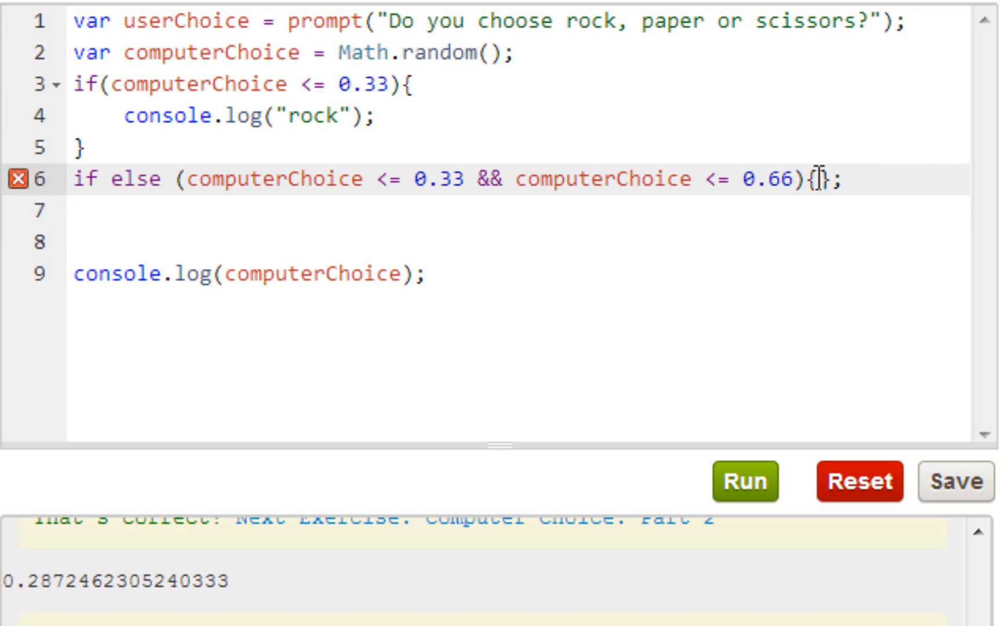
Step: Add the body console.log('paper'); and finish the upper bound as 0.67
key("Enter")
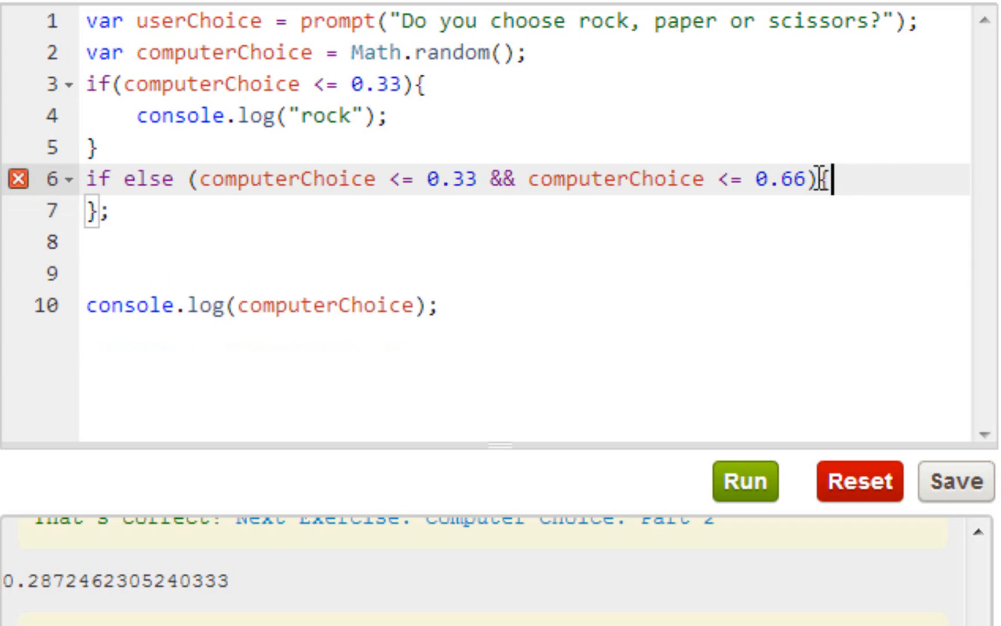
type("conso")
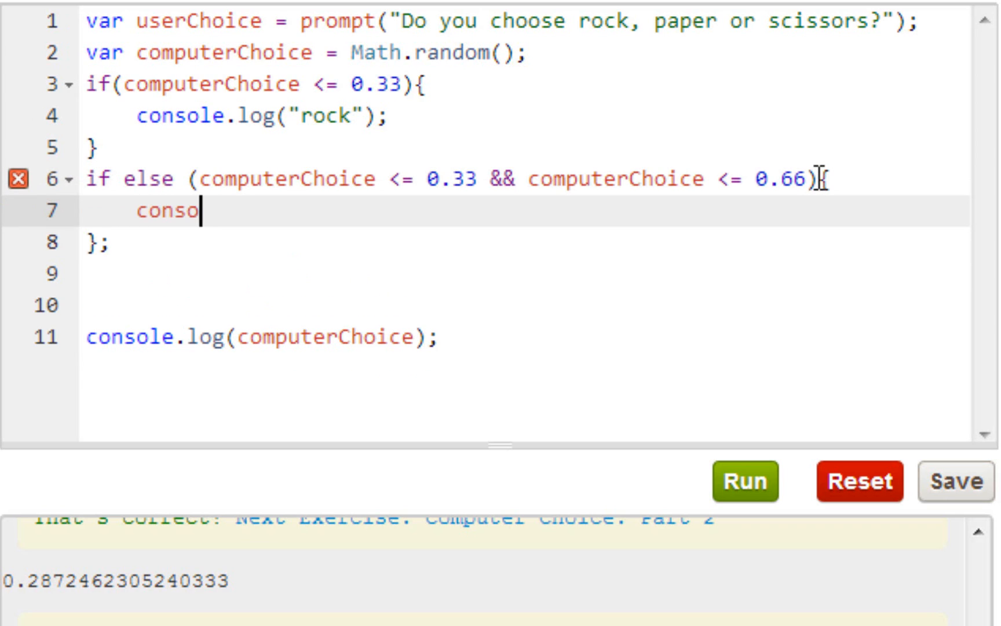
type("le.")
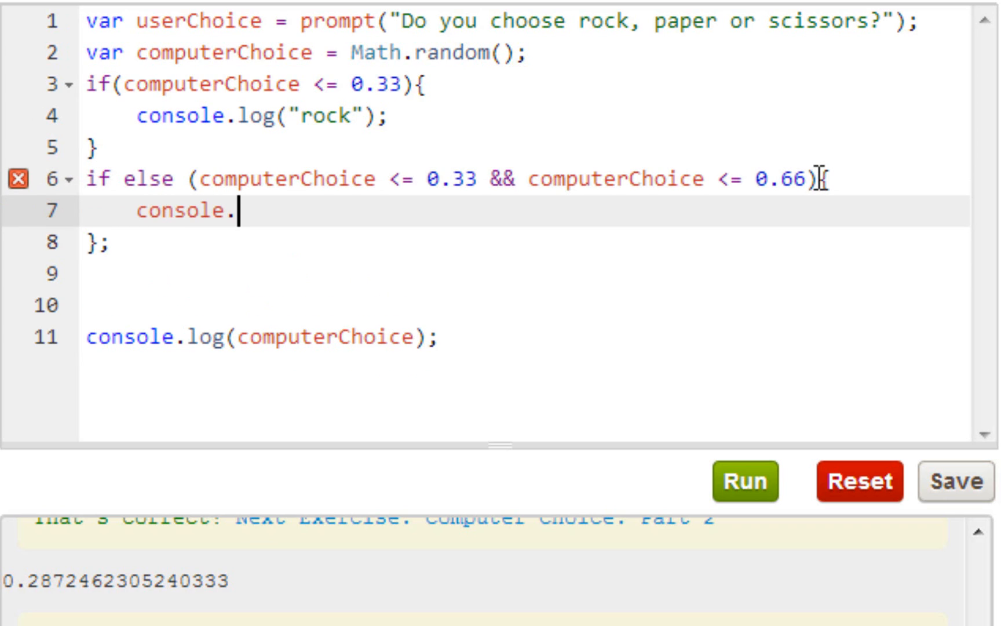
type("log()")
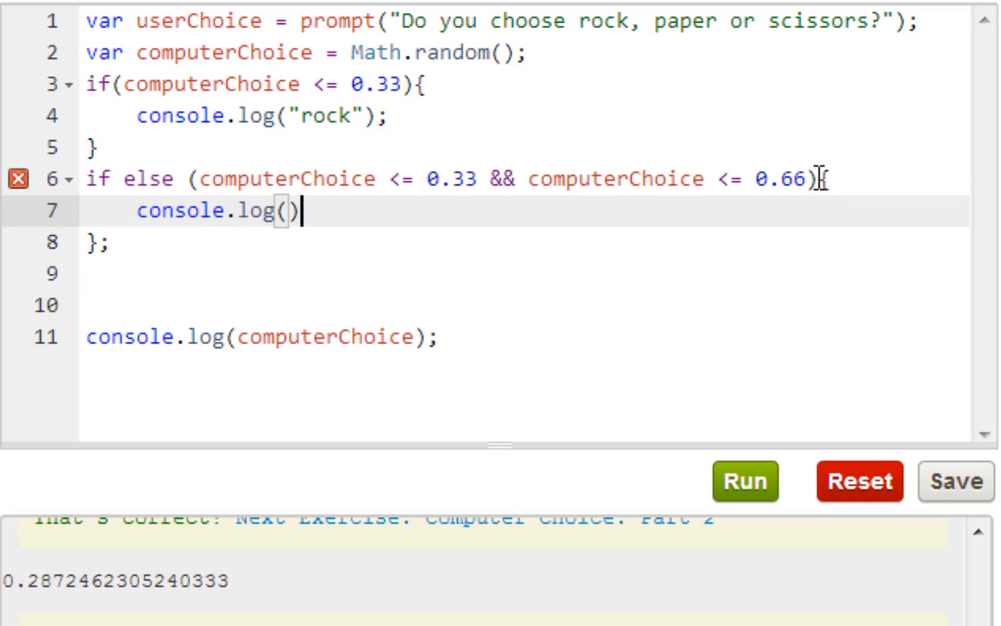
type("{")
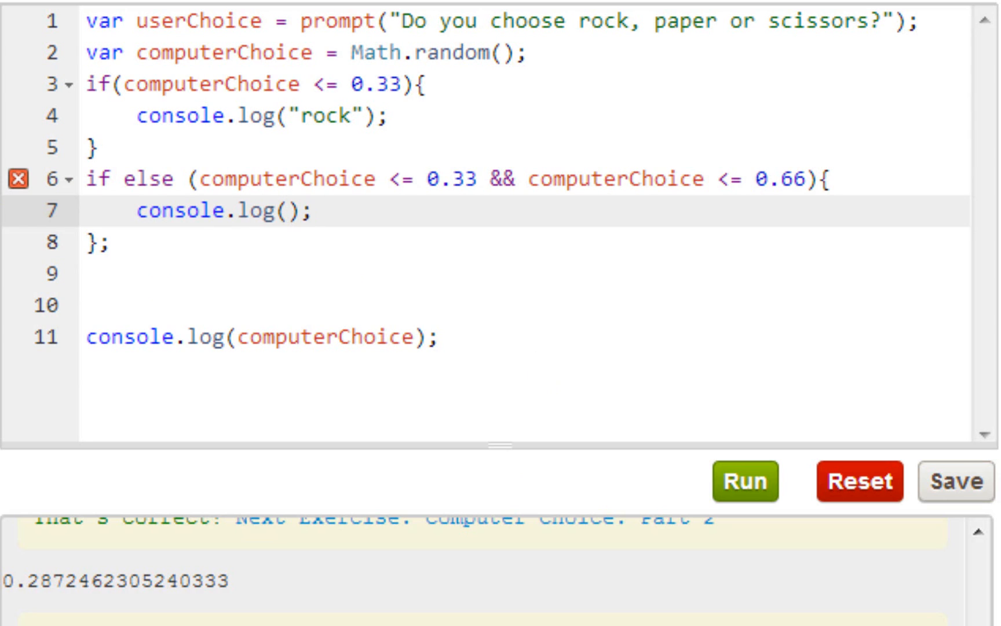
left_click(287, 211)
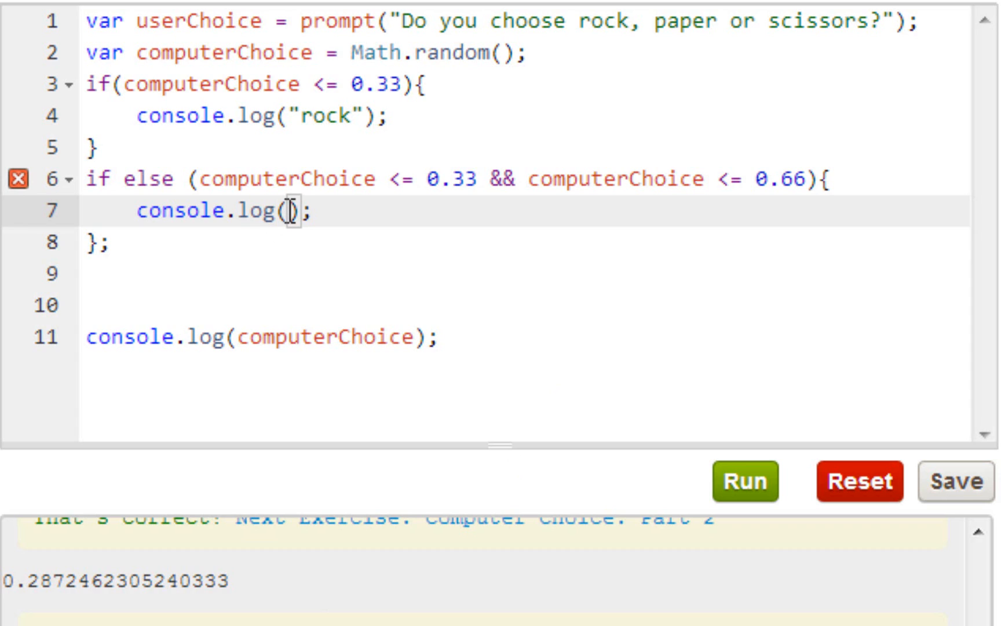
type("'p'")
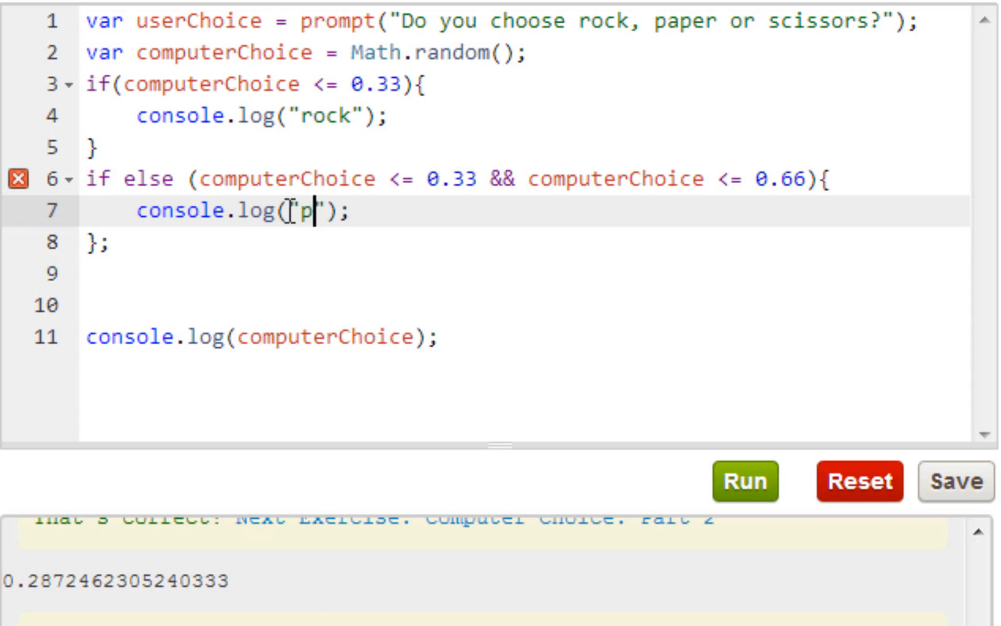
type("aper")
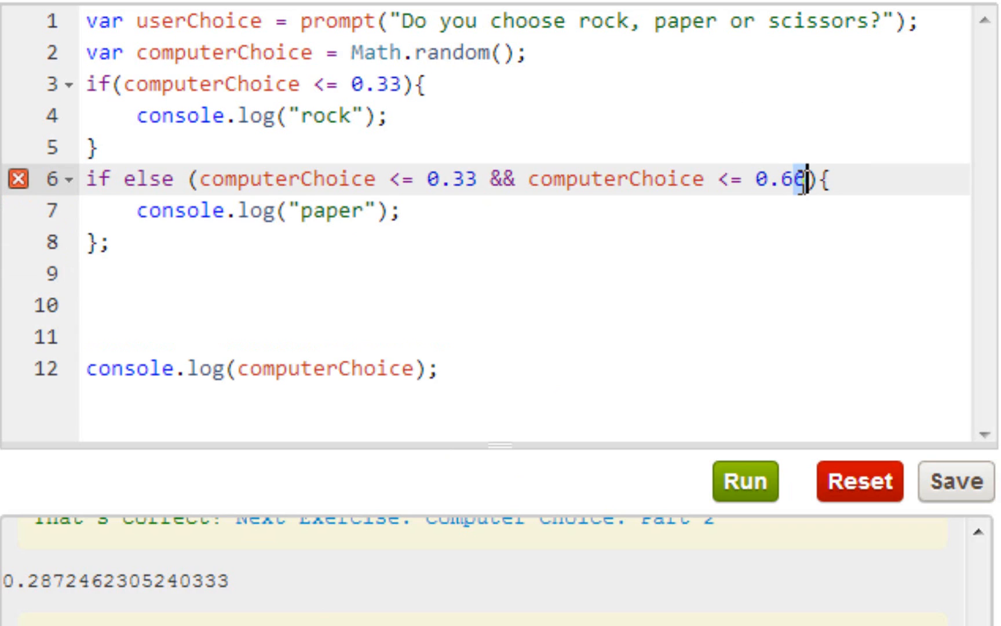
type("7")
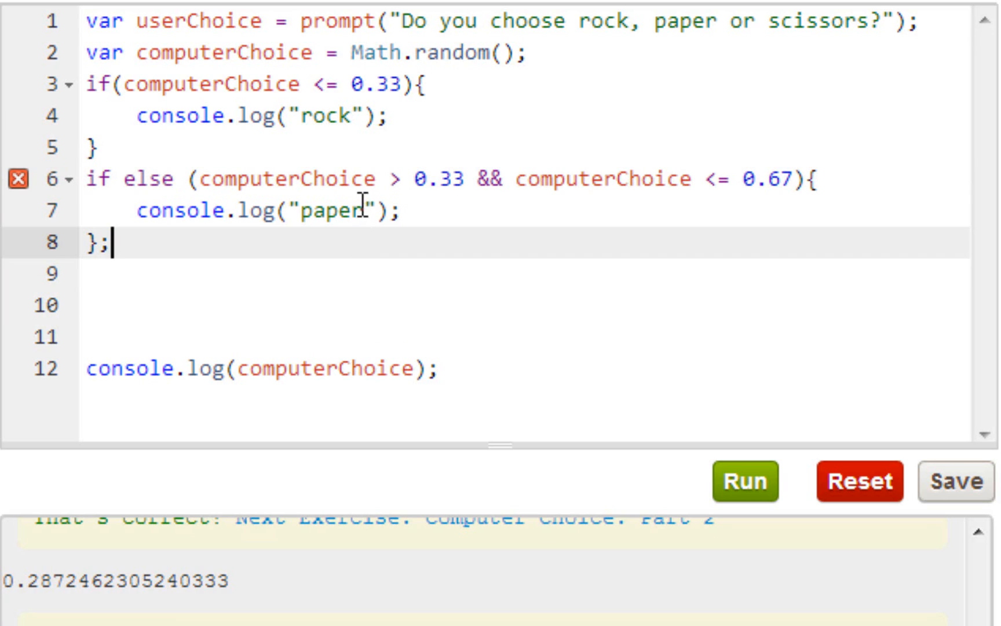
Step: Insert computerChoice === before "rock" and "paper" in both log calls
left_click(291, 116)
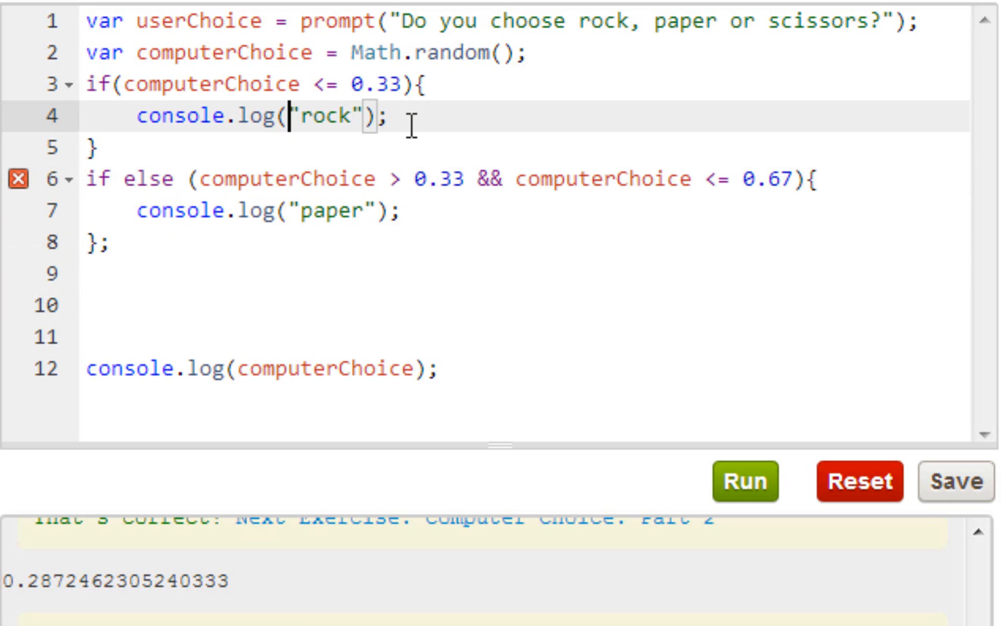
type("compute")
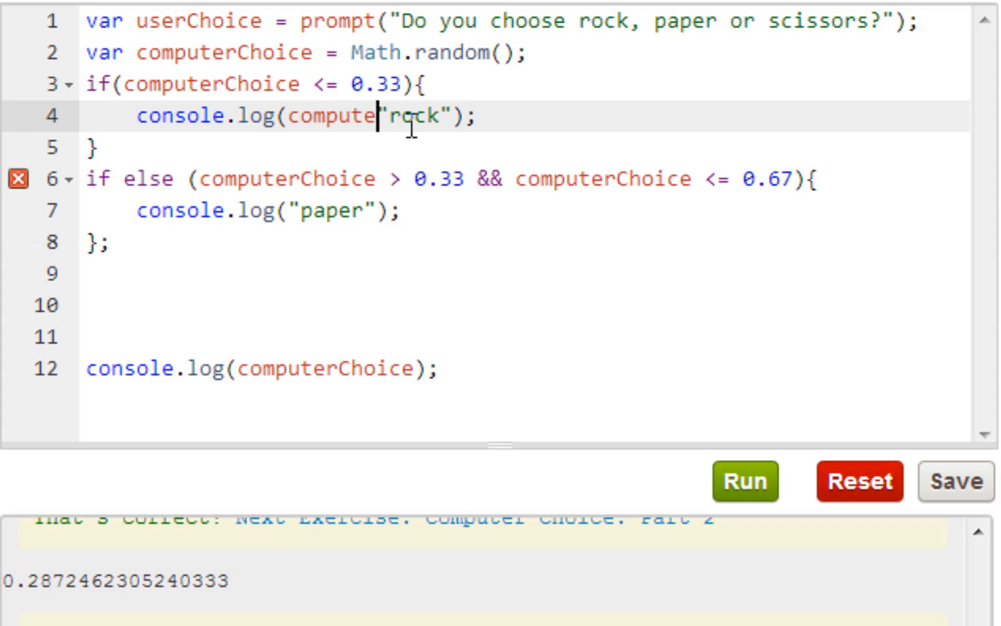
type("rChoice")
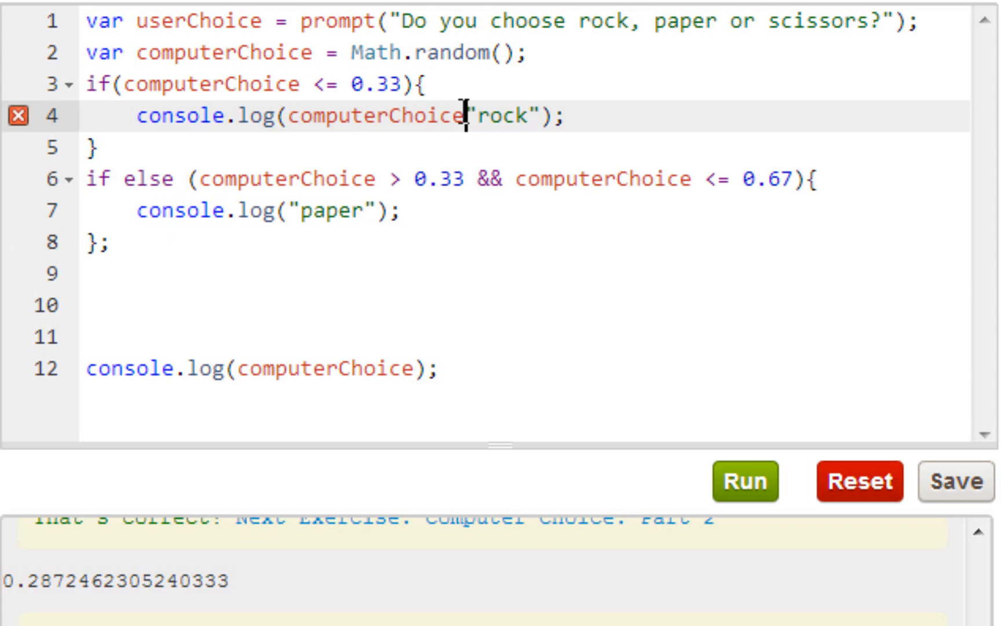
type("===")
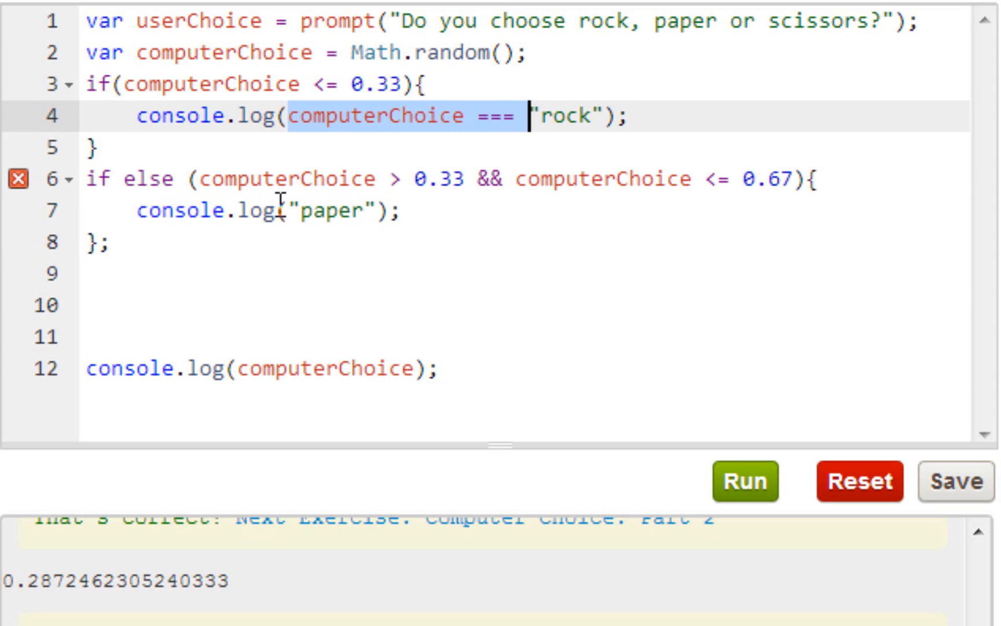
type("computerChoice ===")
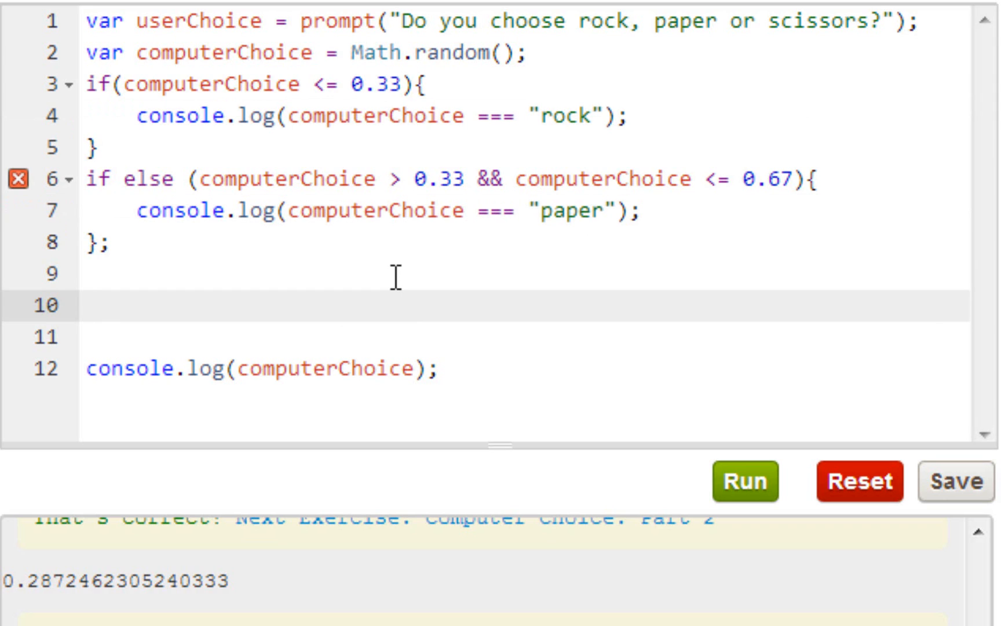
Step: Write the closing else block with console.log("scissors") below the paper branch
type("el")
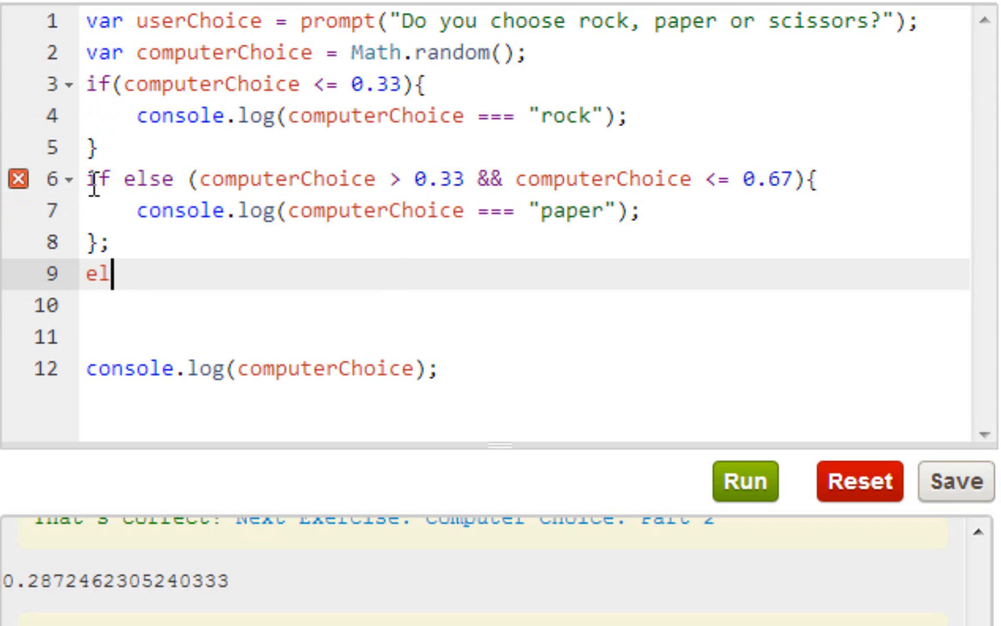
type("se")
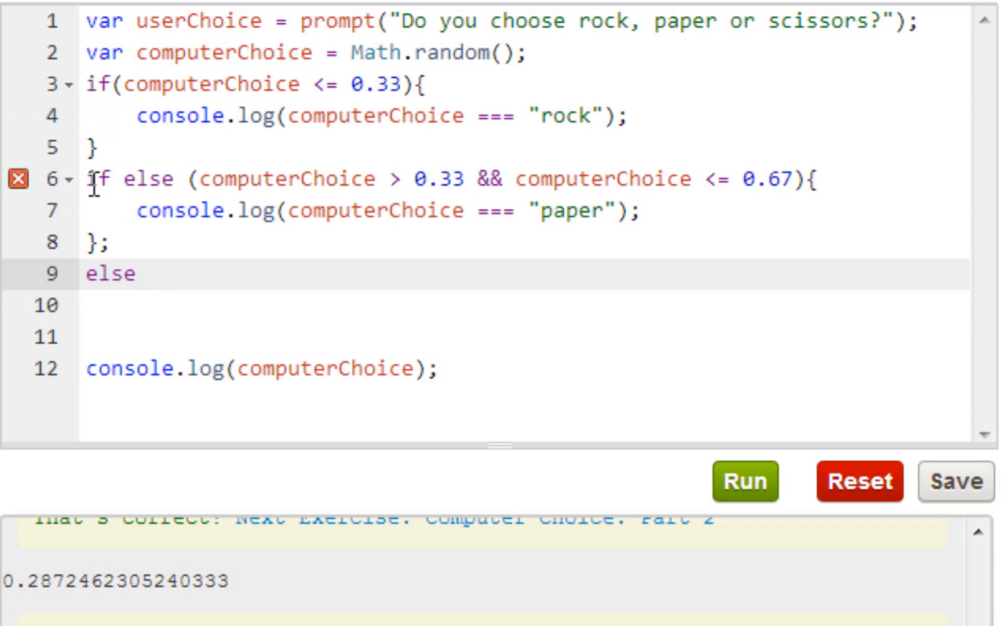
type("()")
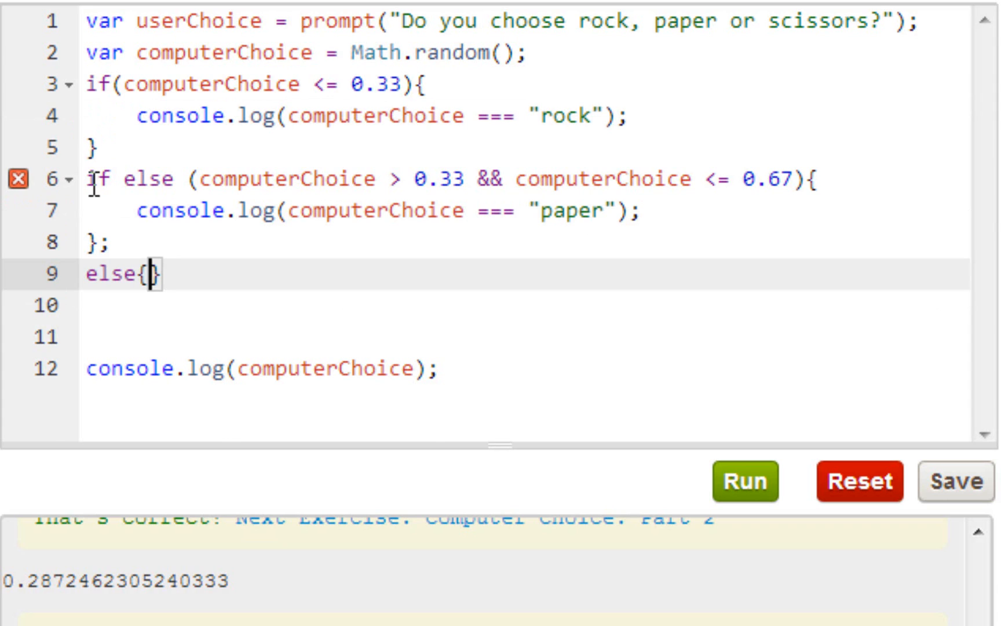
type("cons")
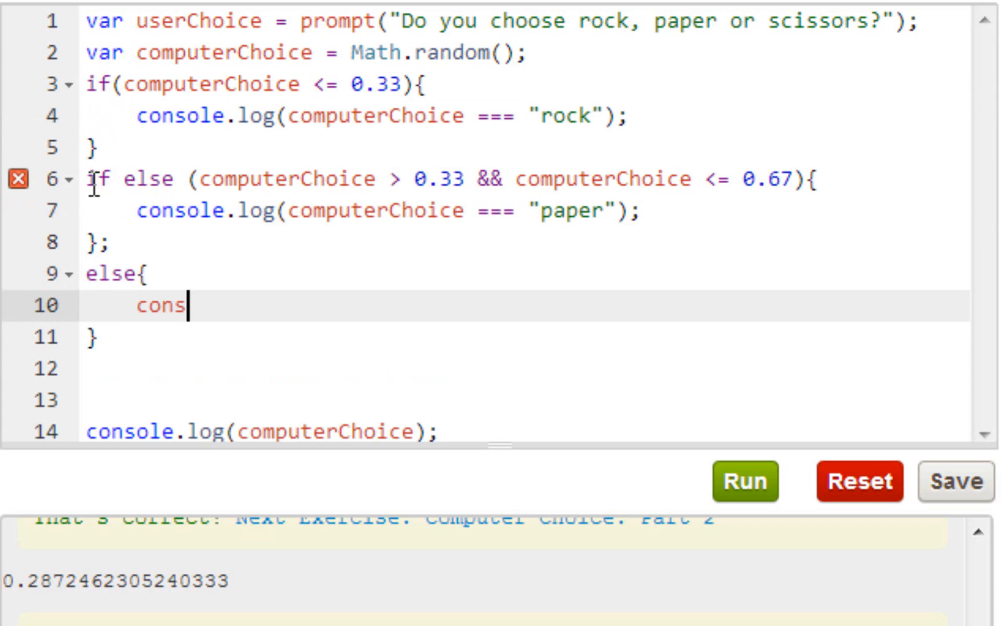
type("ole.log")
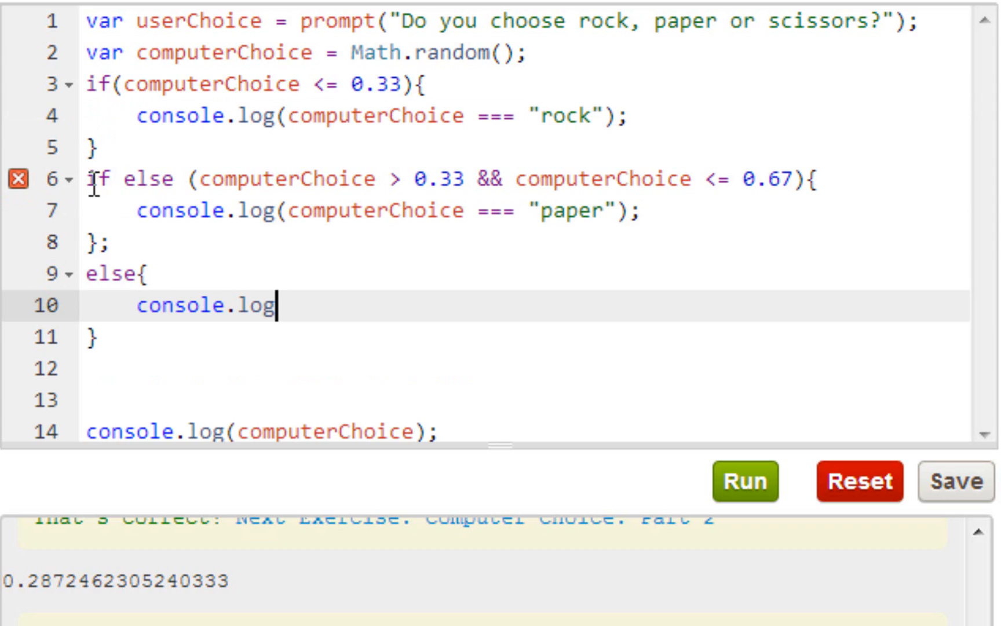
type("()")
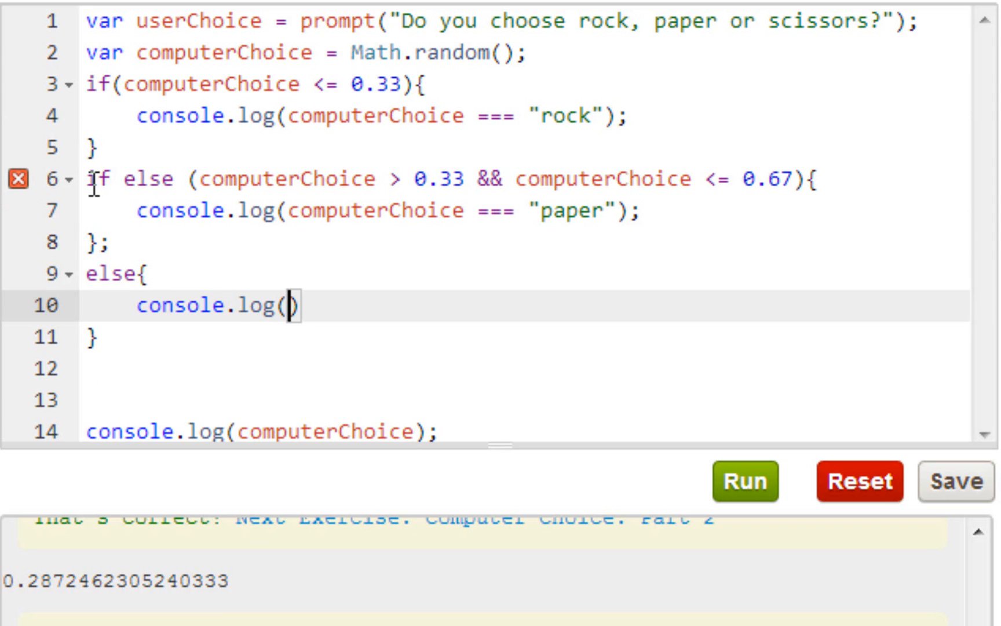
type("\"\"")
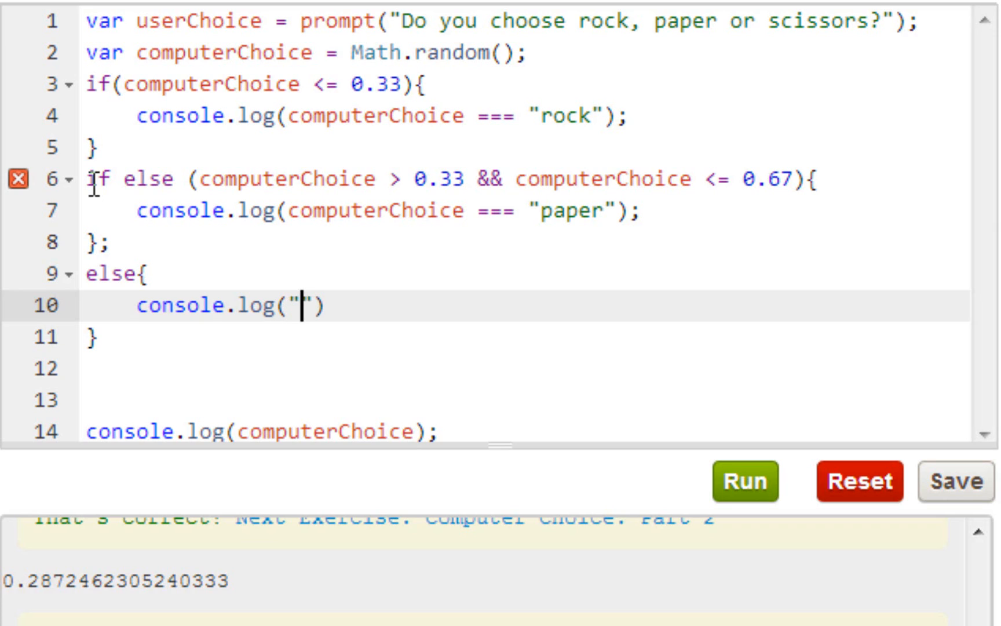
type("scisso")
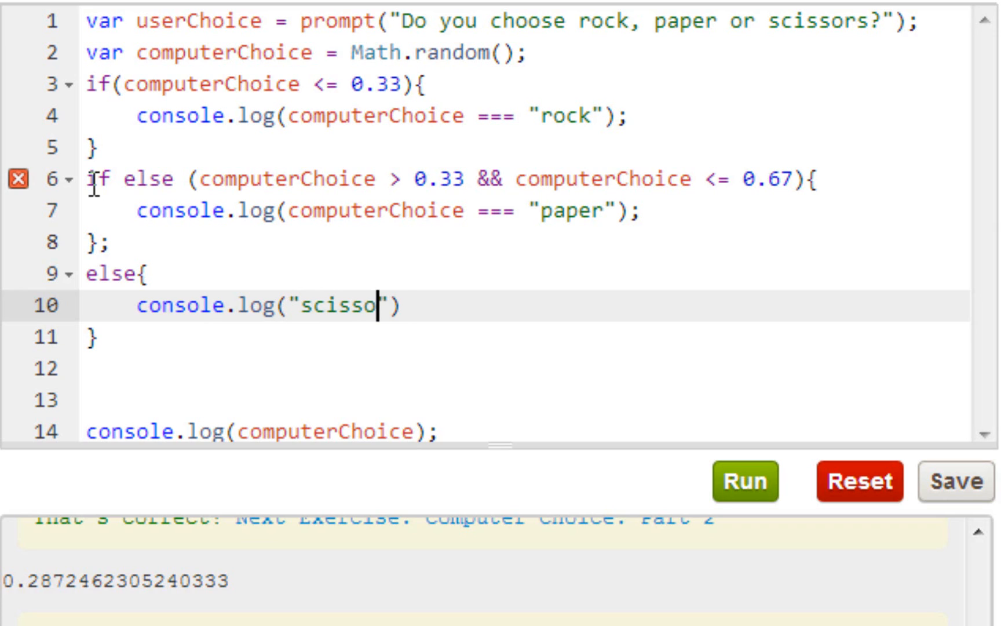
type("rs")
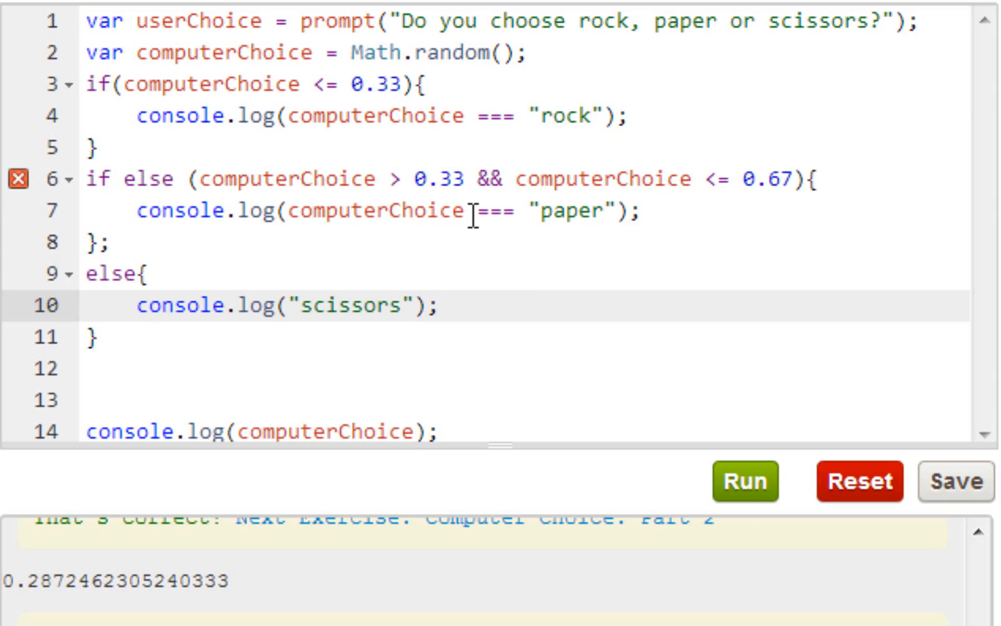
mouse_move(597, 211)
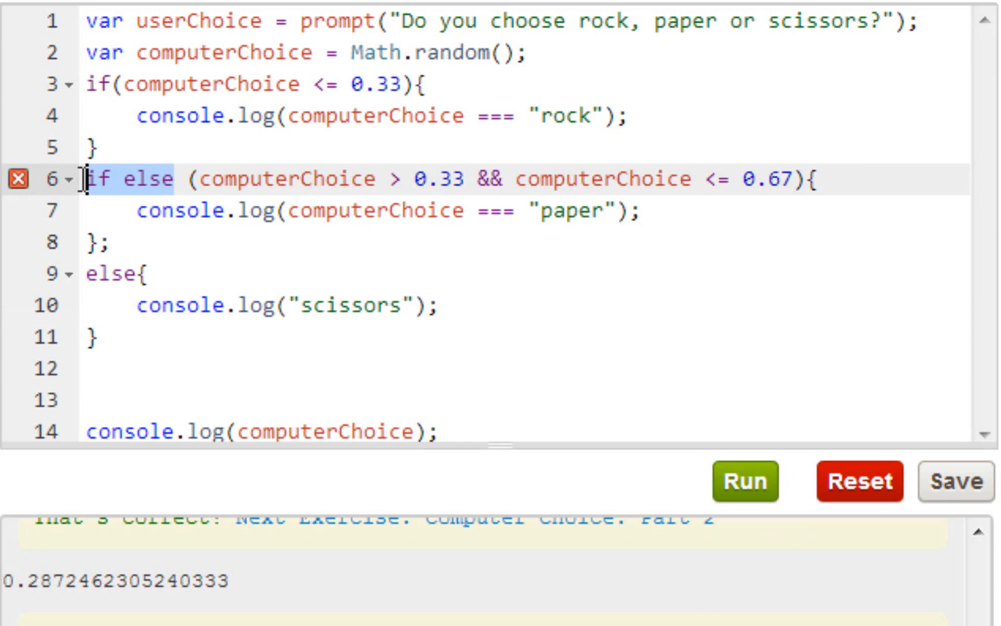
Step: Rewrite the middle branch as else if, keep 0.33 and "rock", and change the 0.67 threshold to 0.66
type("else if")
left_click(524, 304)
type("computerChoice === ")
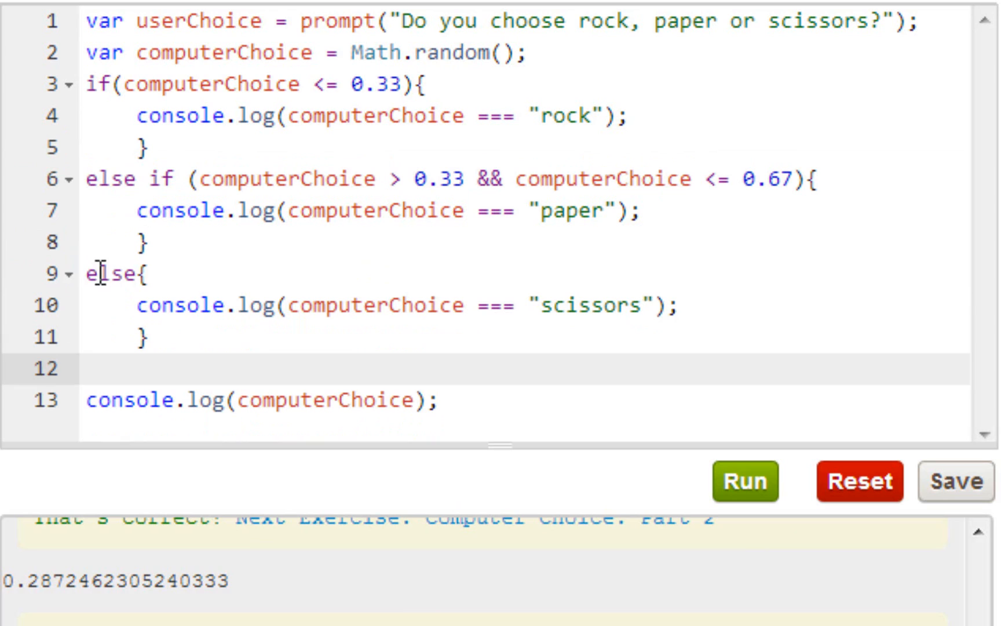
left_click(82, 77)
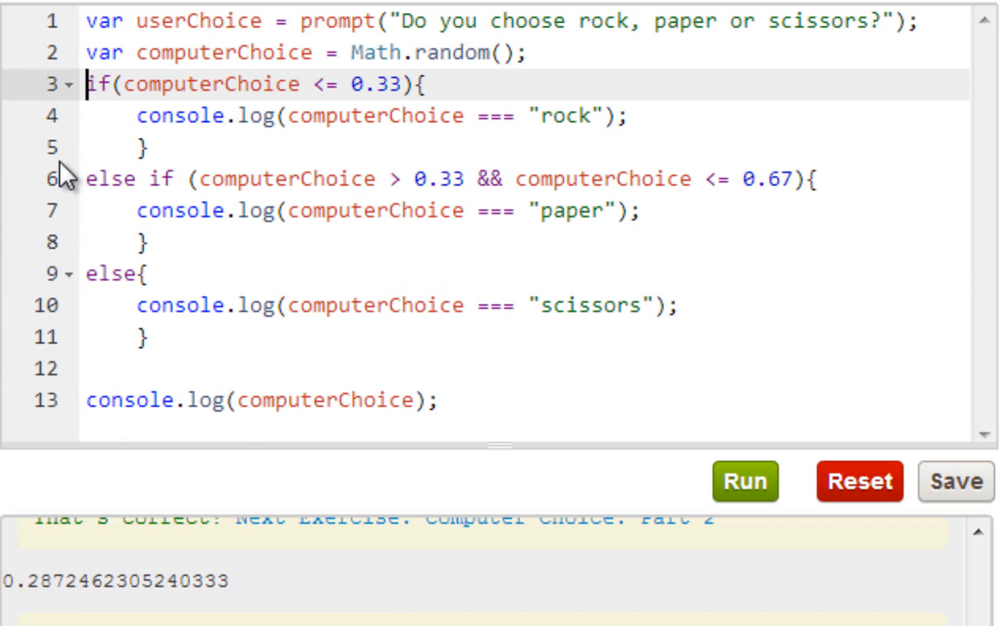
left_click(529, 19)
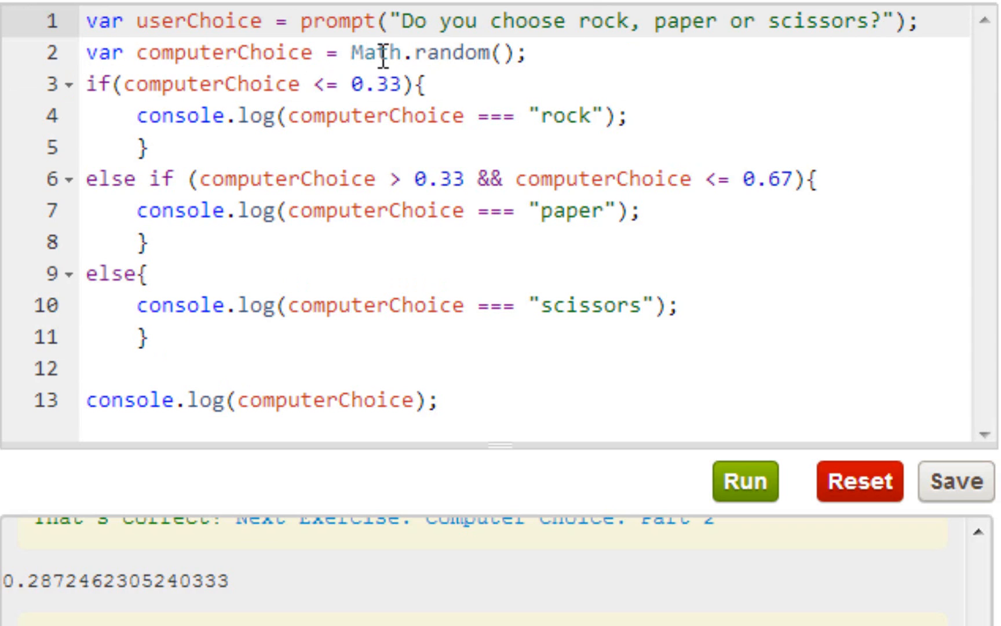
left_click(366, 51)
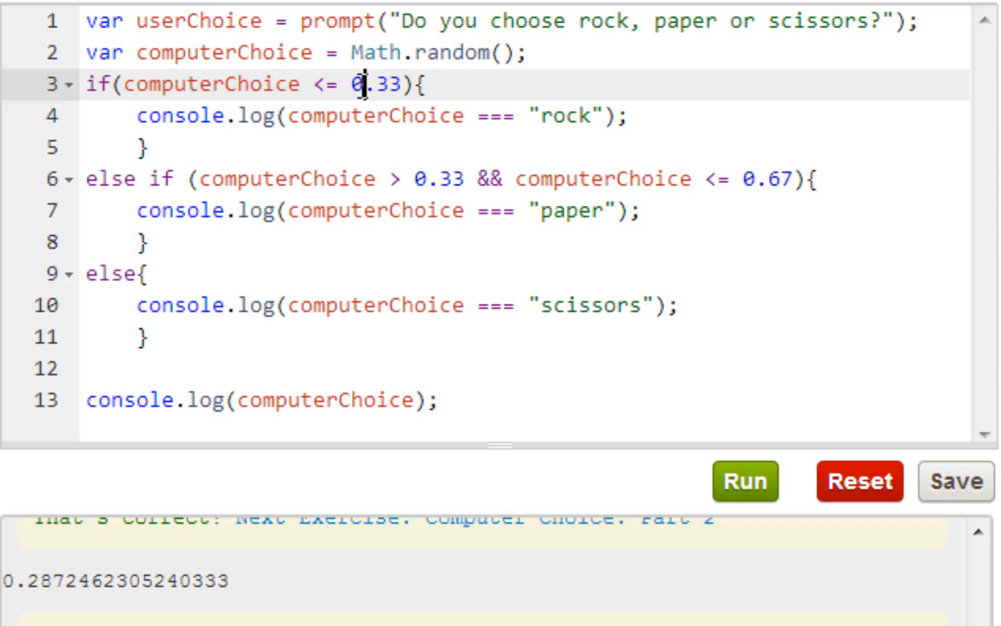
double_click(385, 85)
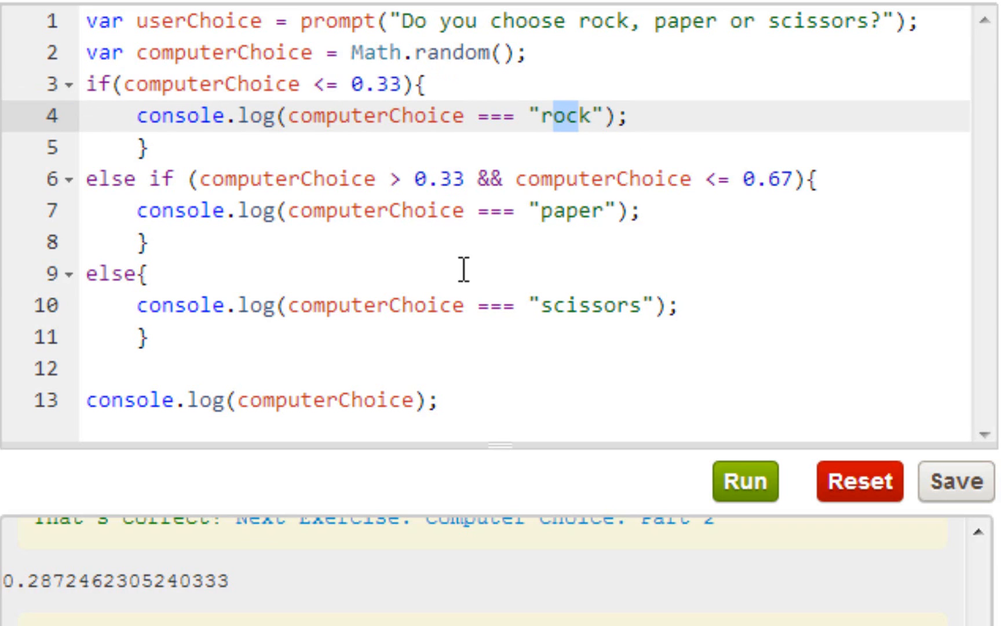
left_click(442, 179)
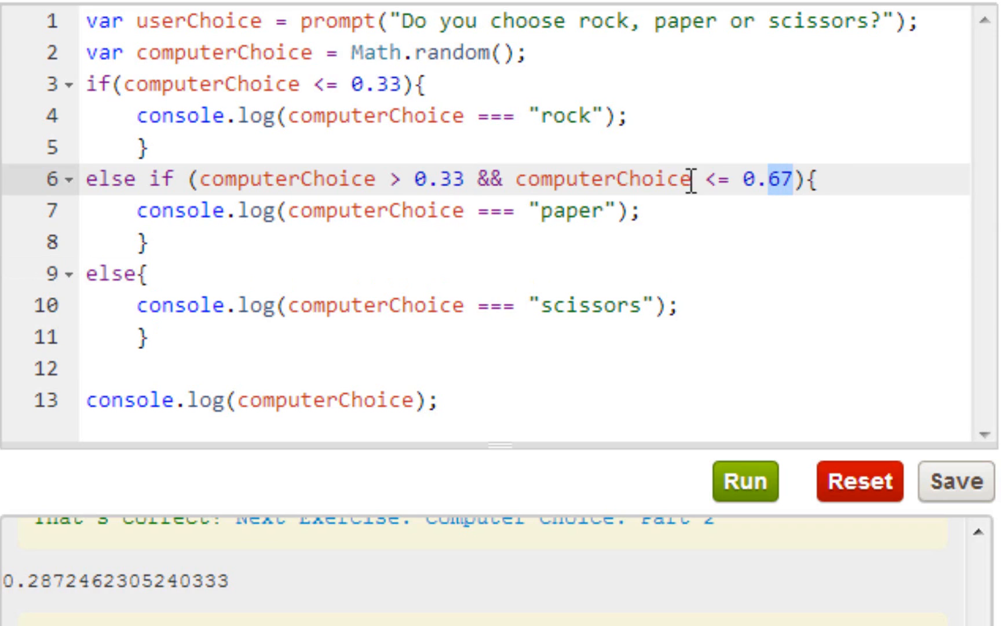
mouse_move(643, 162)
type("6")
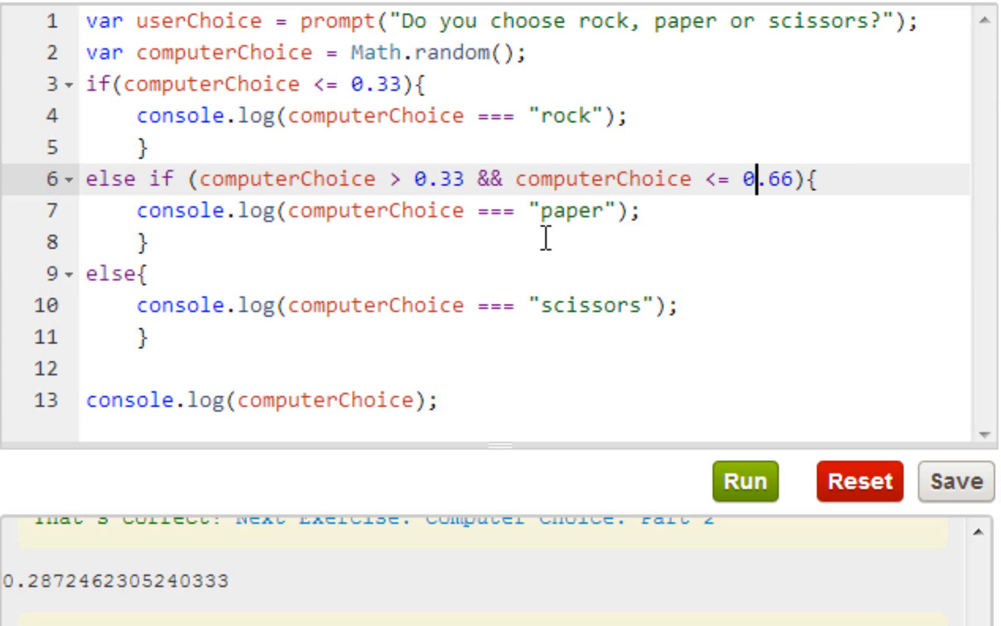
mouse_move(422, 306)
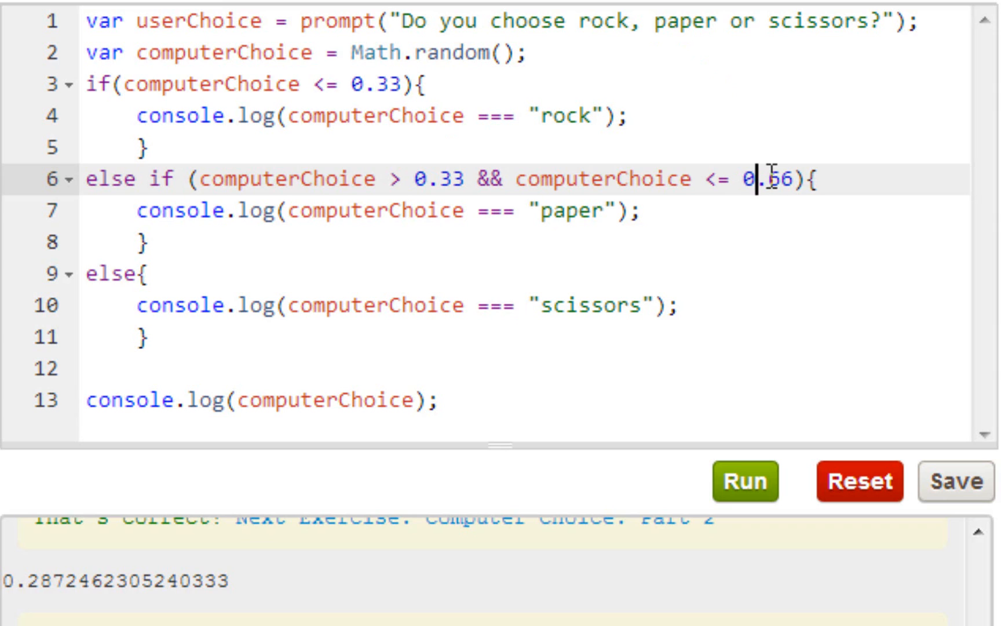
Step: Run the script, answer the prompt with rock, and reach the 'That's correct!' result
left_click(748, 498)
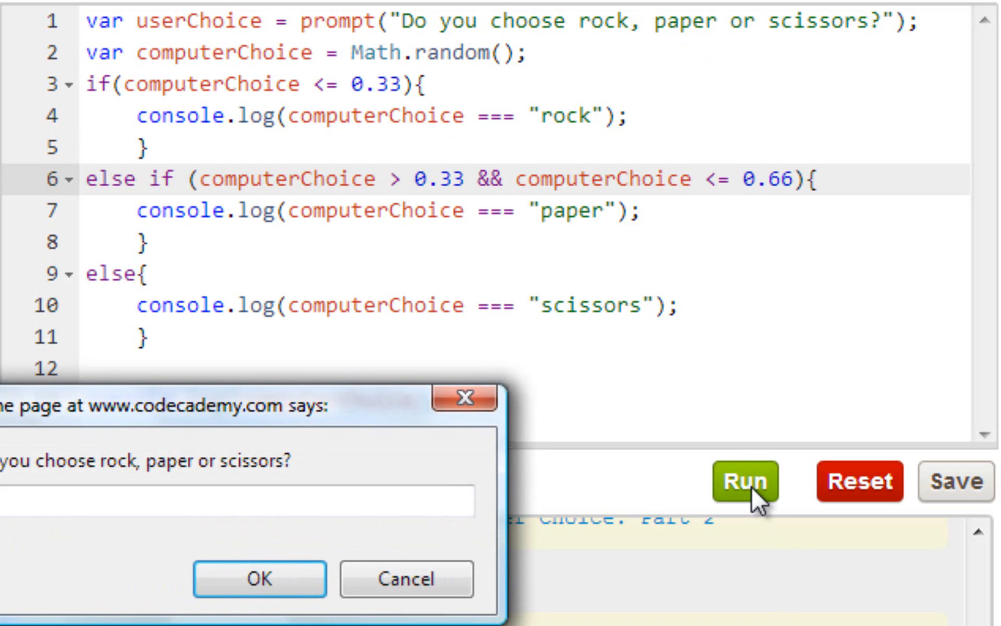
type("ck")
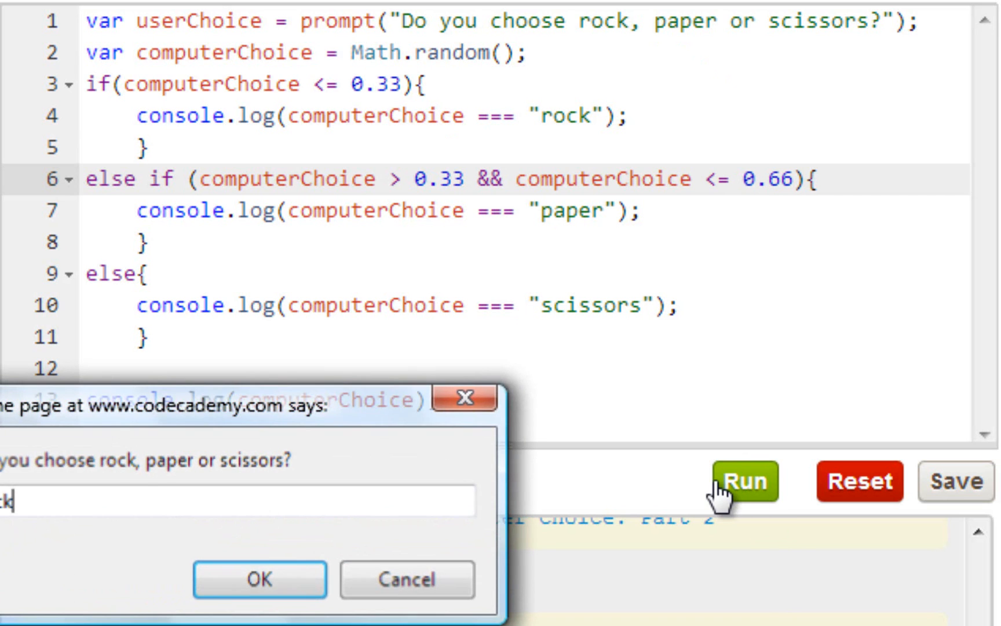
left_click(262, 596)
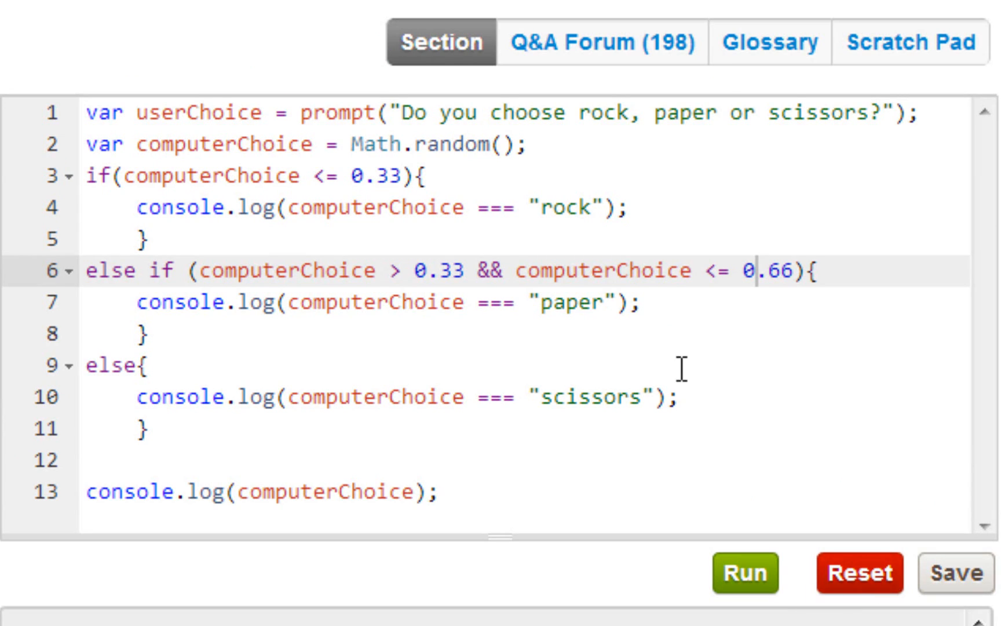
left_click(540, 208)
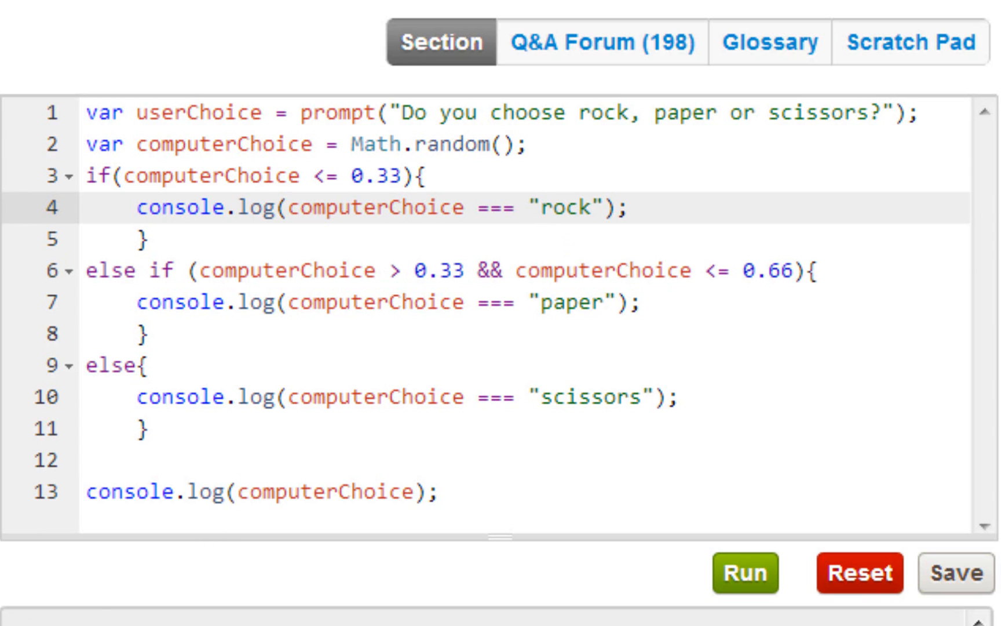
left_click(540, 208)
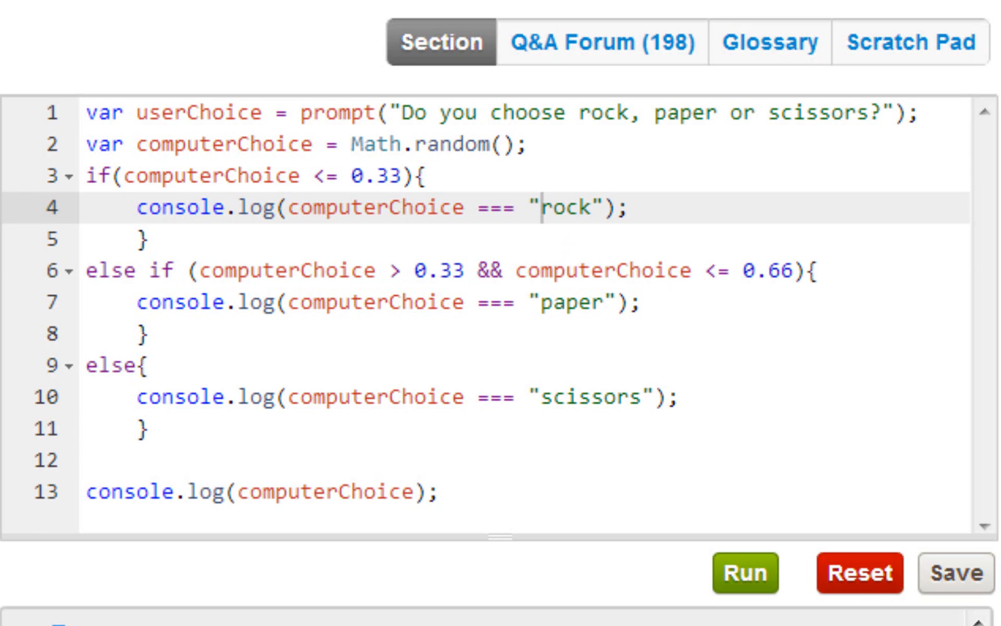
left_click(748, 573)
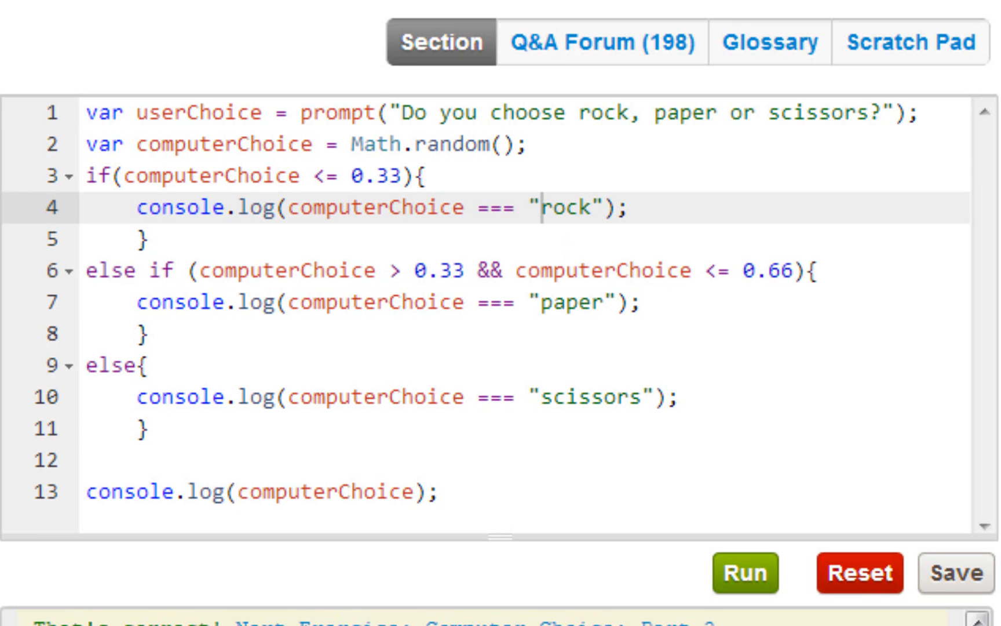